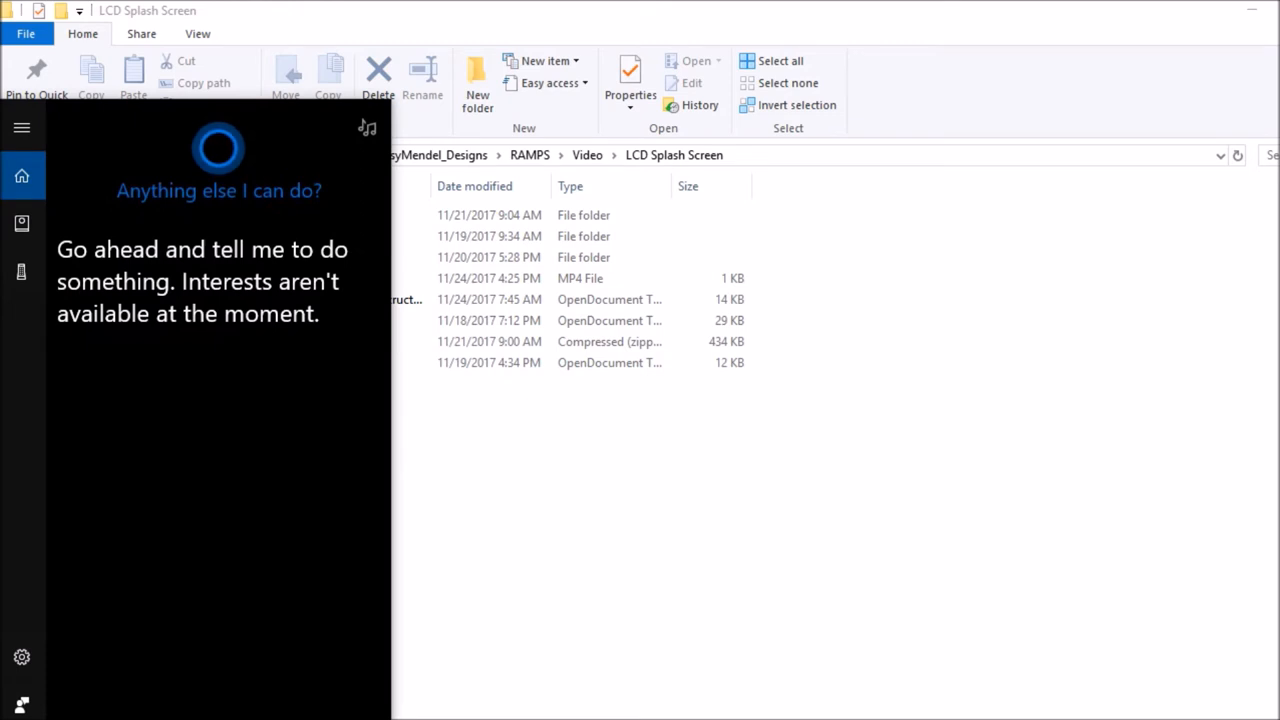
# Step: Launch GIMP from the Windows search by searching "gim"
pyautogui.write('gim')
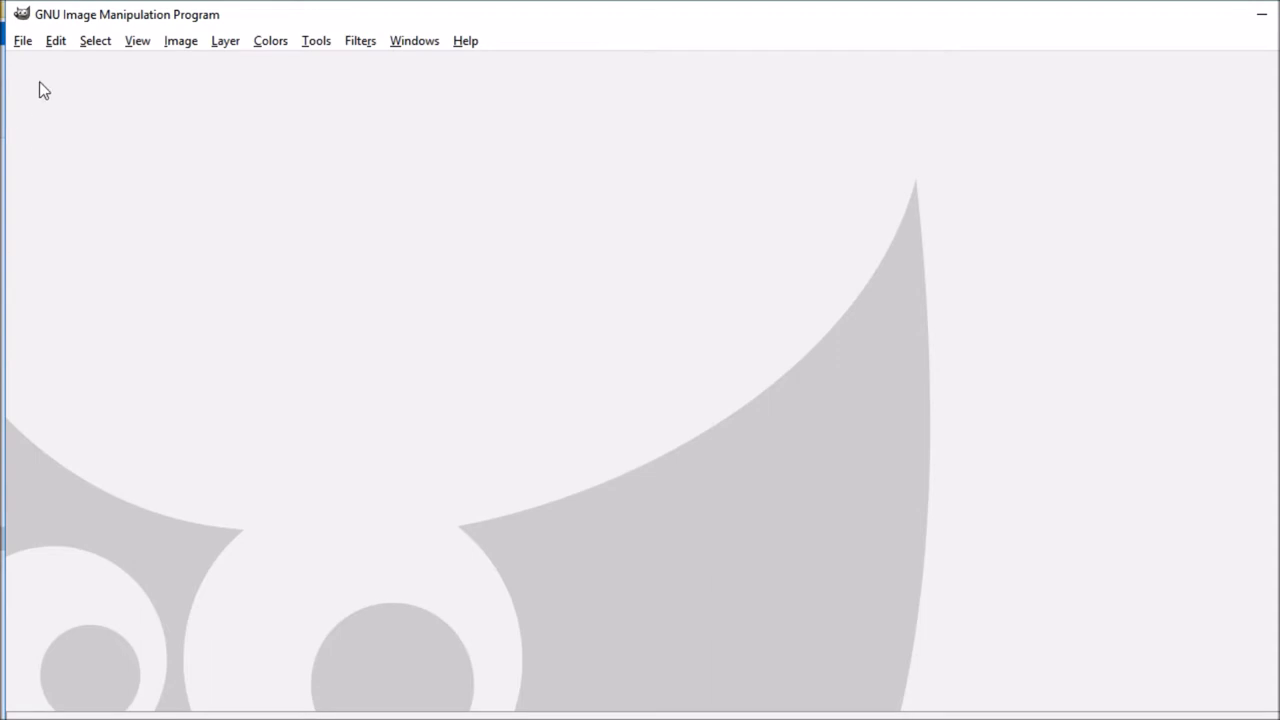
# Step: Create a new blank image 128 px wide by 64 px high
pyautogui.click(22, 40)
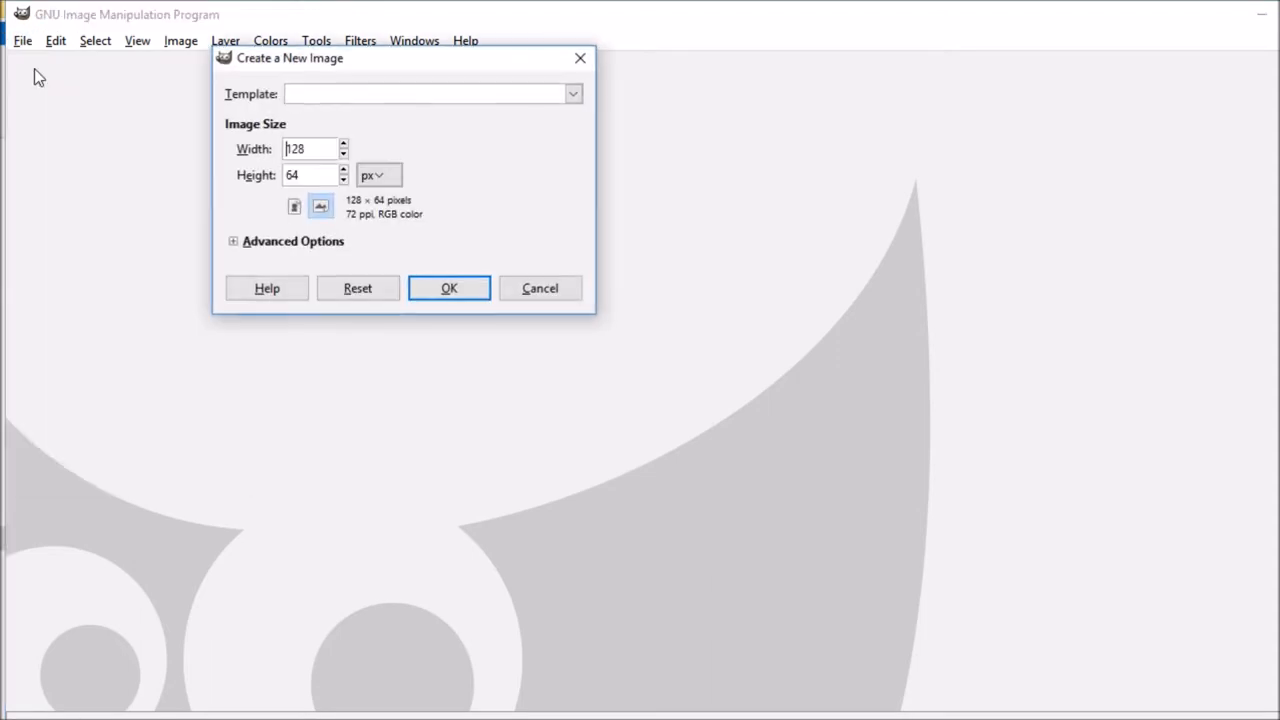
pyautogui.click(304, 148)
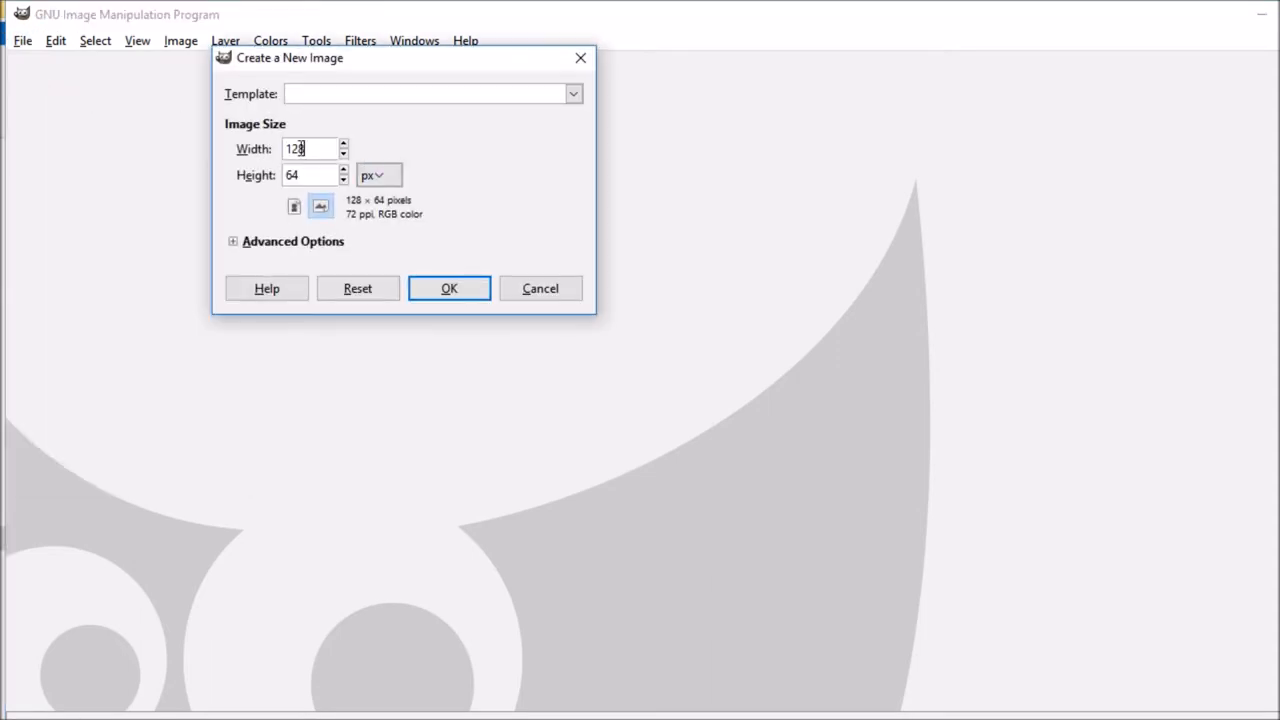
pyautogui.click(310, 176)
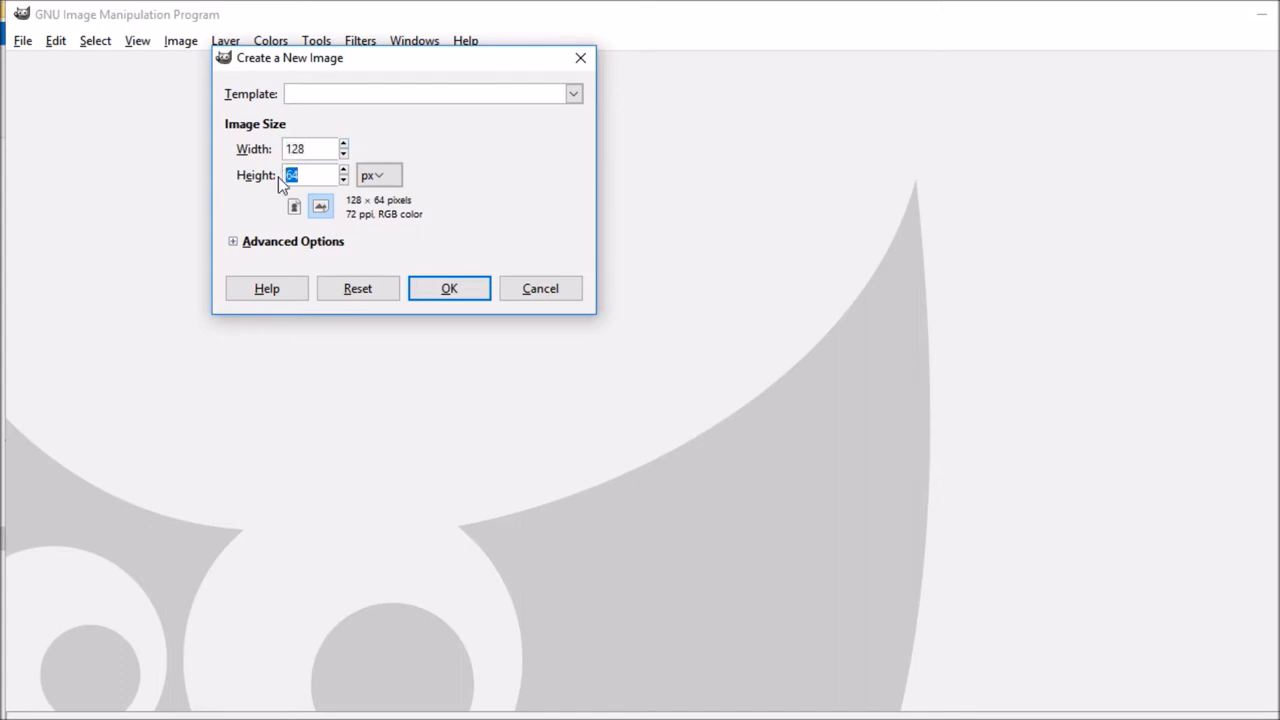
pyautogui.click(448, 288)
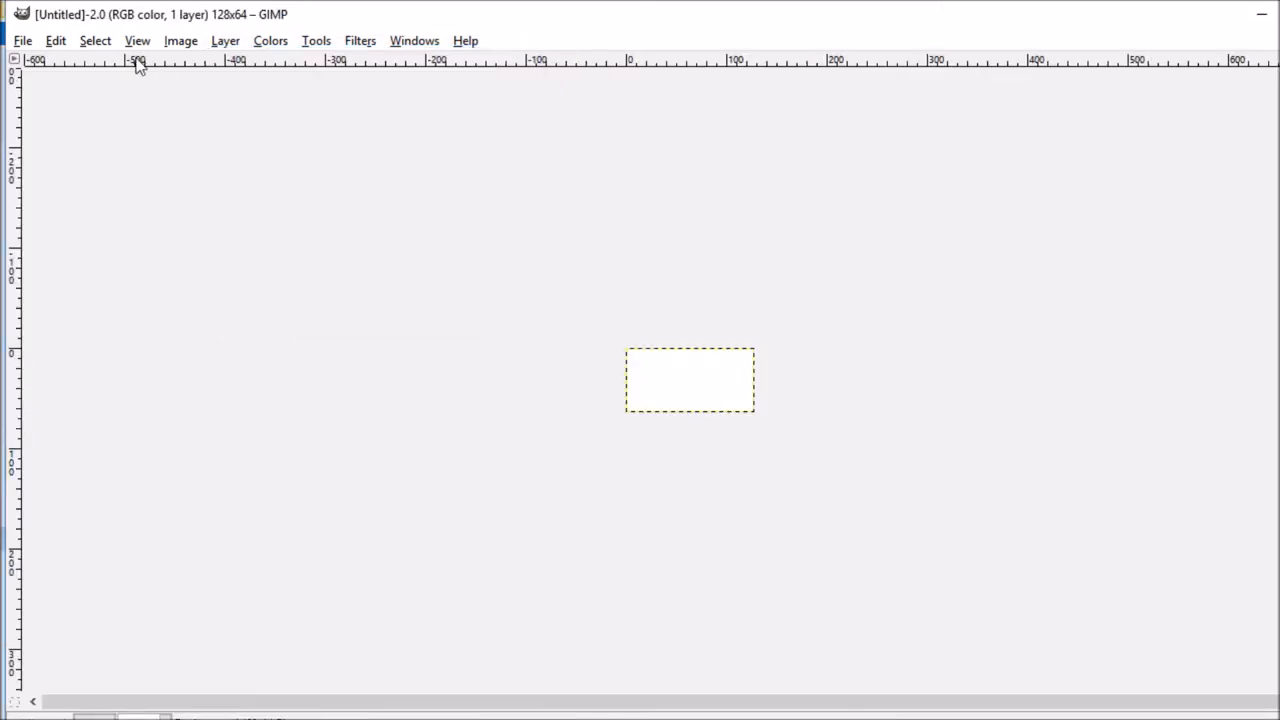
# Step: Zoom the canvas to 800% and activate the Text tool
pyautogui.click(136, 40)
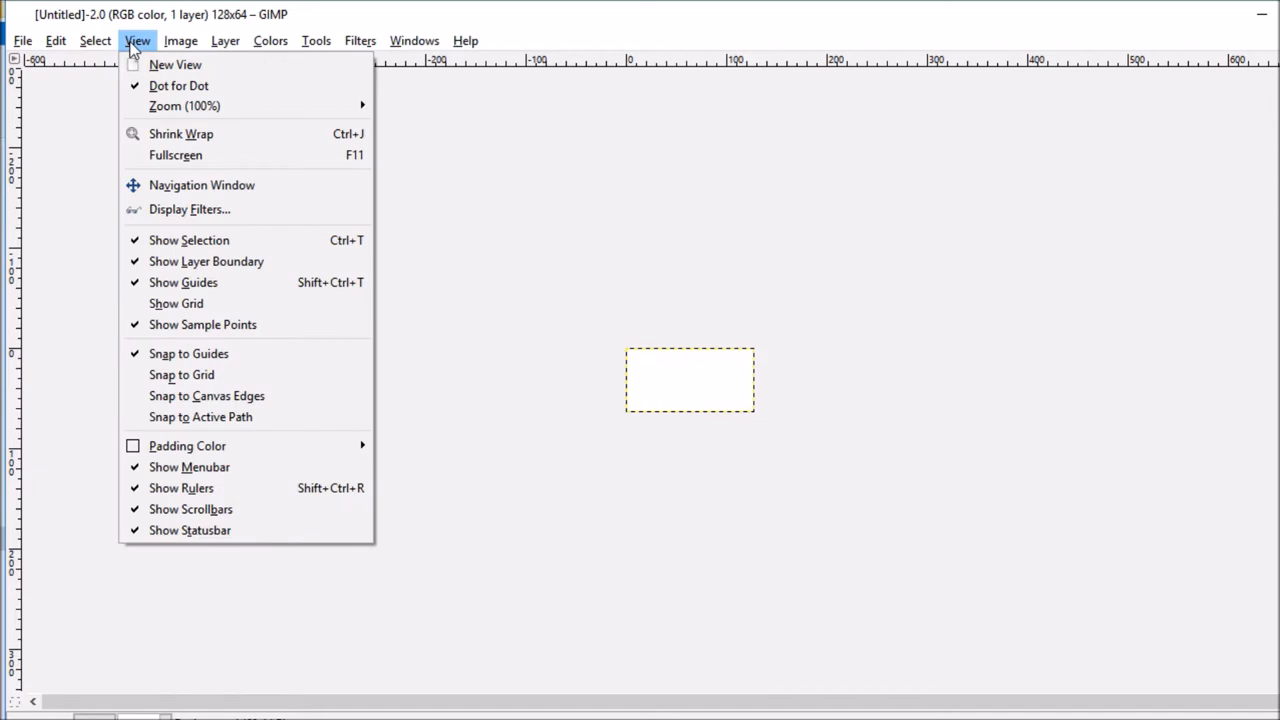
pyautogui.moveTo(184, 104)
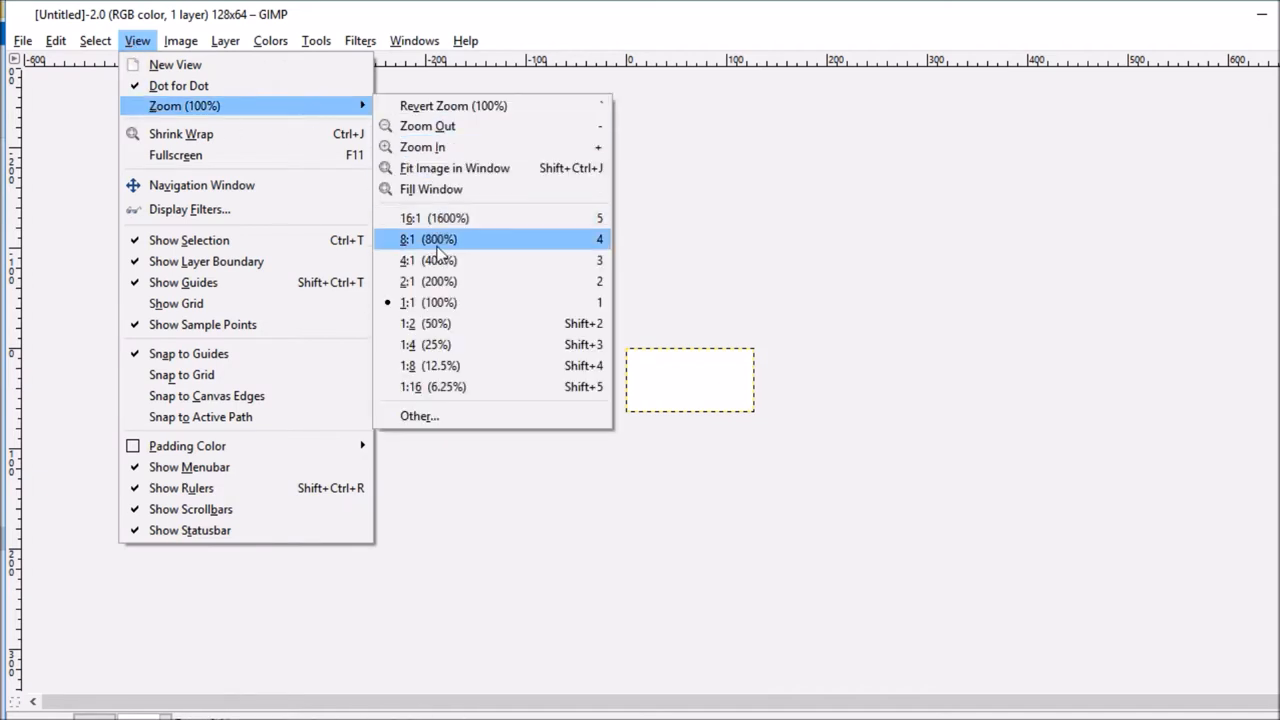
pyautogui.click(428, 238)
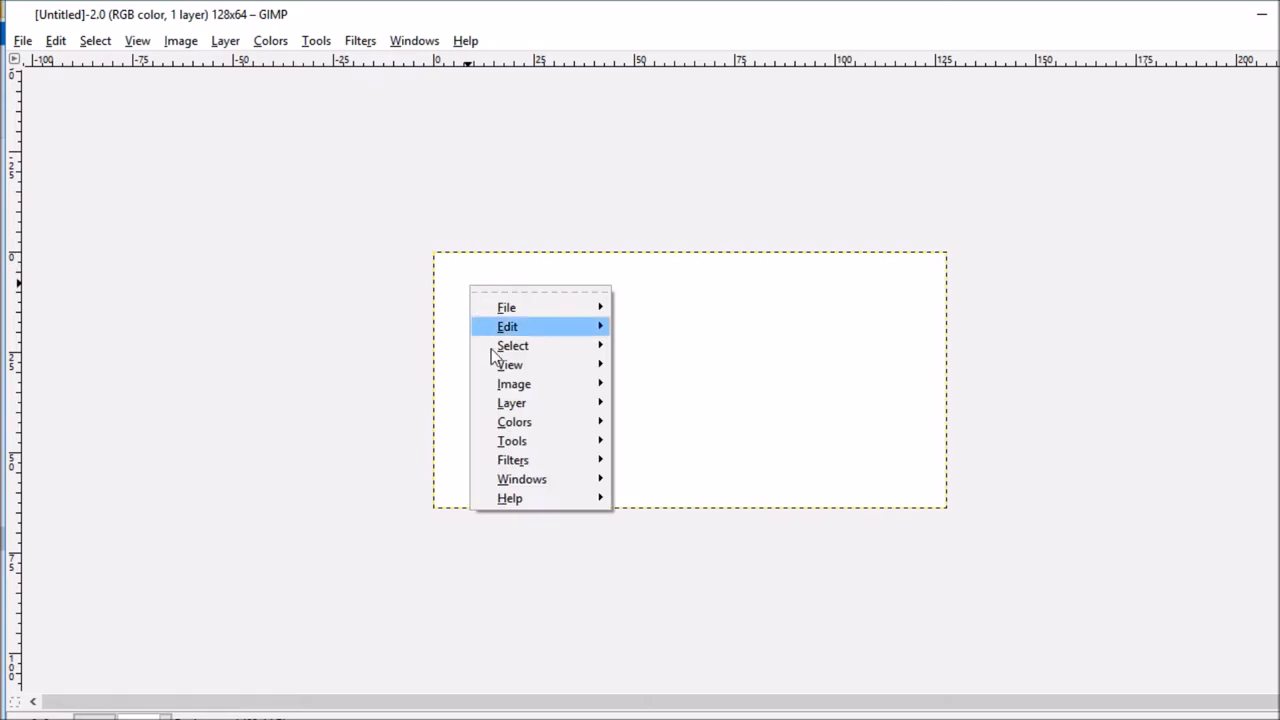
pyautogui.click(512, 440)
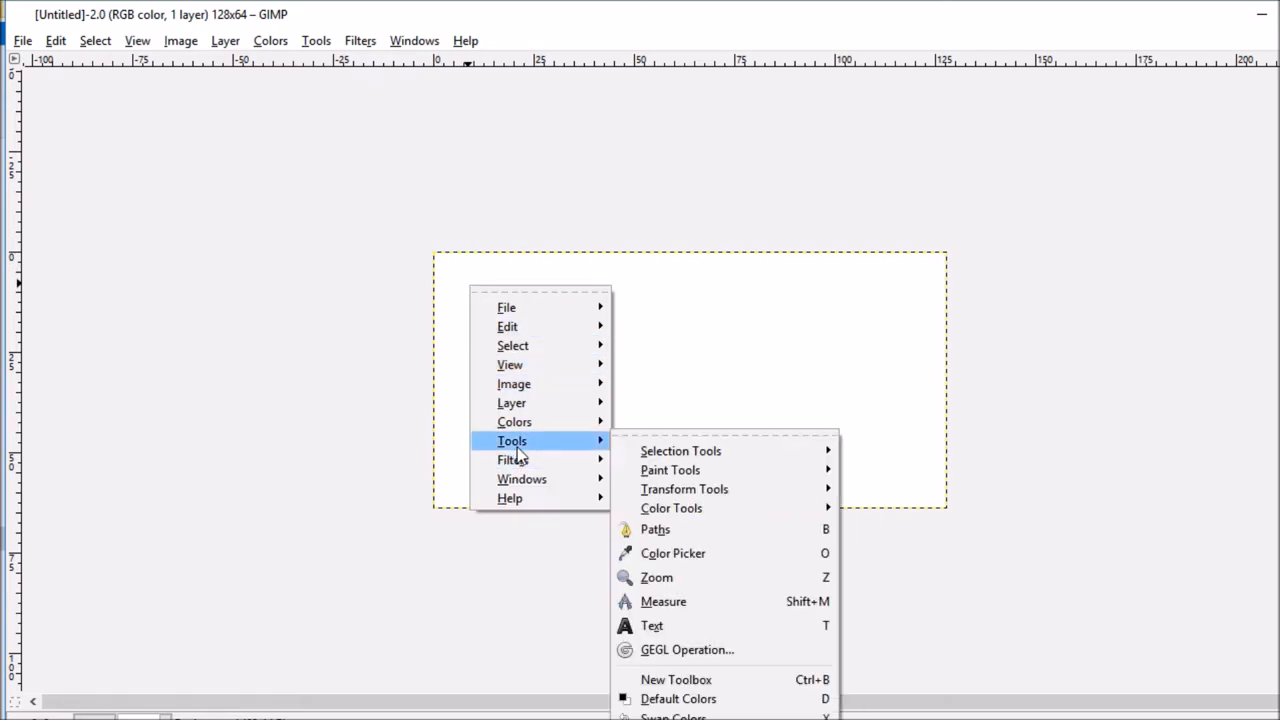
pyautogui.moveTo(652, 624)
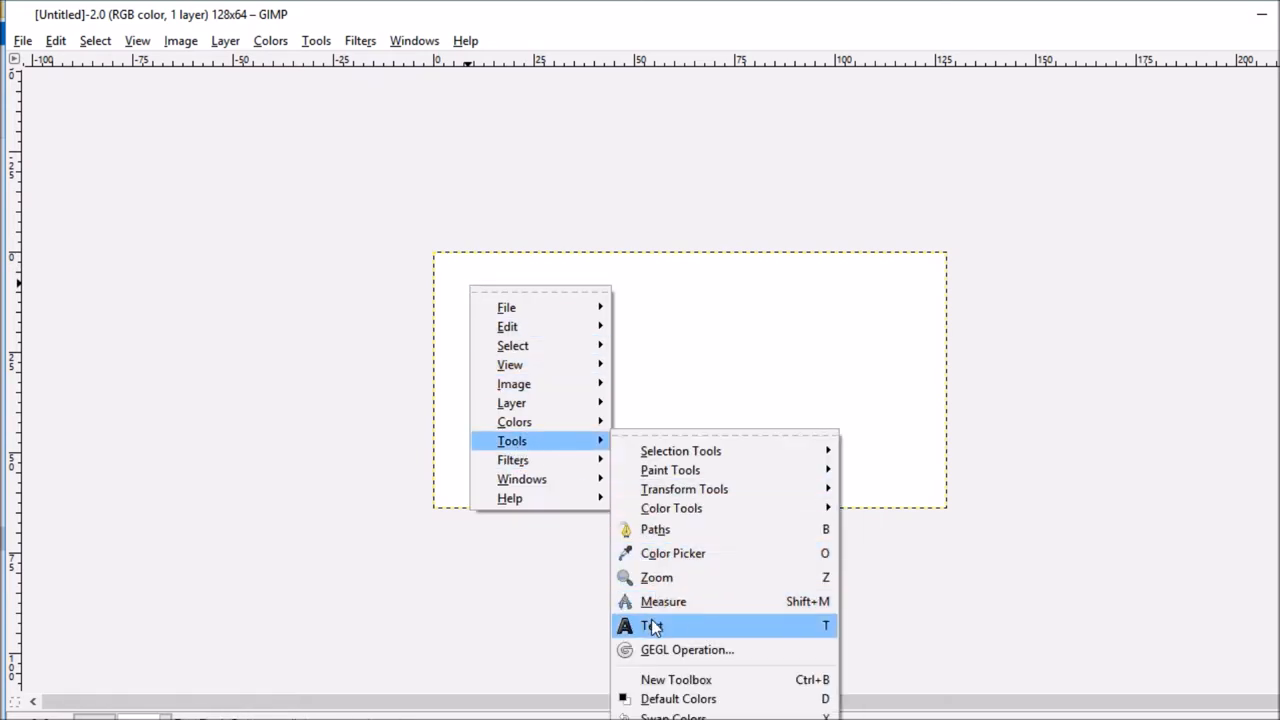
pyautogui.click(652, 624)
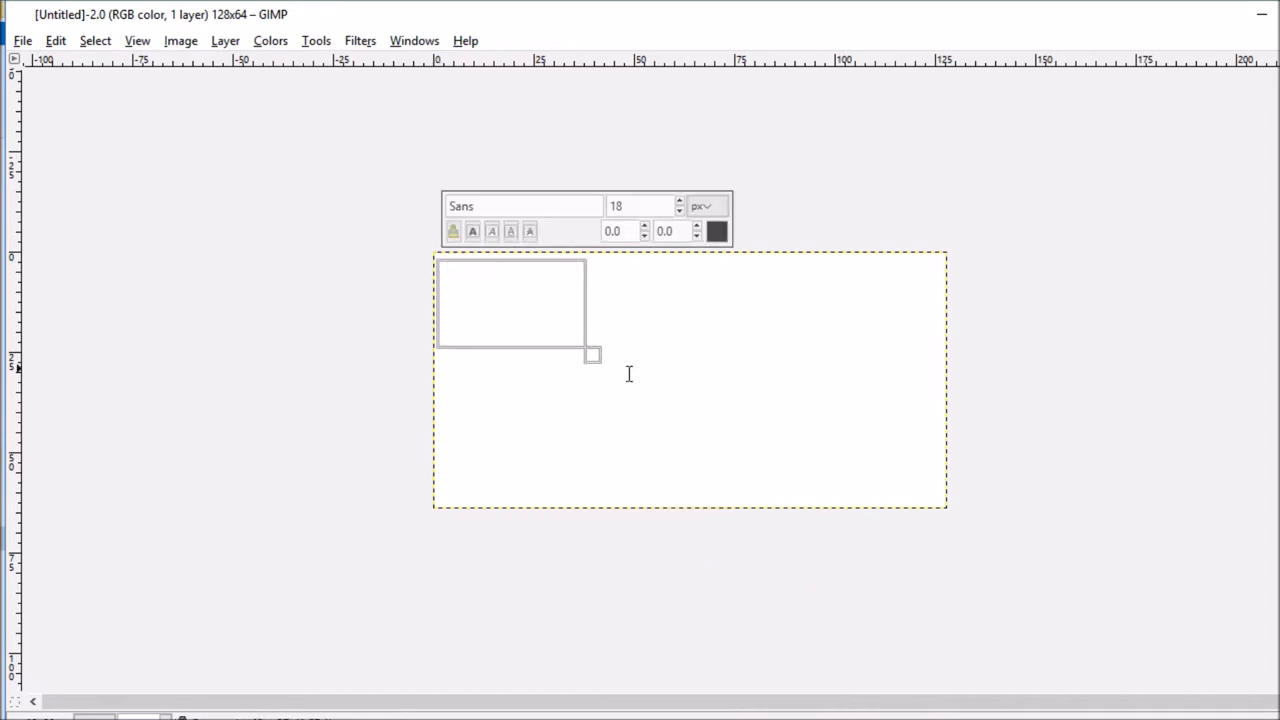
# Step: Fill the whole canvas with a text box reading "Please Like and Subscribe"
pyautogui.moveTo(592, 356); pyautogui.dragTo(938, 510)
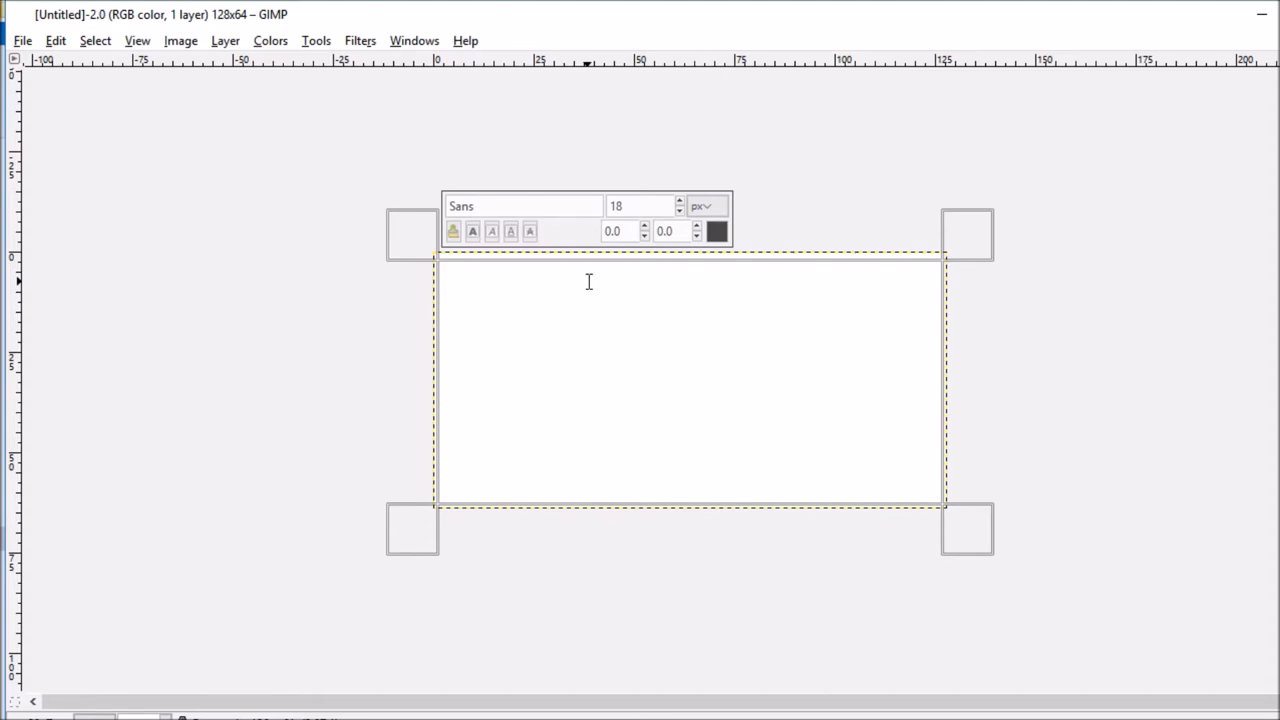
pyautogui.write('Plea')
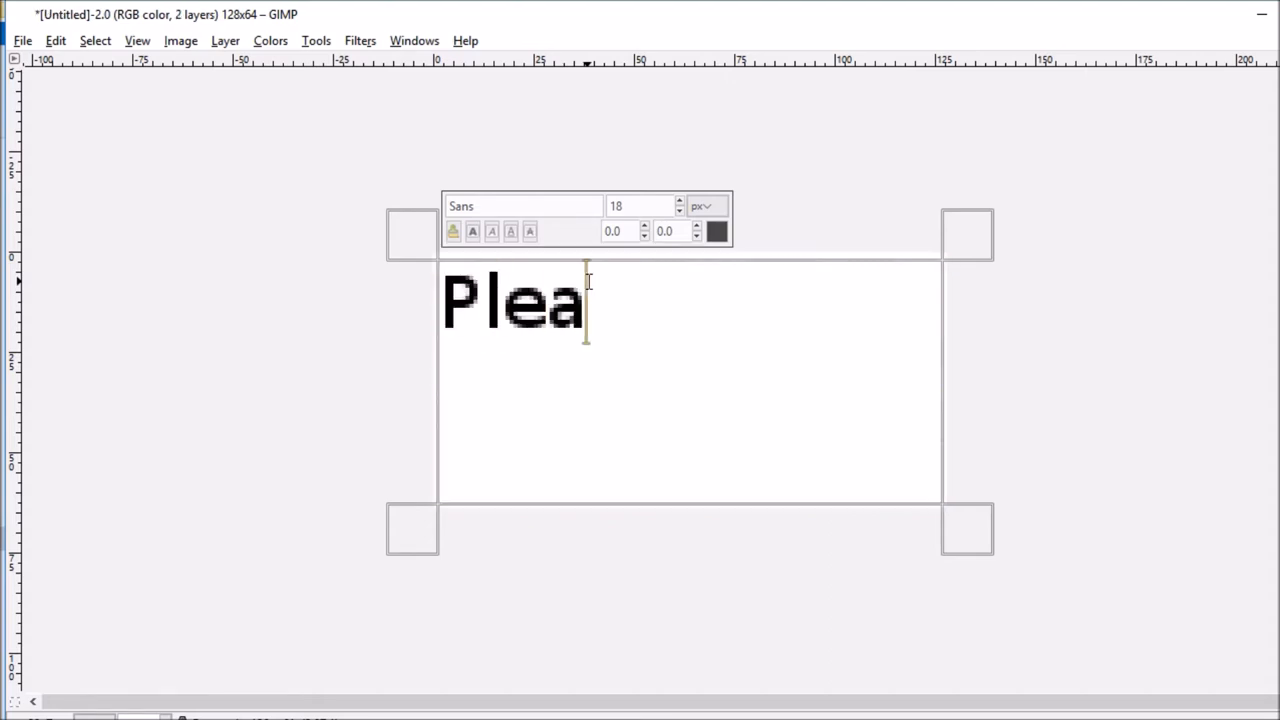
pyautogui.write('se Li')
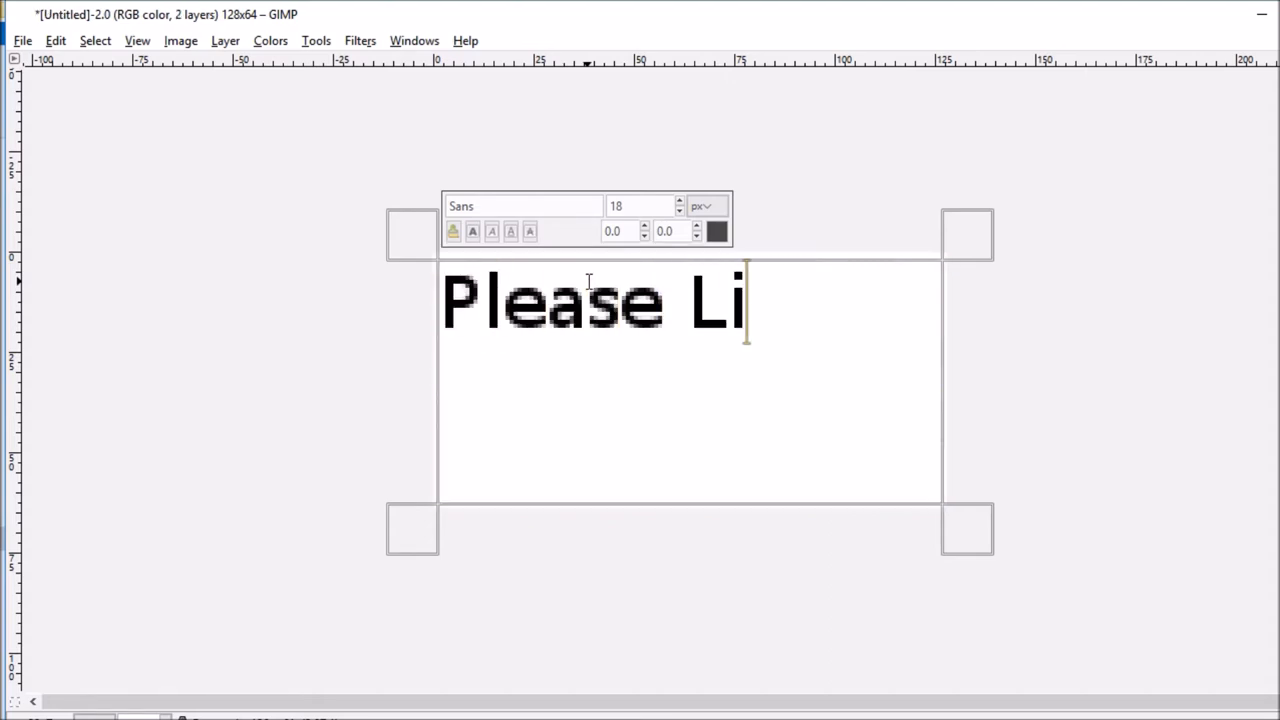
pyautogui.write('ke')
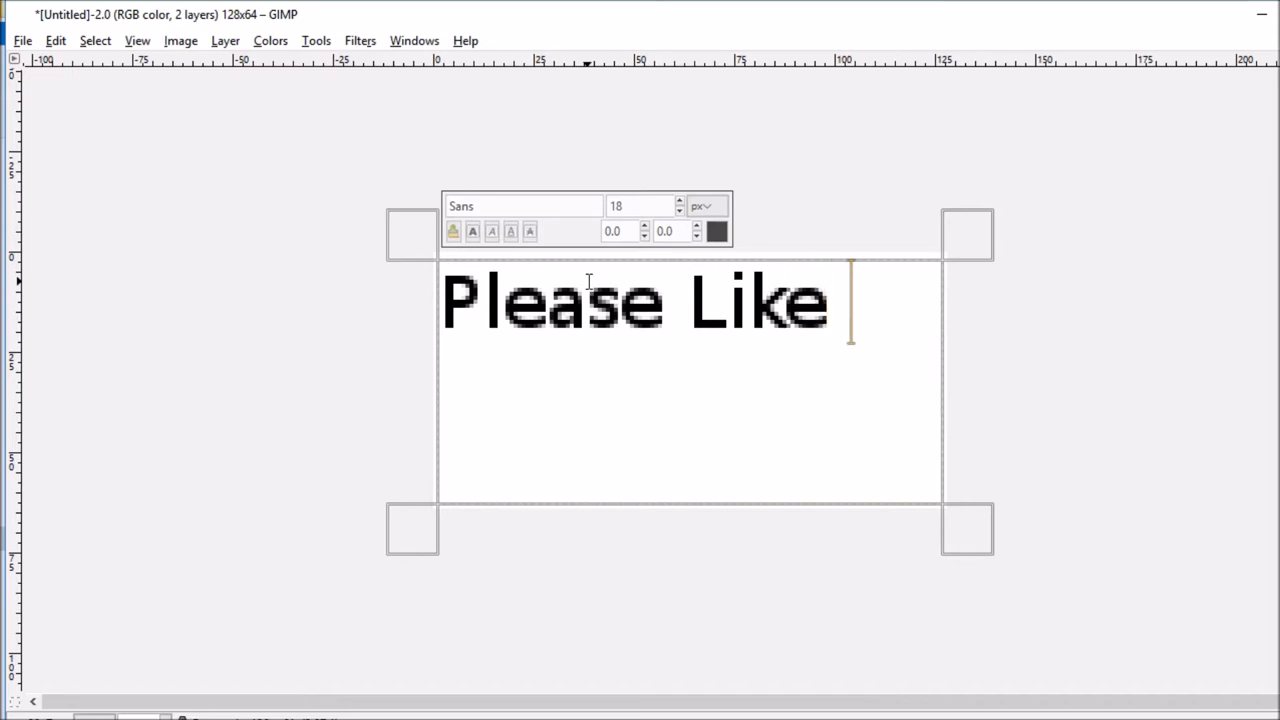
pyautogui.write('and')
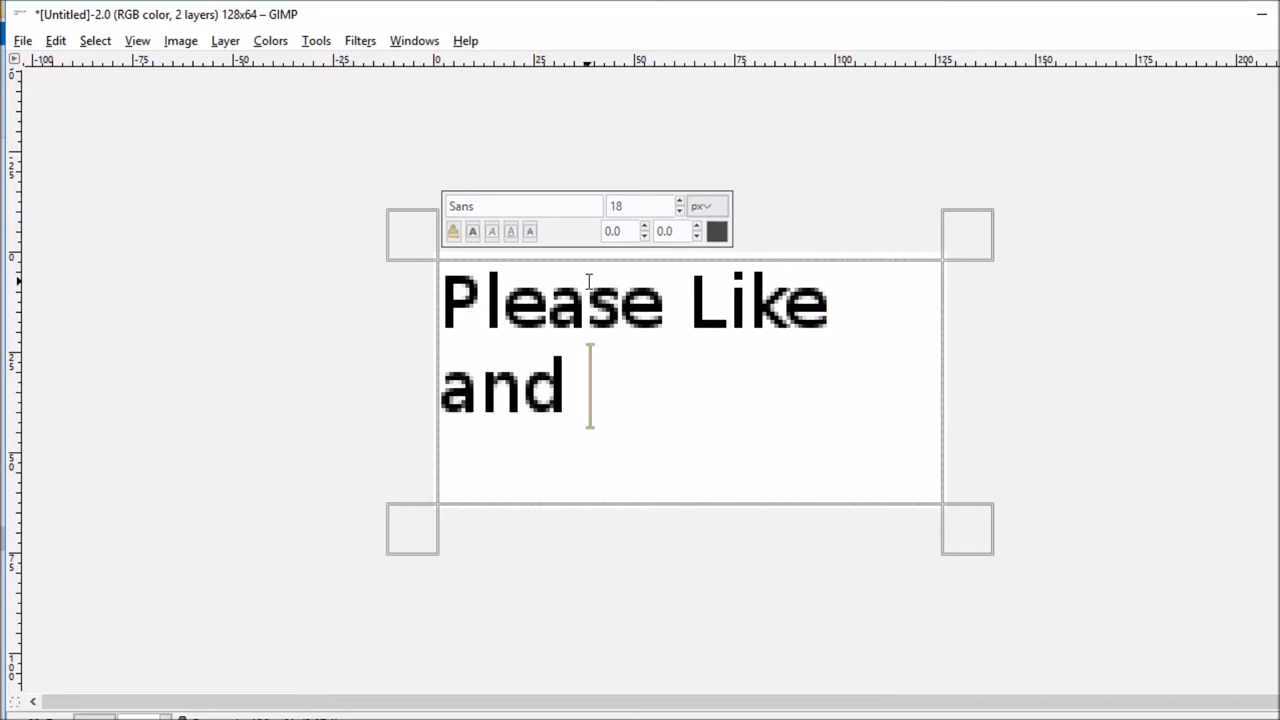
pyautogui.write('Subscr')
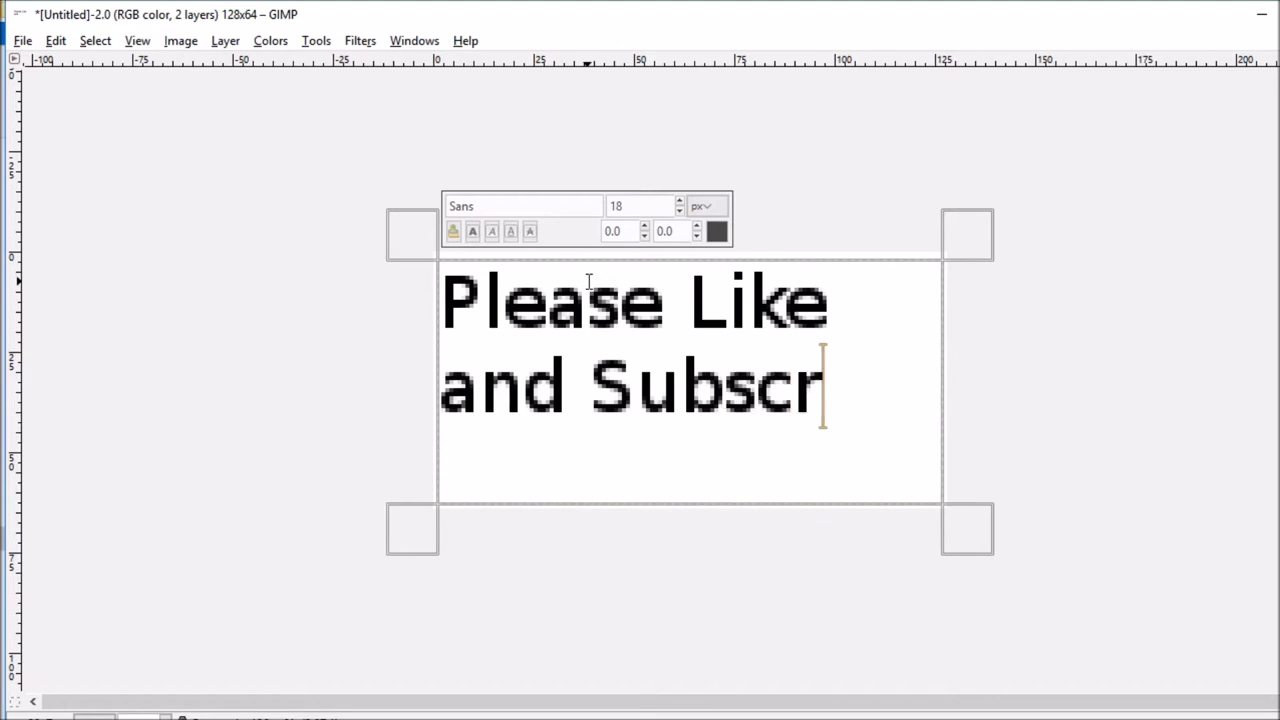
pyautogui.write('ibe')
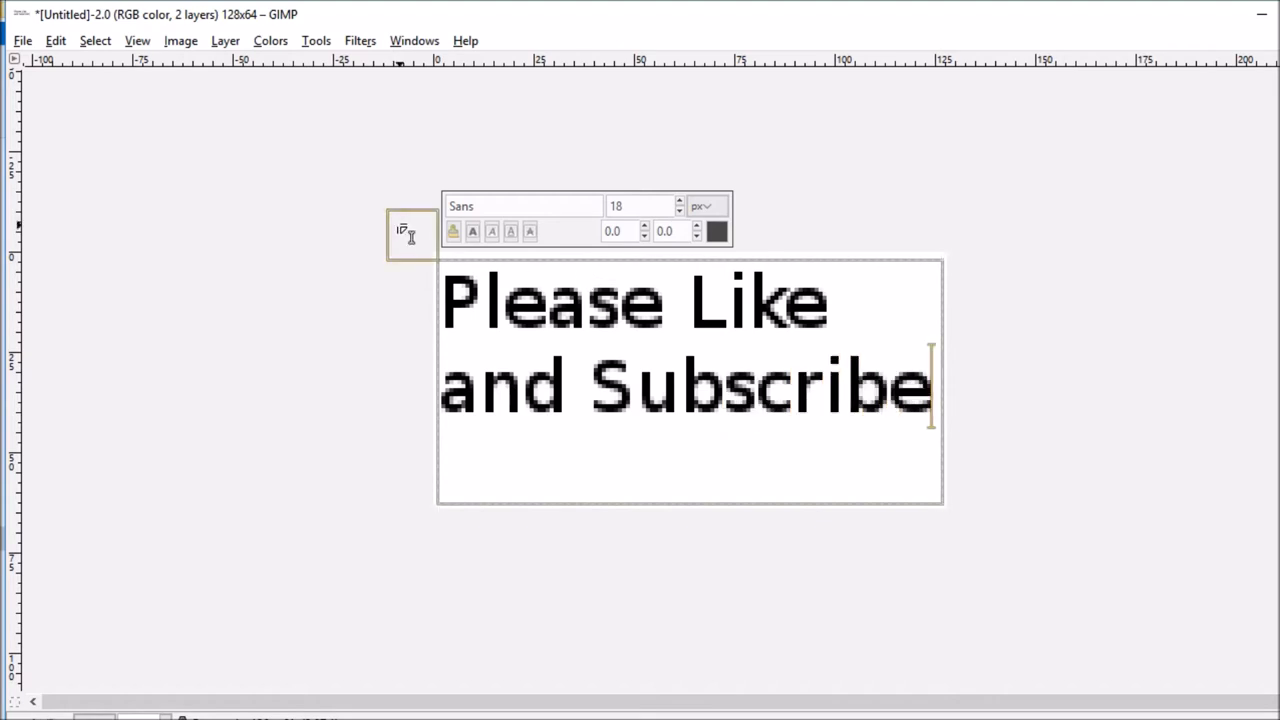
# Step: Start Export As and browse through EasyMendel, EasyMendel_Designs, RAMPS, Video into LCD Splash Screen
pyautogui.click(22, 40)
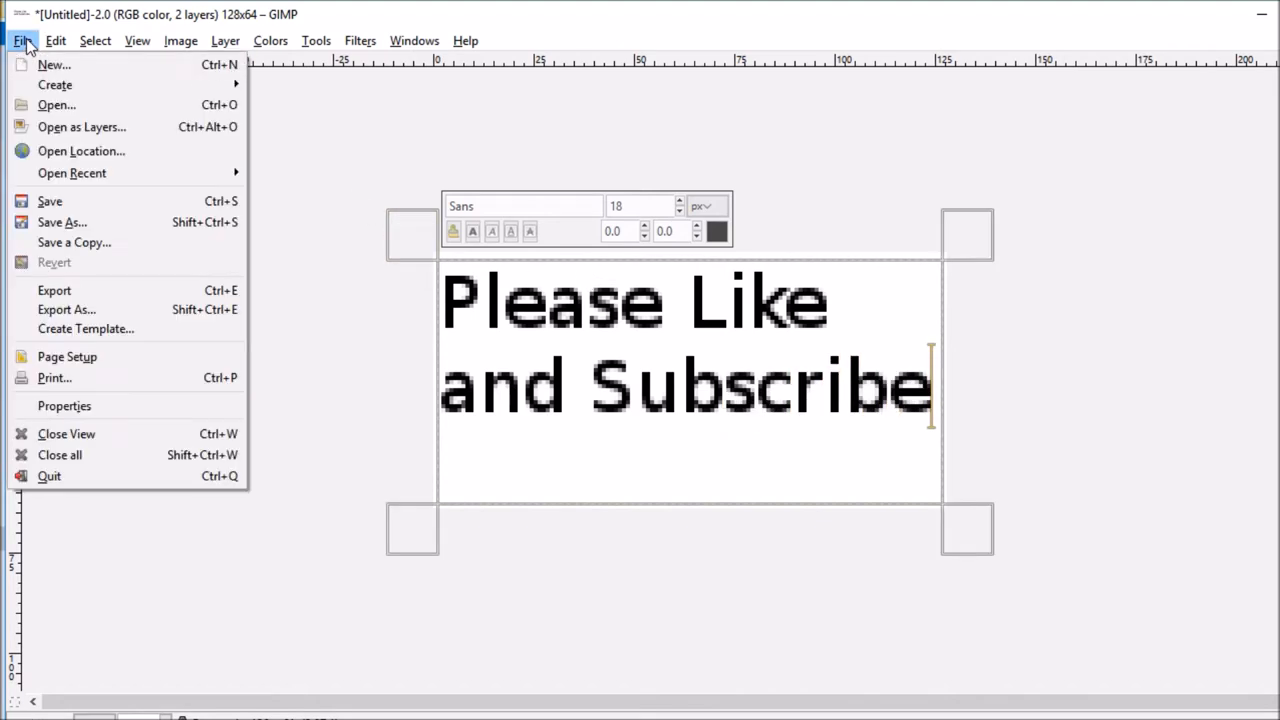
pyautogui.moveTo(56, 290)
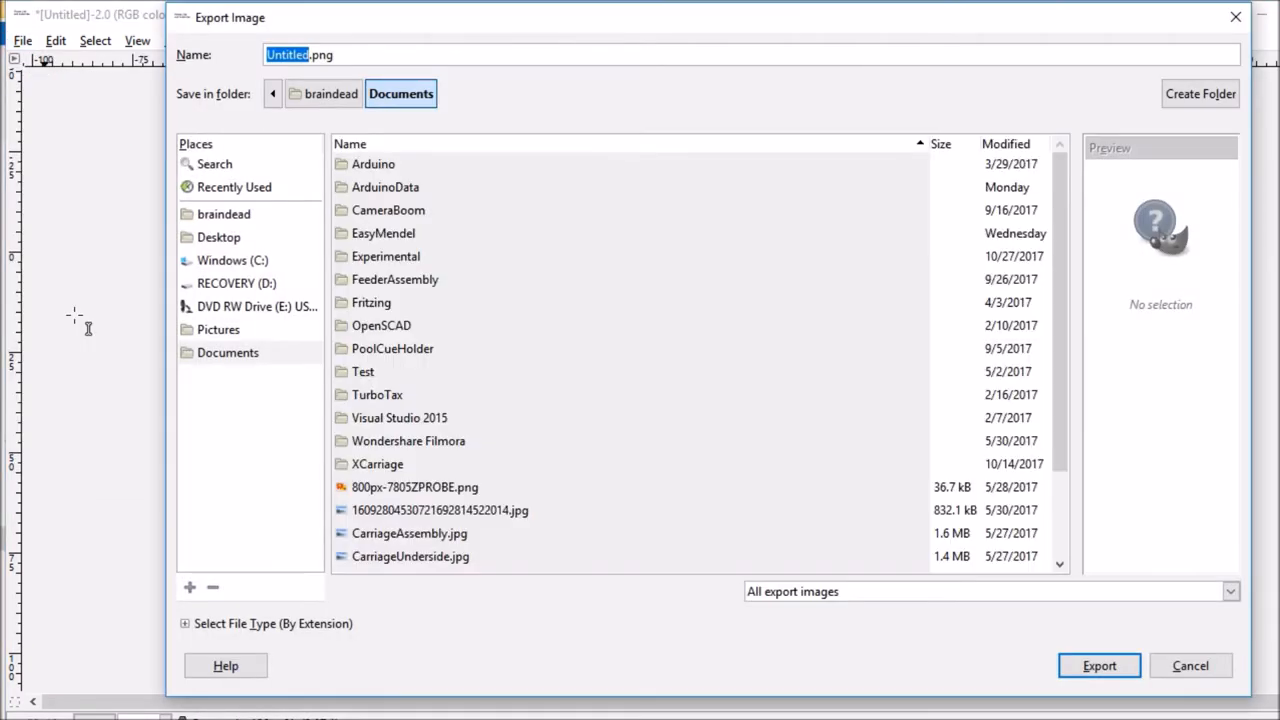
pyautogui.moveTo(388, 248)
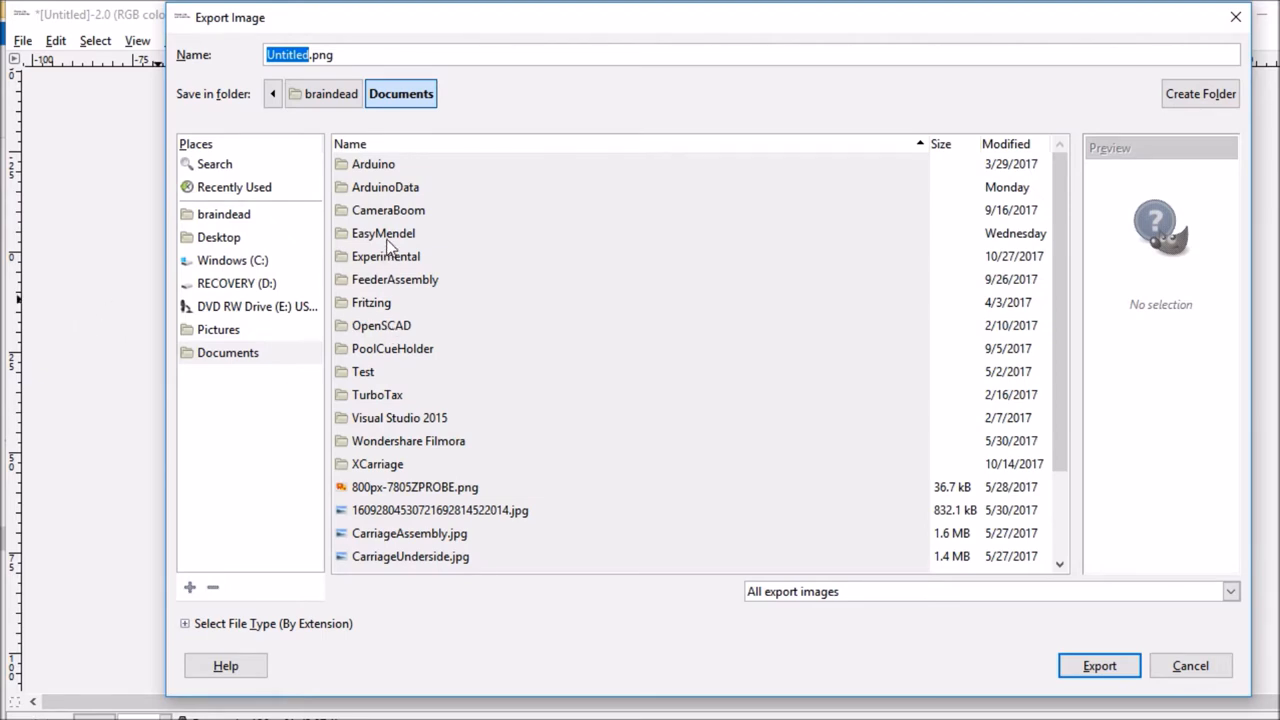
pyautogui.doubleClick(384, 232)
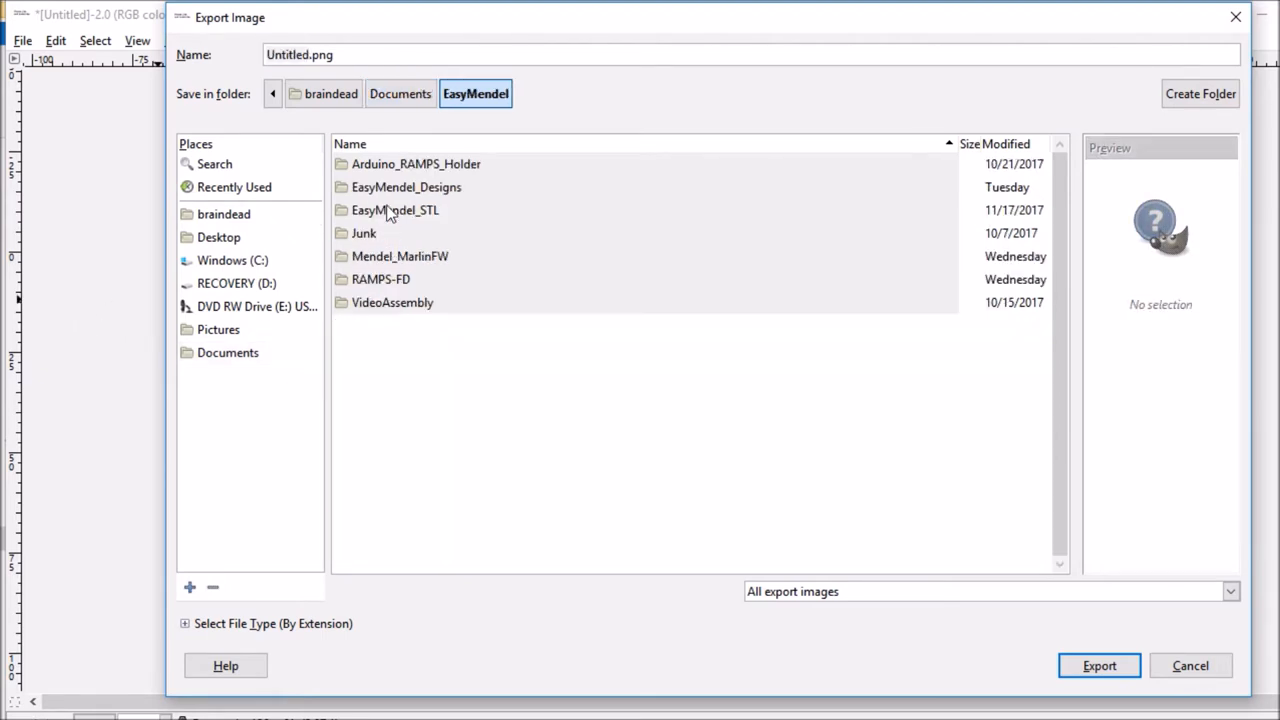
pyautogui.doubleClick(406, 188)
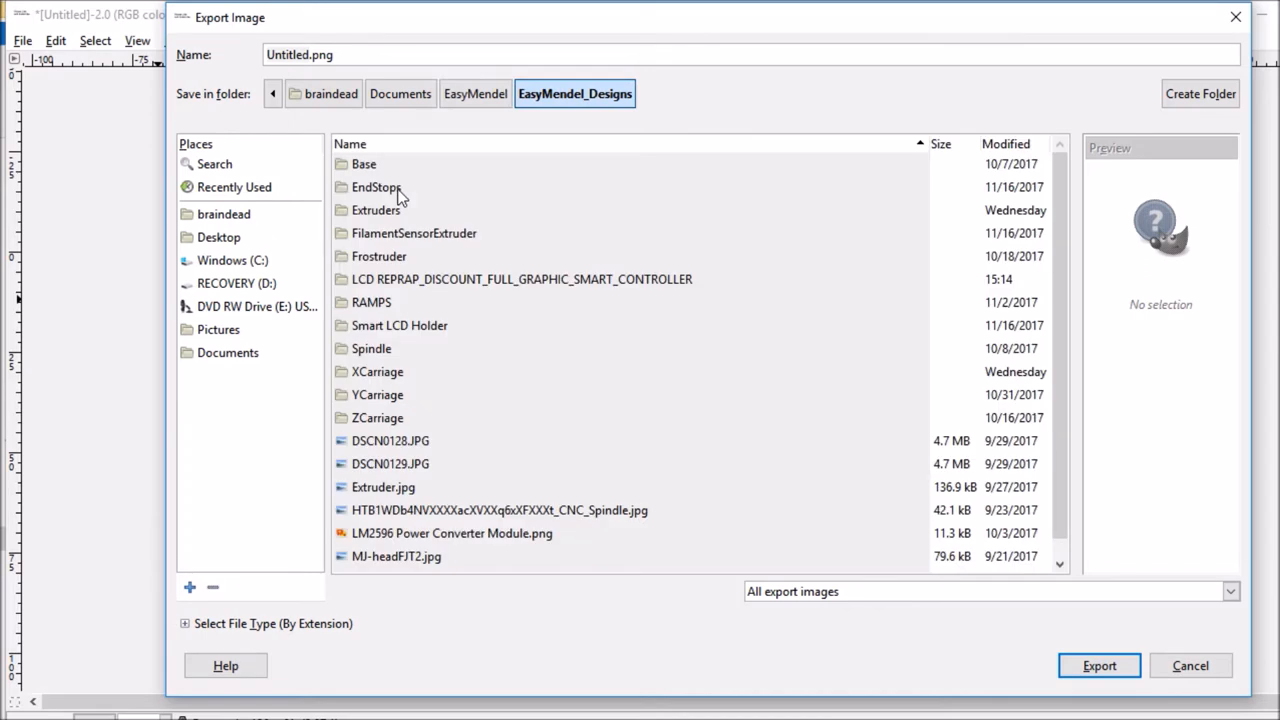
pyautogui.doubleClick(372, 302)
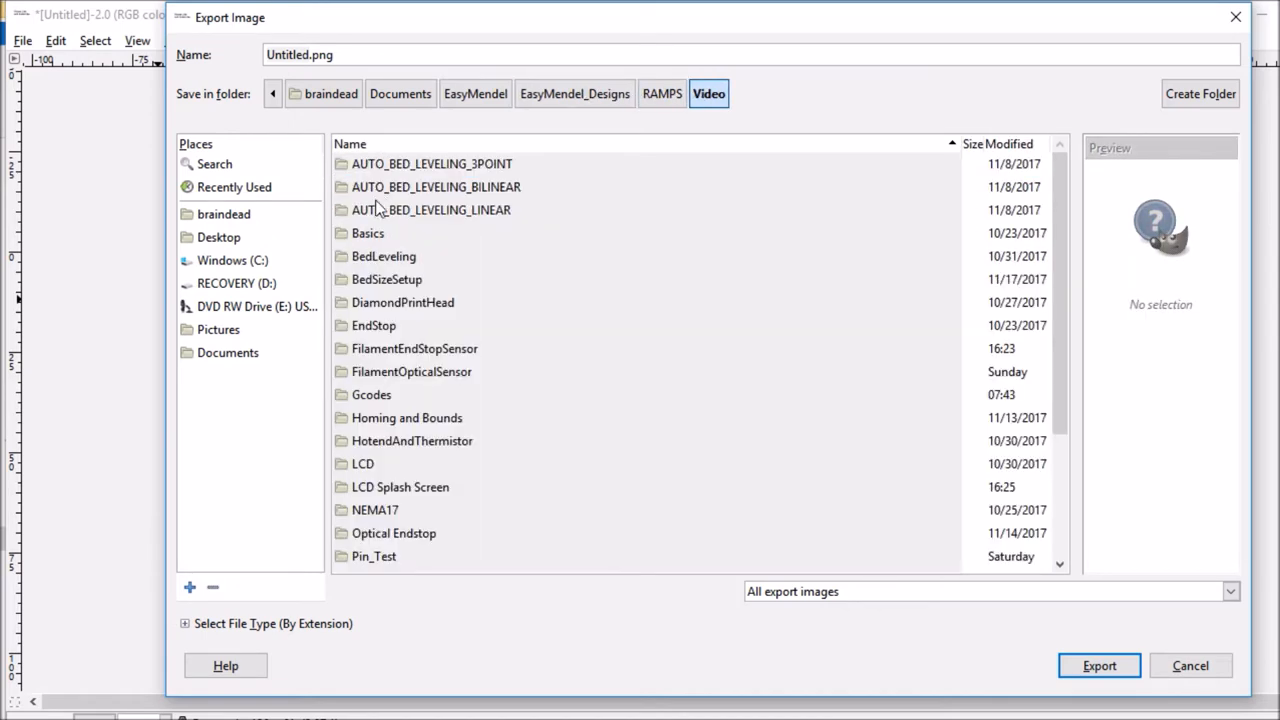
pyautogui.moveTo(404, 462)
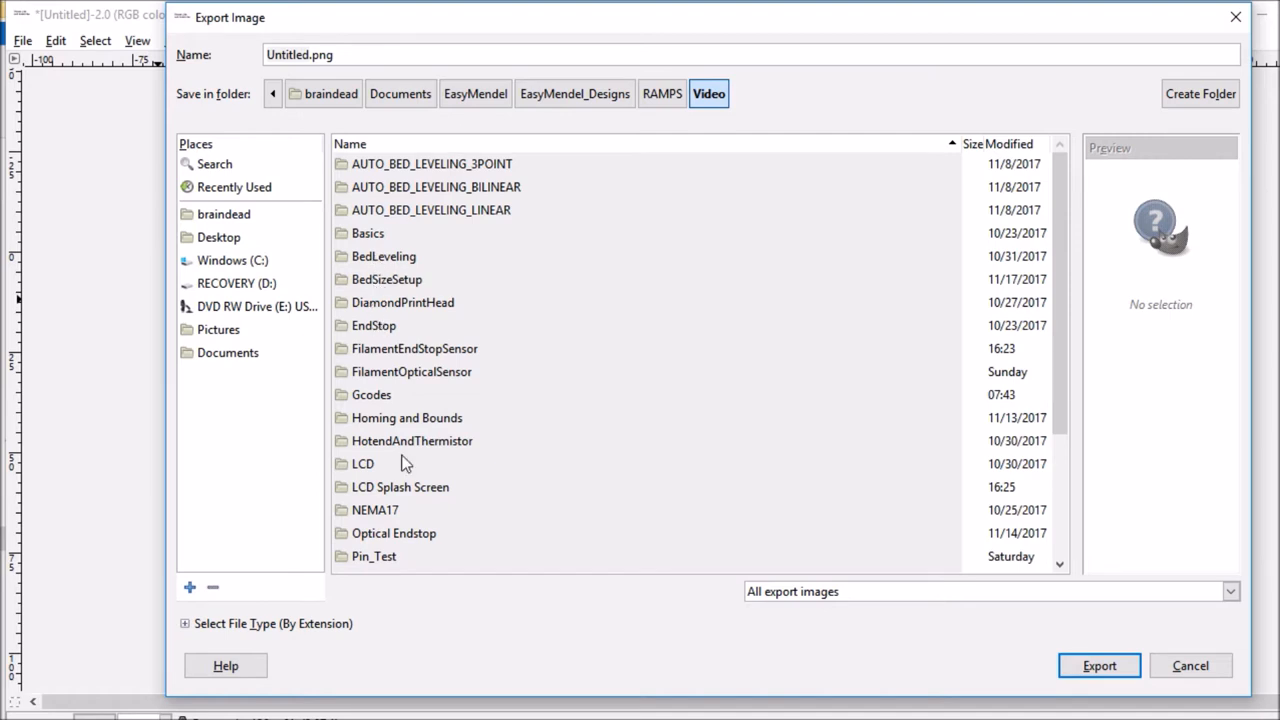
pyautogui.doubleClick(400, 488)
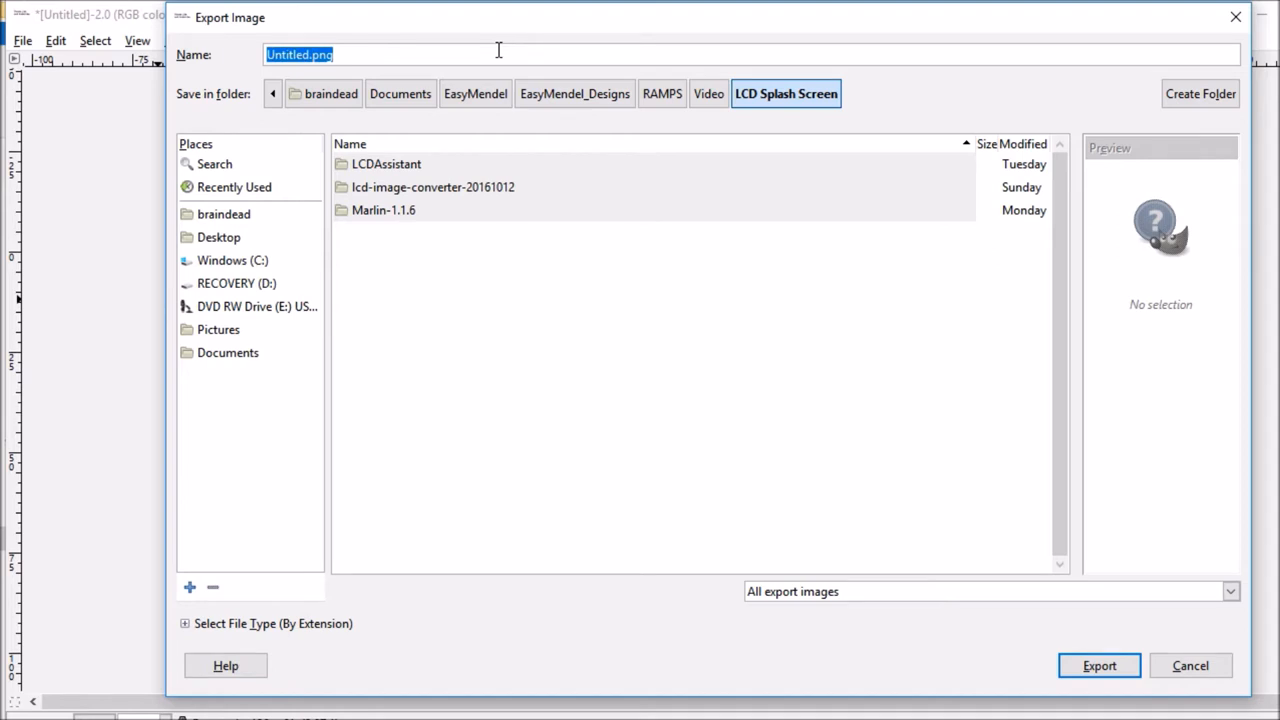
# Step: Name the export BootScreen.bmp and confirm the BMP export options
pyautogui.write('BootScr')
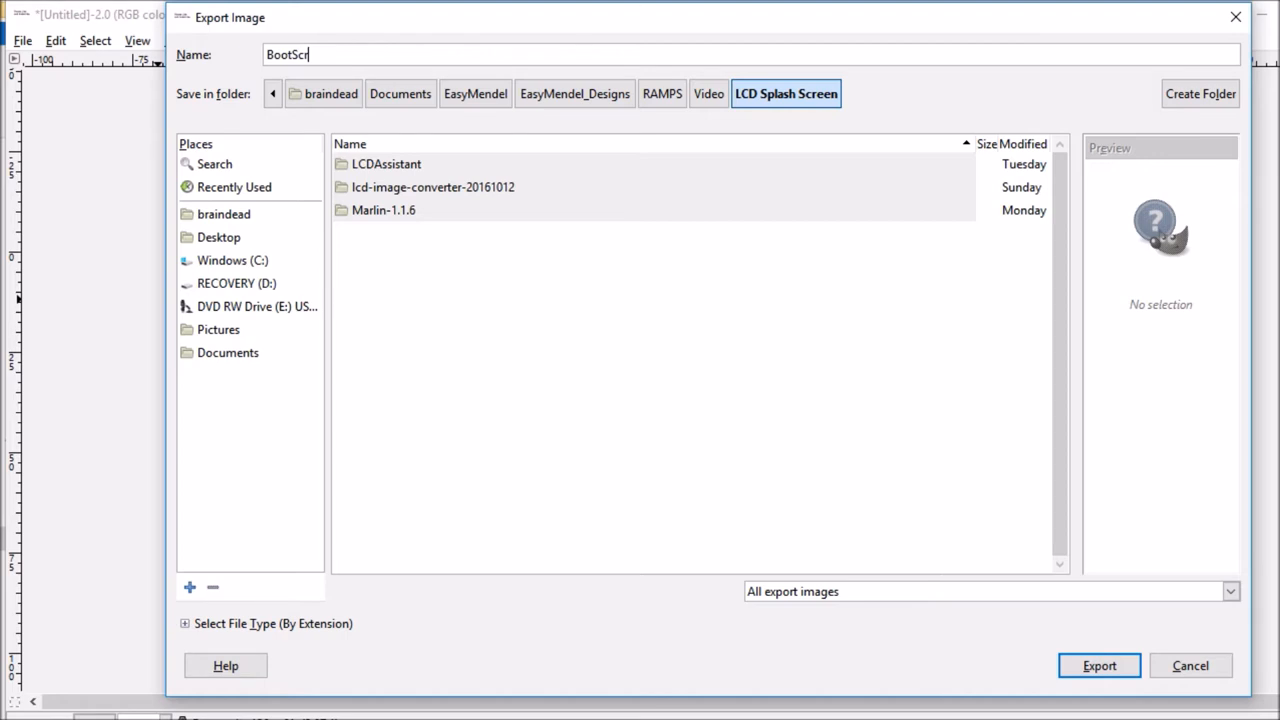
pyautogui.write('een')
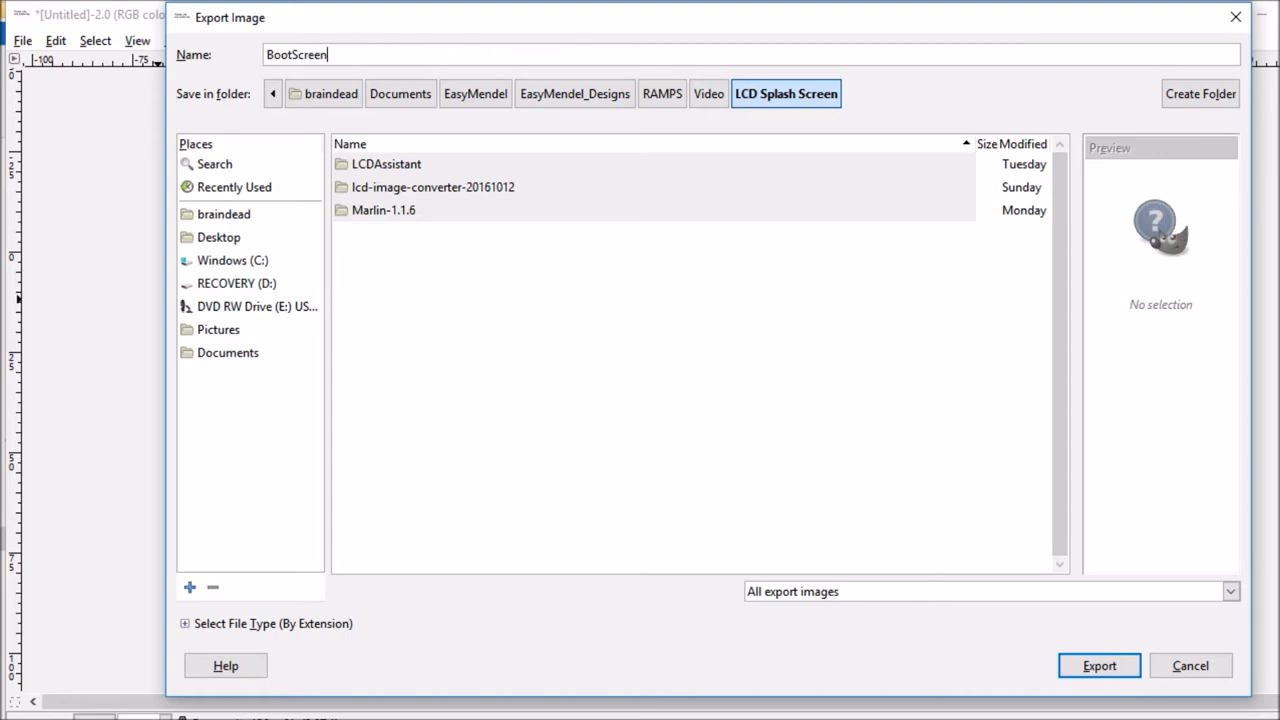
pyautogui.write('.')
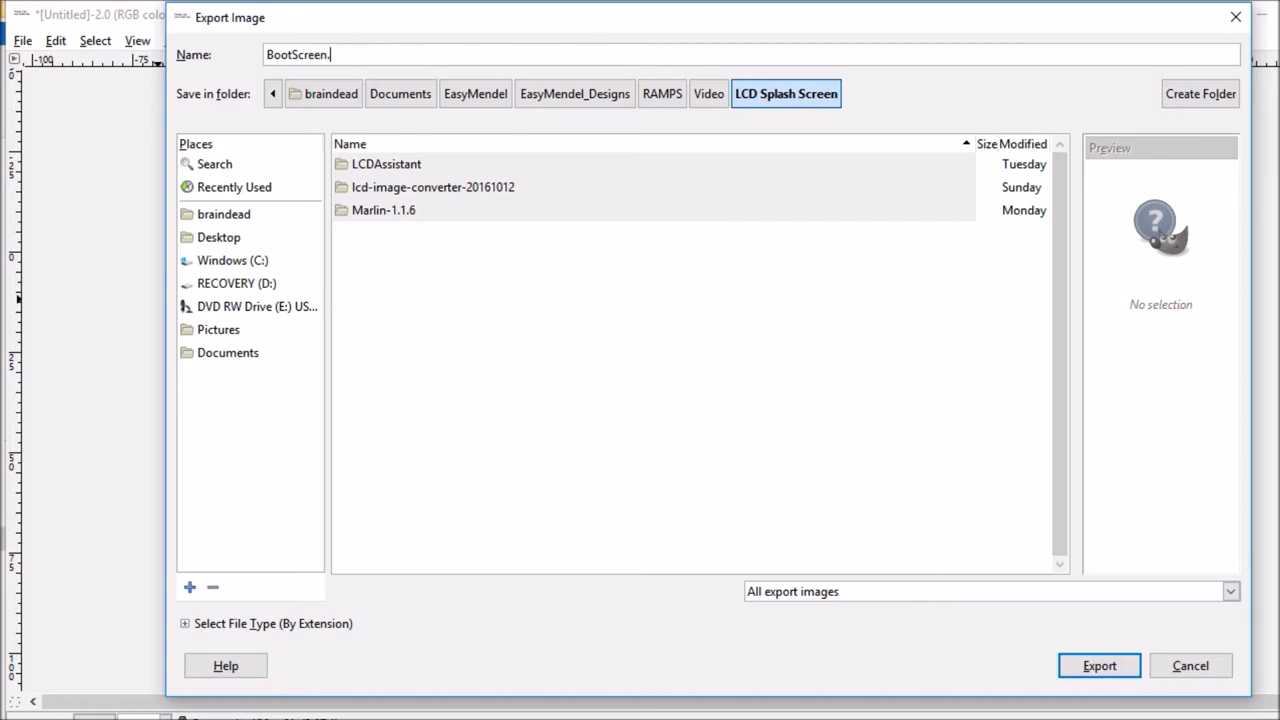
pyautogui.write('bmp')
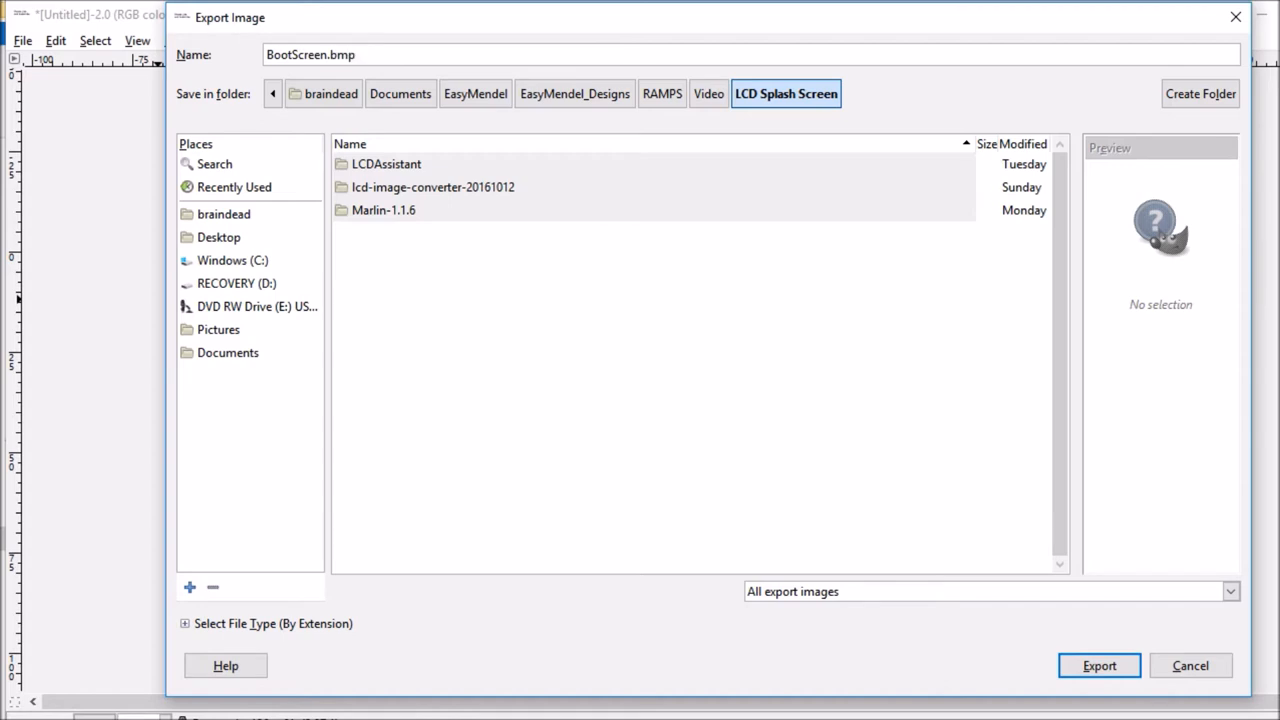
pyautogui.click(1100, 664)
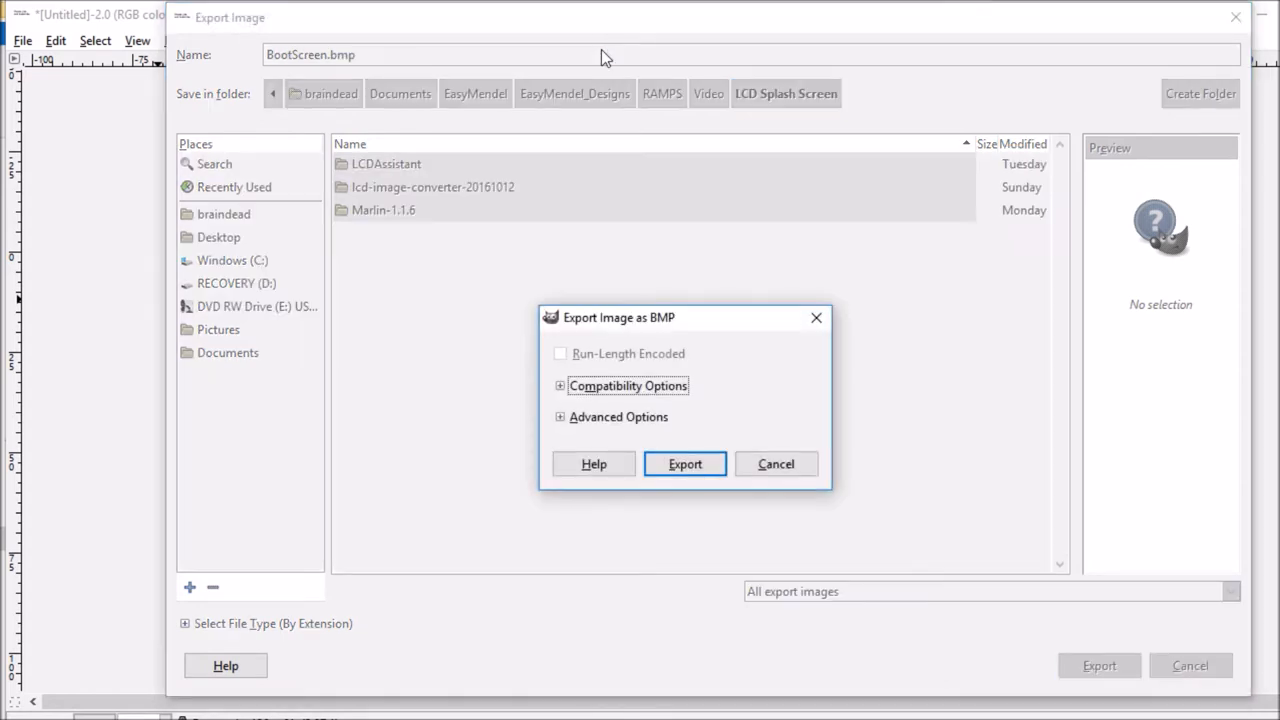
pyautogui.click(684, 464)
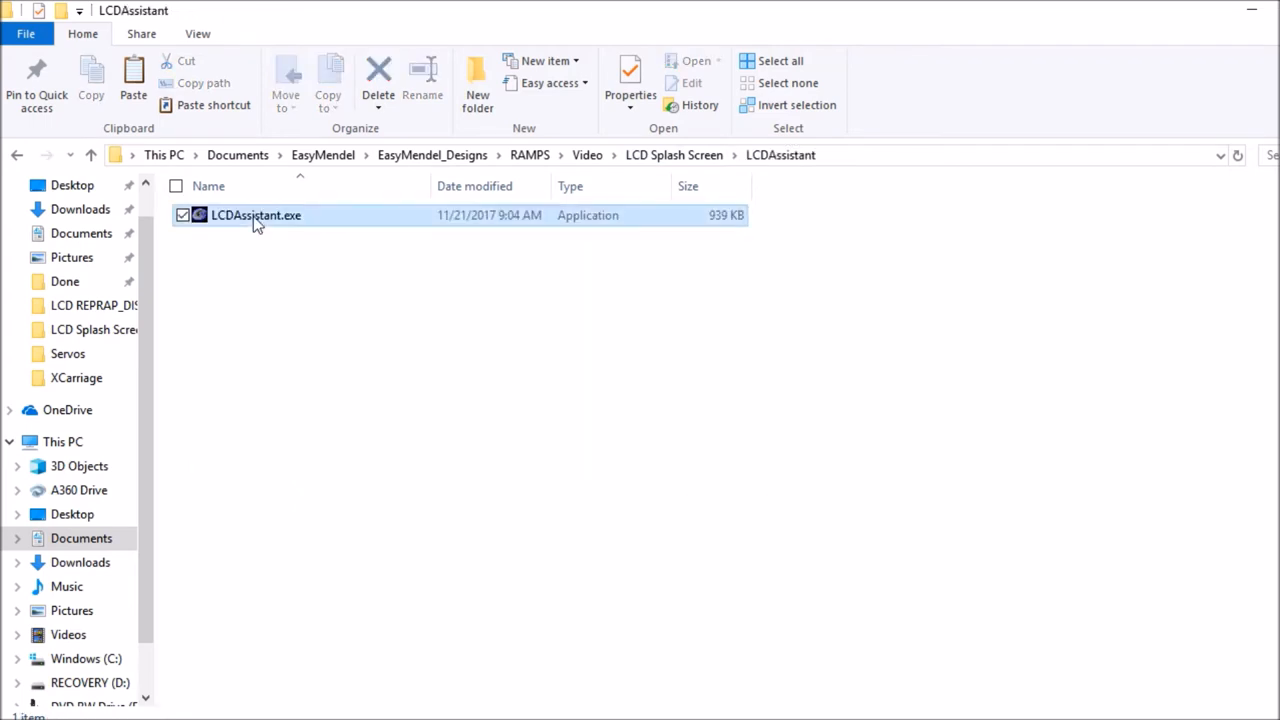
# Step: Launch LCDAssistant.exe and select Horizontal byte orientation
pyautogui.doubleClick(256, 216)
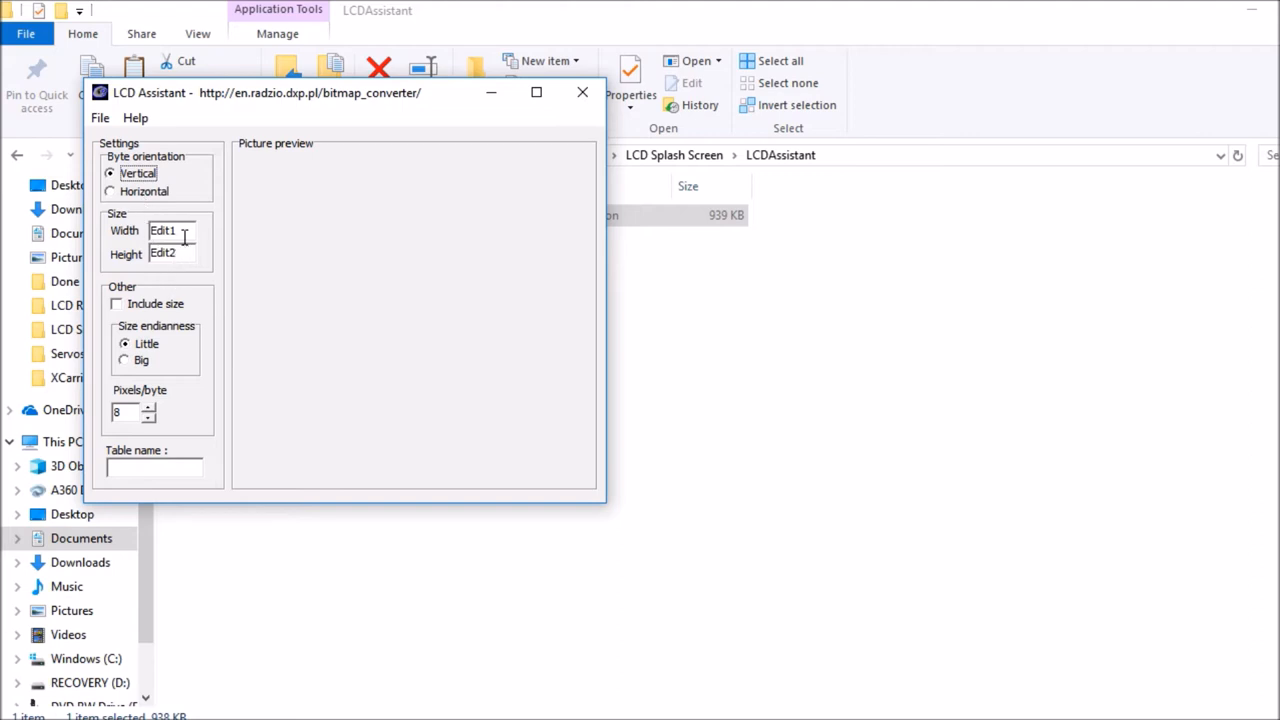
pyautogui.click(110, 192)
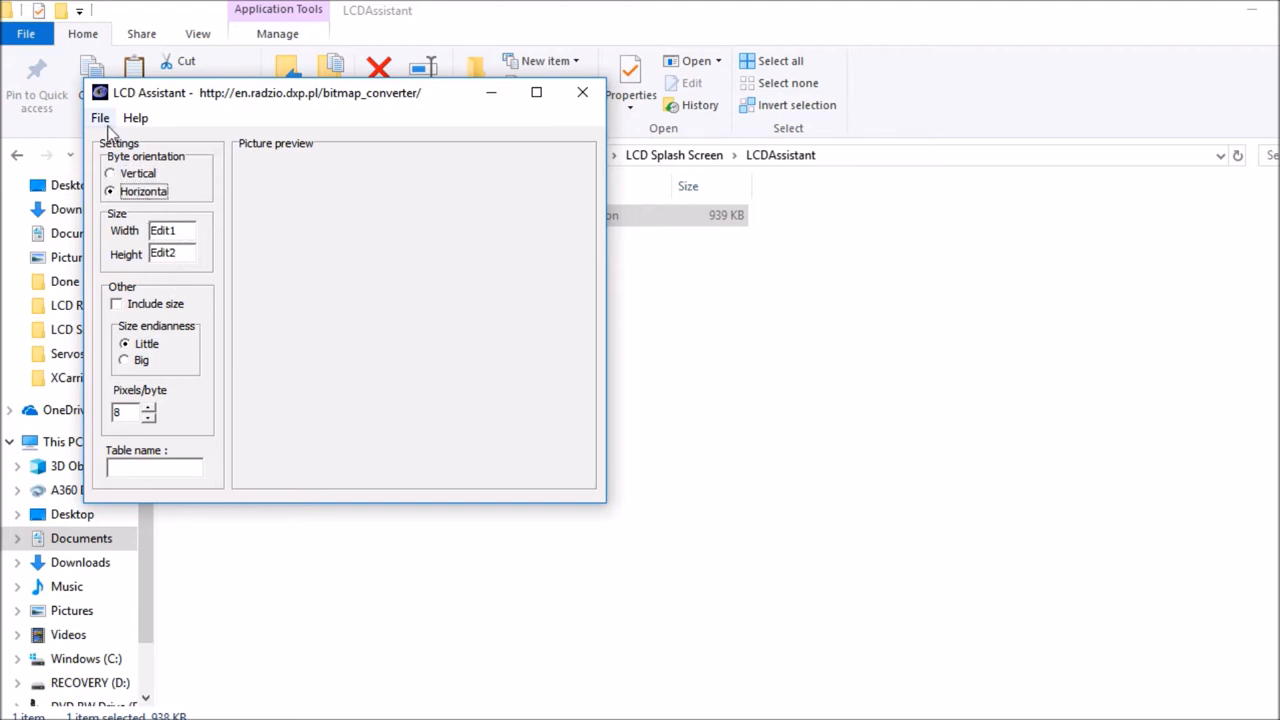
pyautogui.click(100, 116)
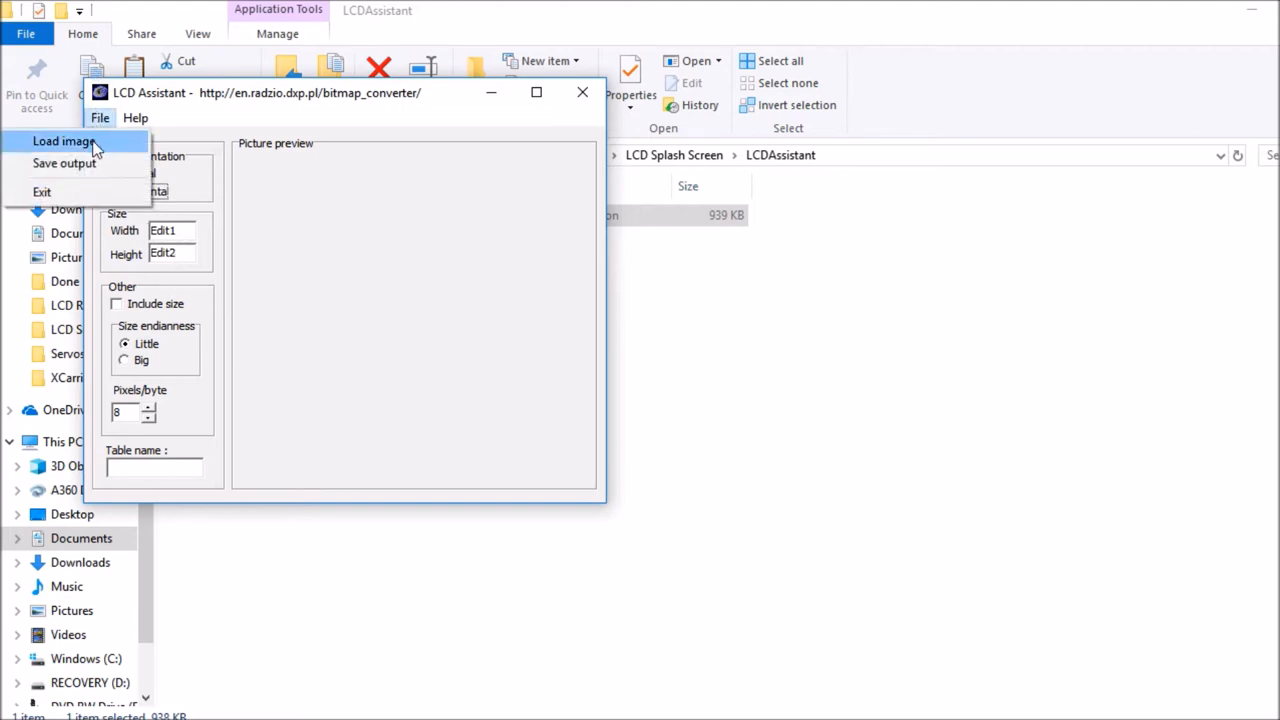
# Step: Load BootScreen.bmp into the converter preview
pyautogui.click(62, 140)
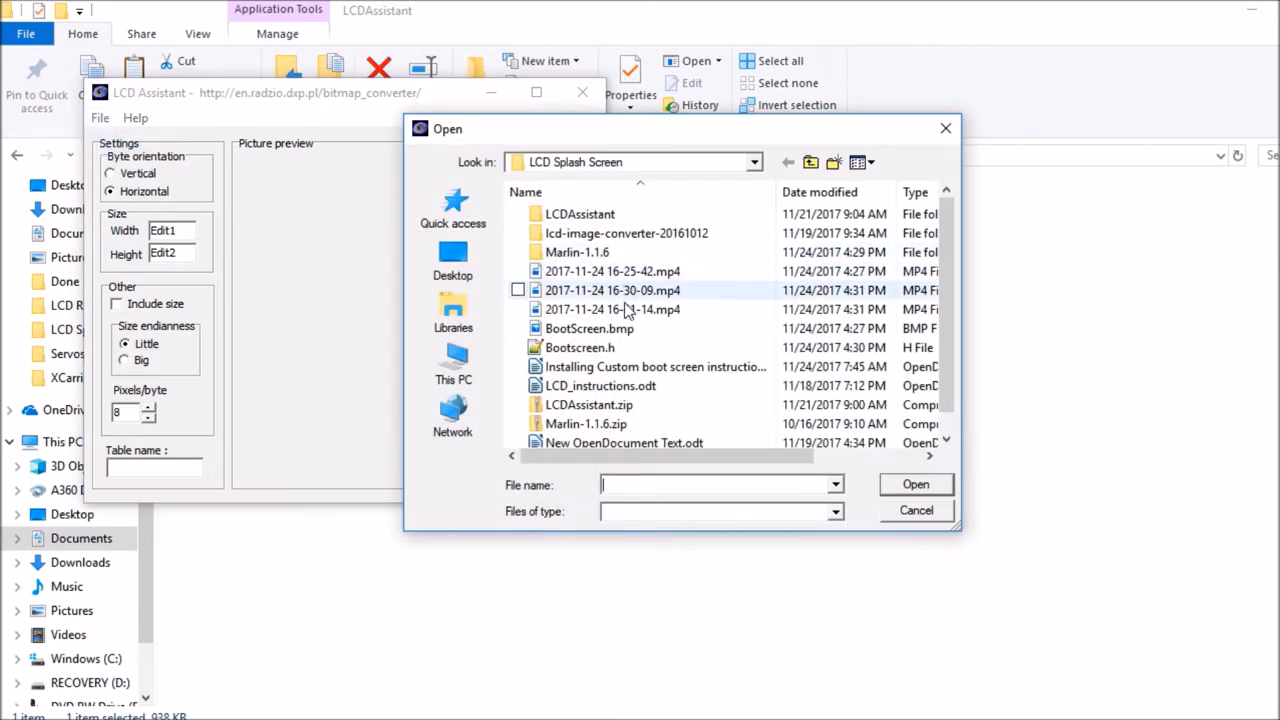
pyautogui.click(588, 328)
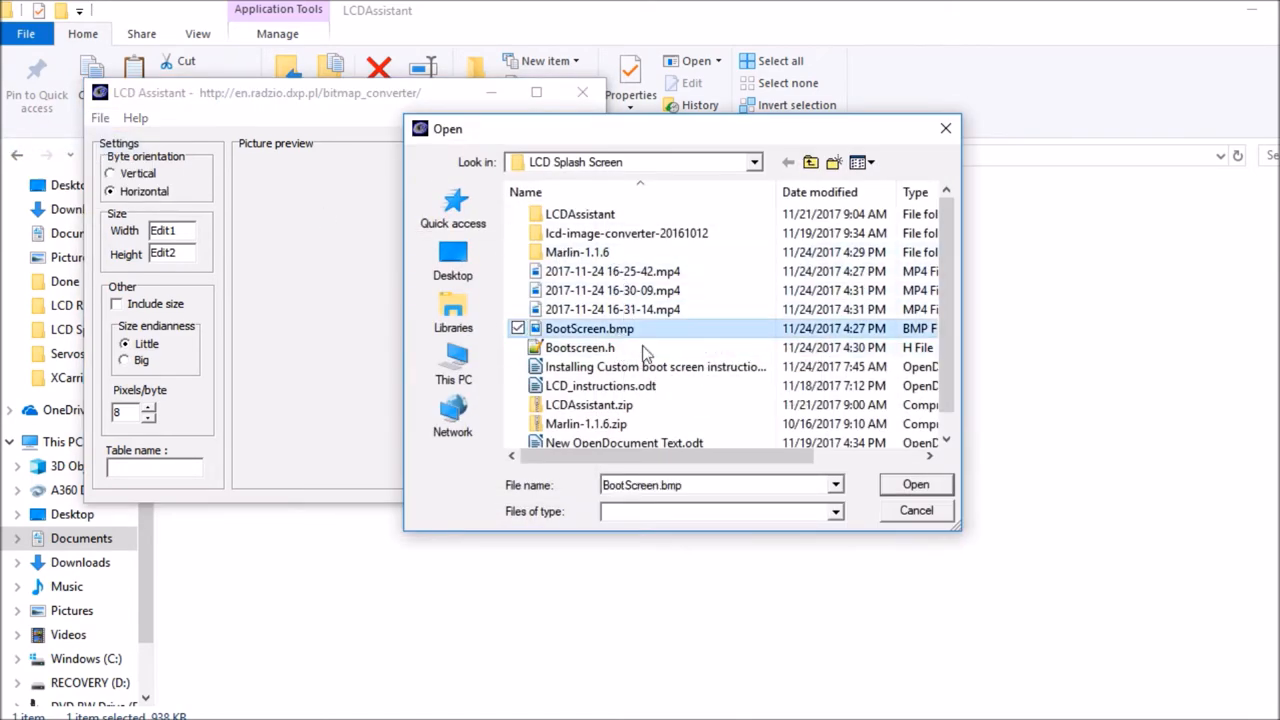
pyautogui.click(914, 486)
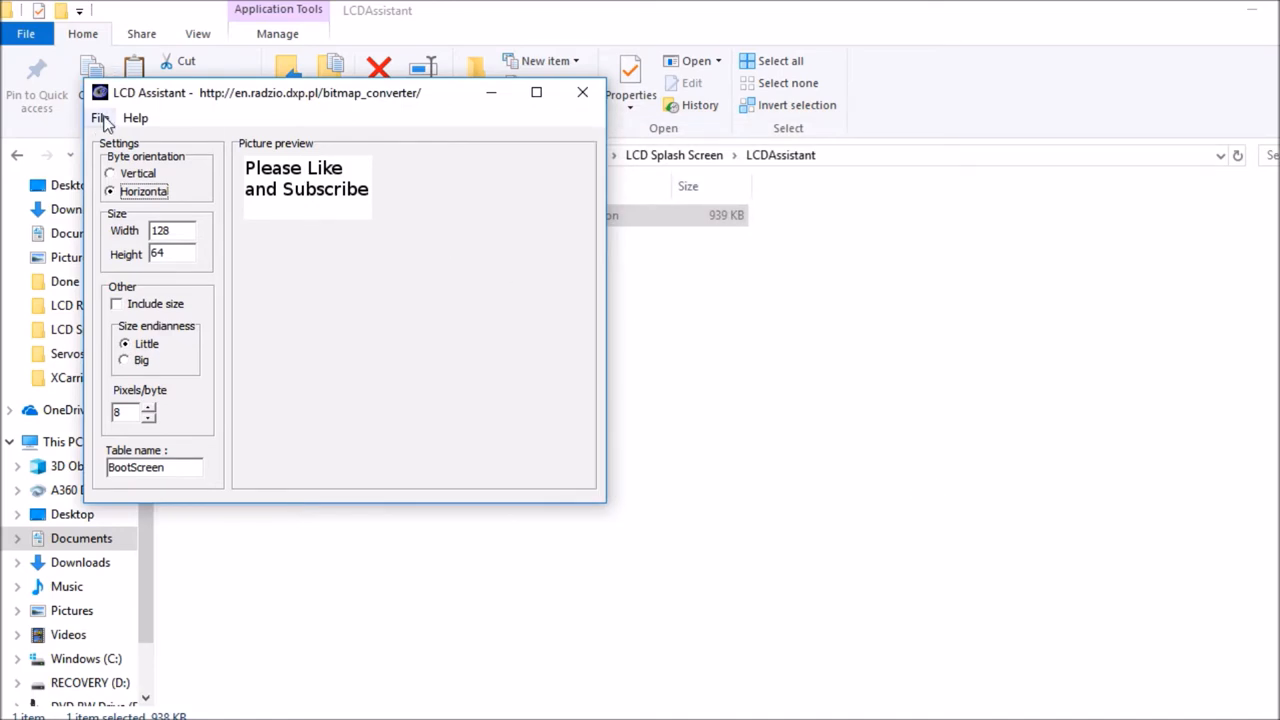
# Step: Save the converted output as Bootscreen.h and close LCD Assistant
pyautogui.click(100, 118)
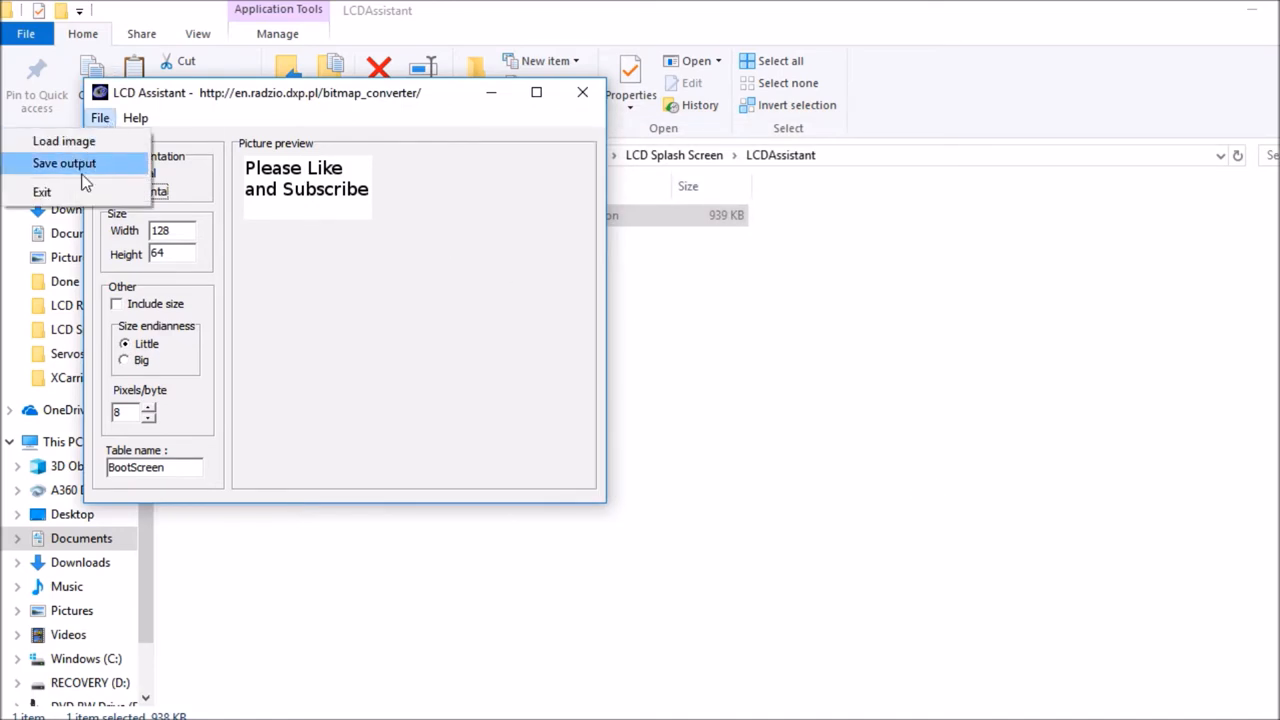
pyautogui.click(64, 164)
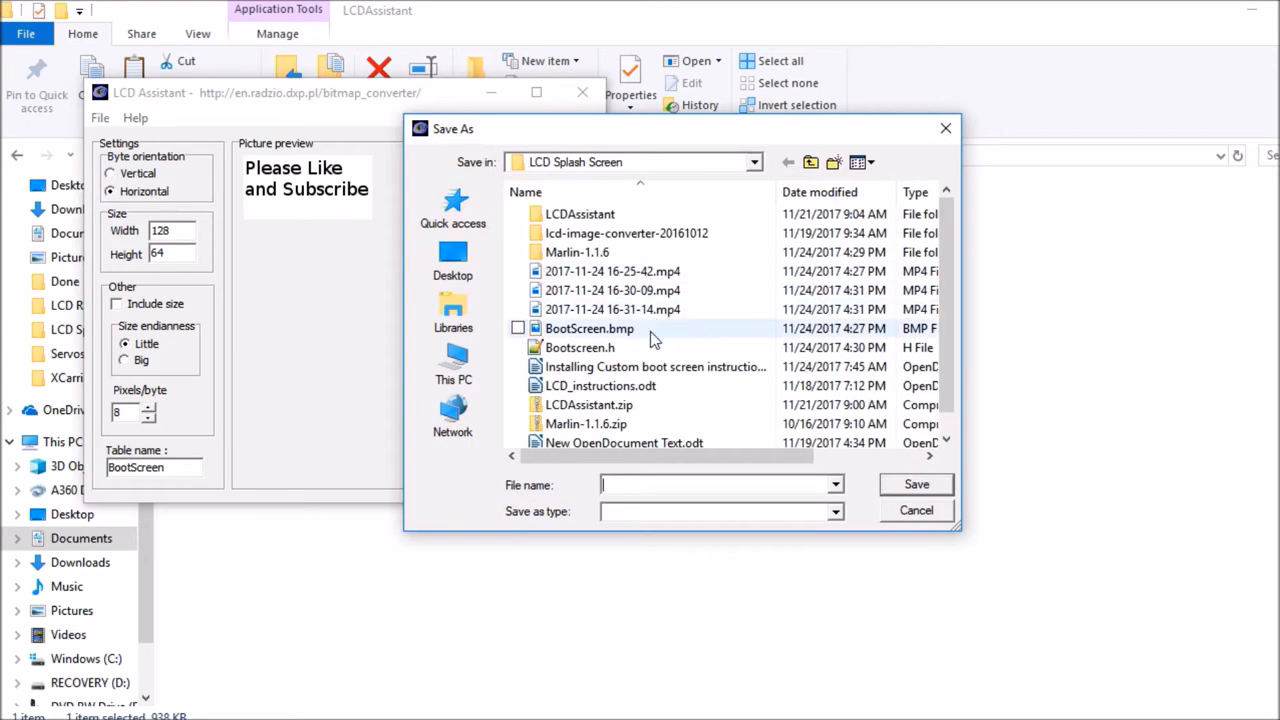
pyautogui.click(580, 348)
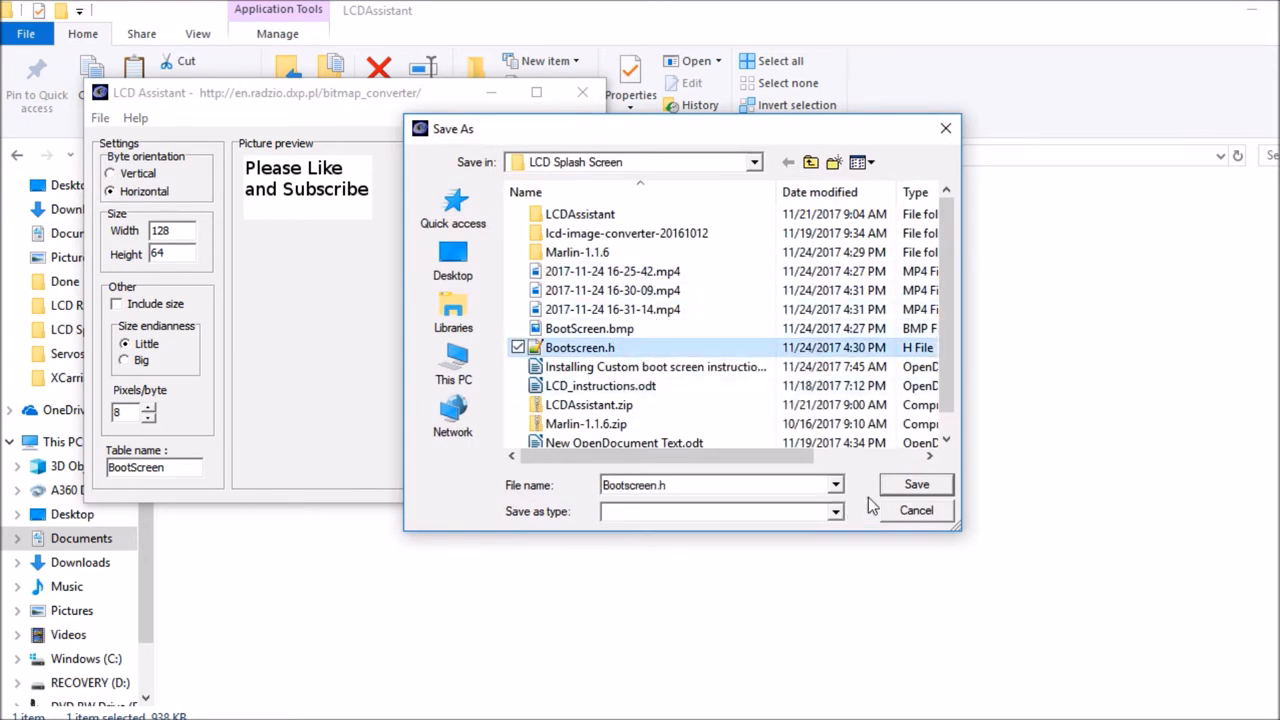
pyautogui.click(916, 484)
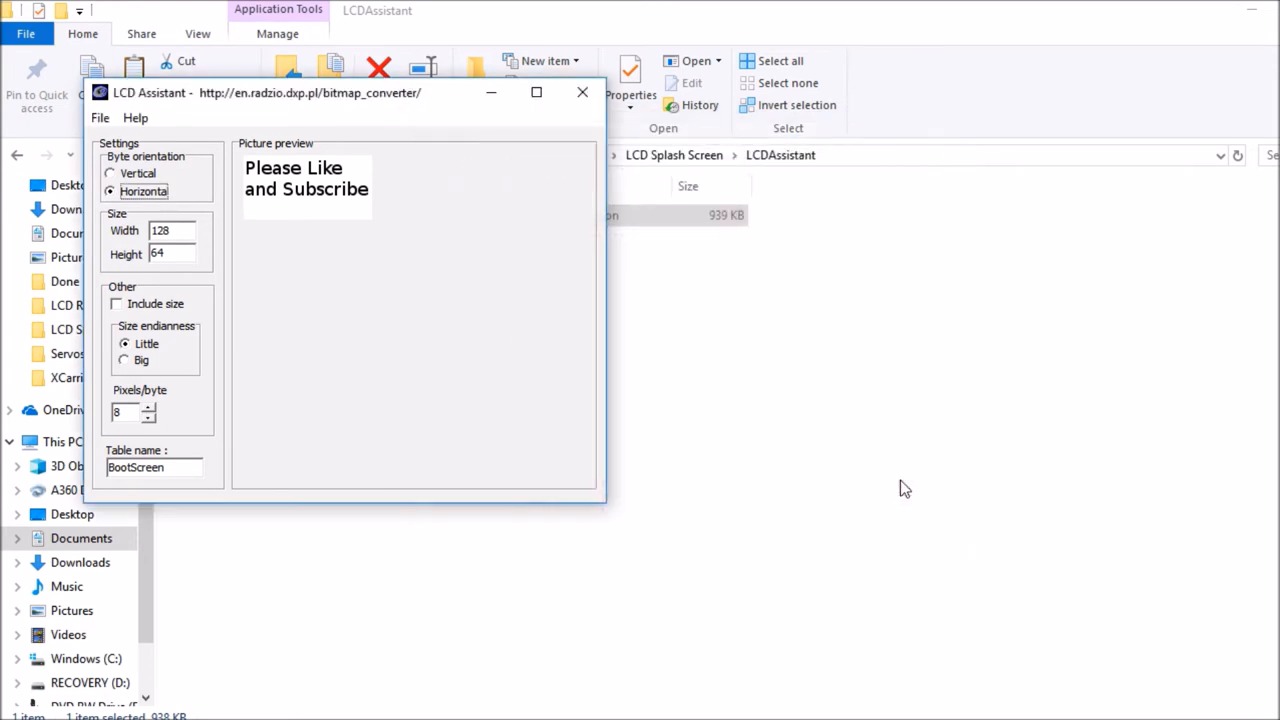
pyautogui.click(582, 92)
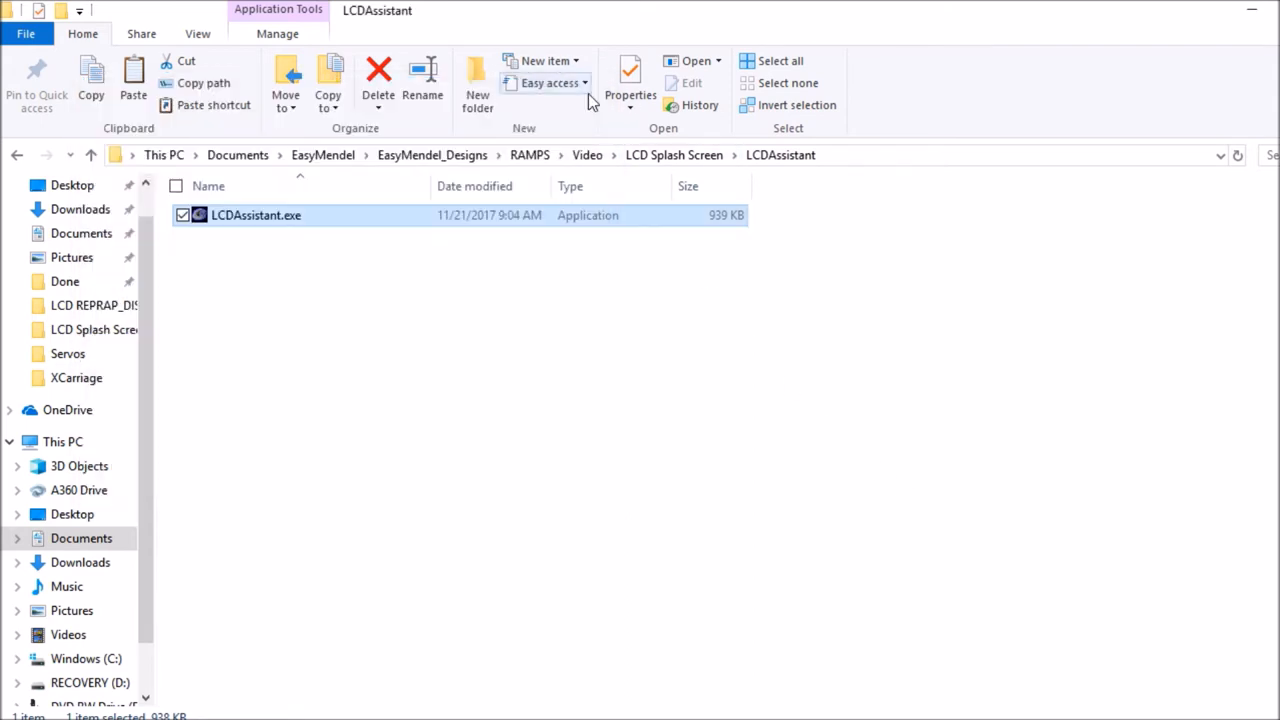
# Step: Browse Marlin-1.1.6 > Marlin > example_configurations > gCreate > gMax1.5+
pyautogui.click(624, 408)
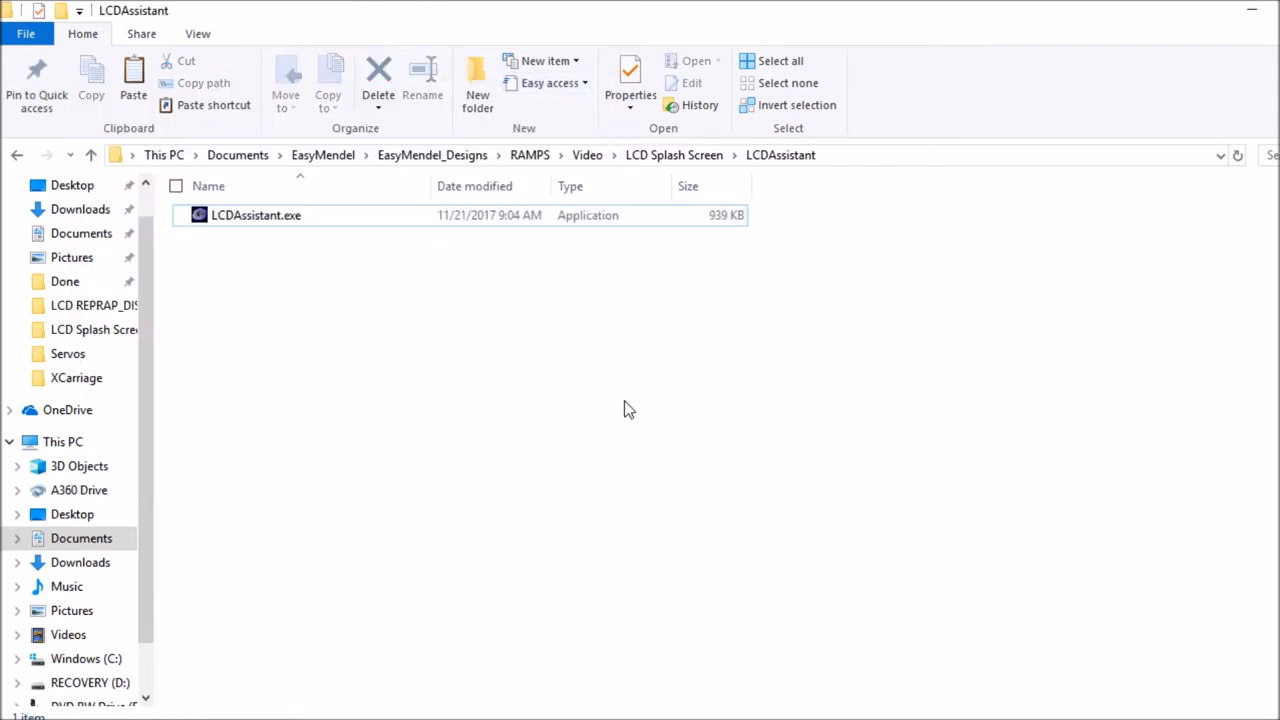
pyautogui.moveTo(640, 630)
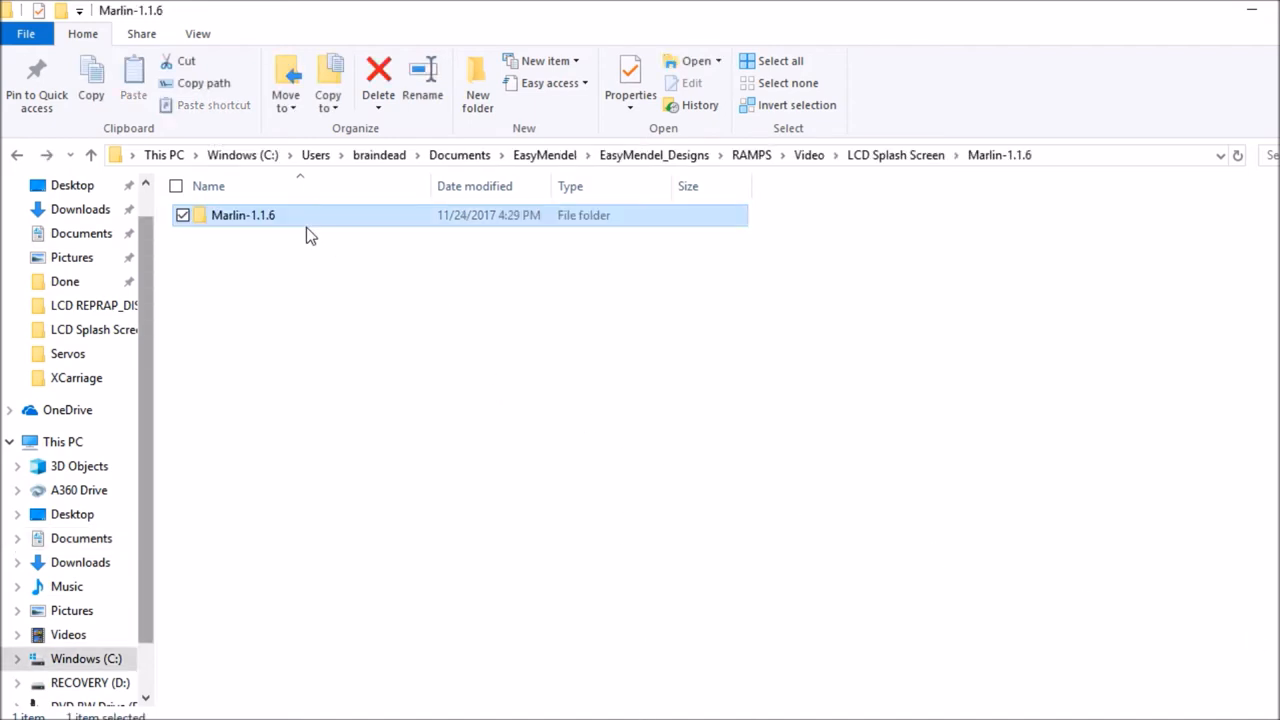
pyautogui.doubleClick(244, 216)
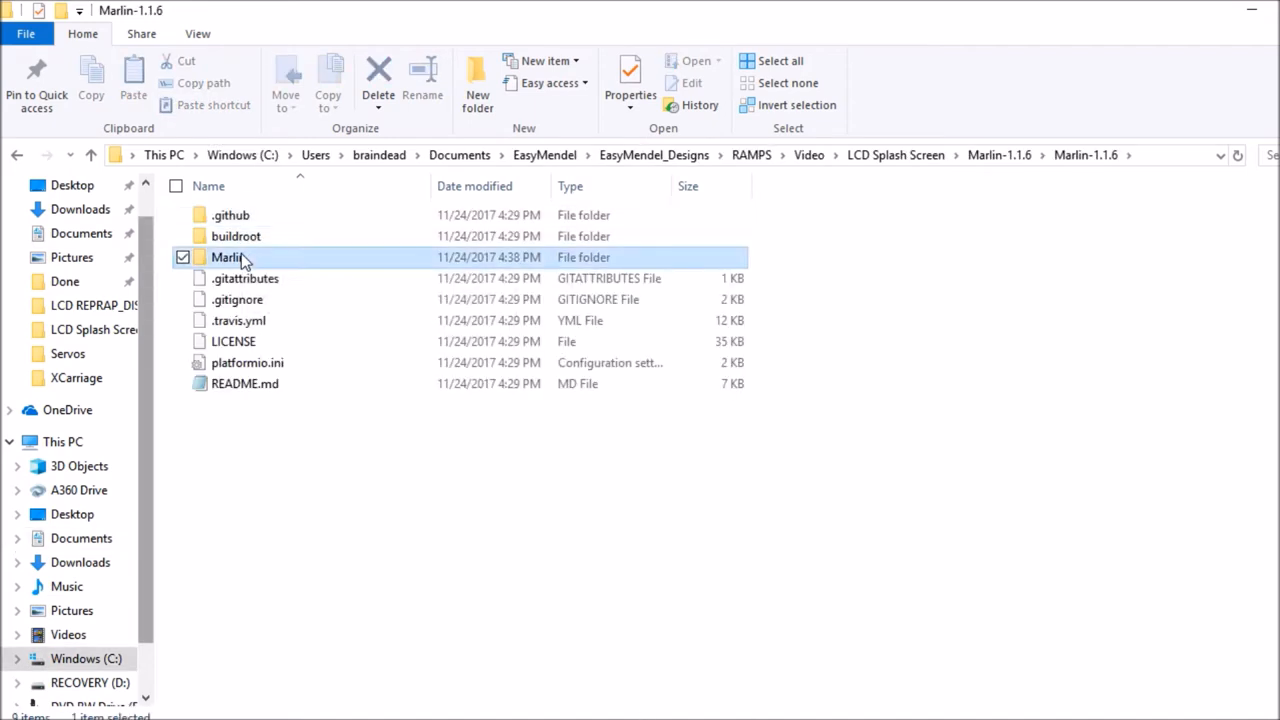
pyautogui.doubleClick(228, 256)
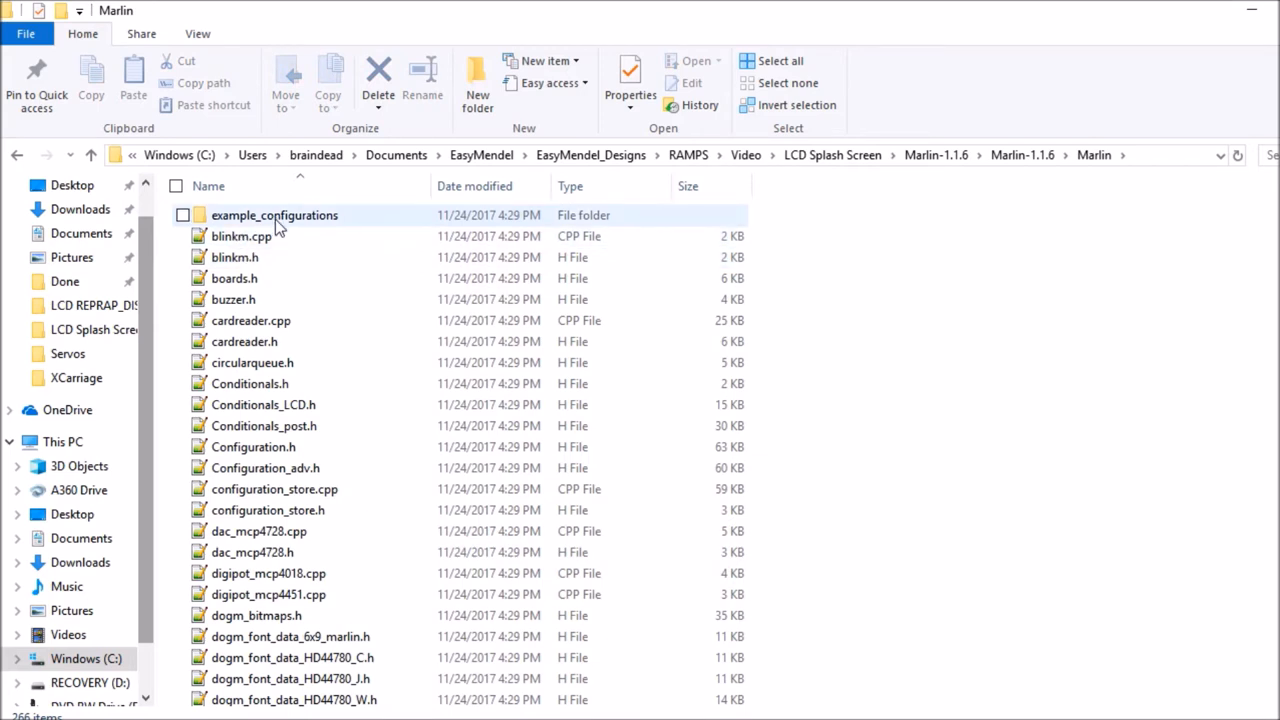
pyautogui.doubleClick(276, 216)
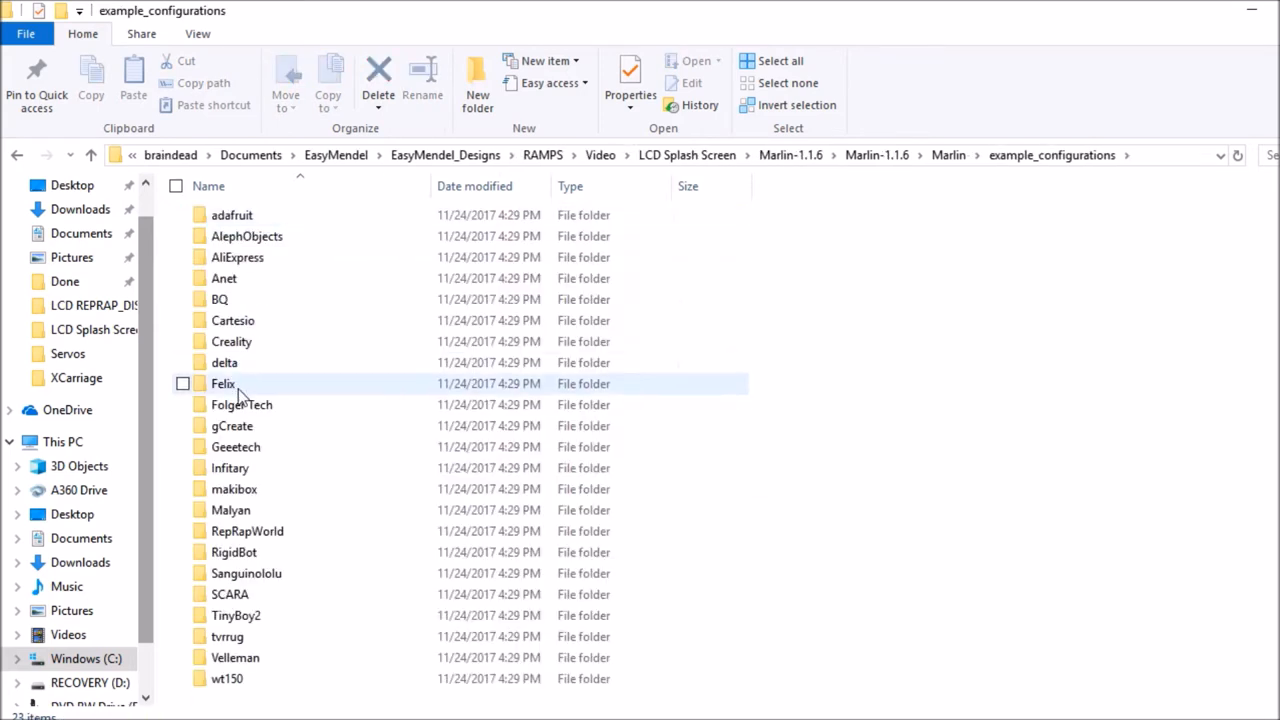
pyautogui.doubleClick(232, 424)
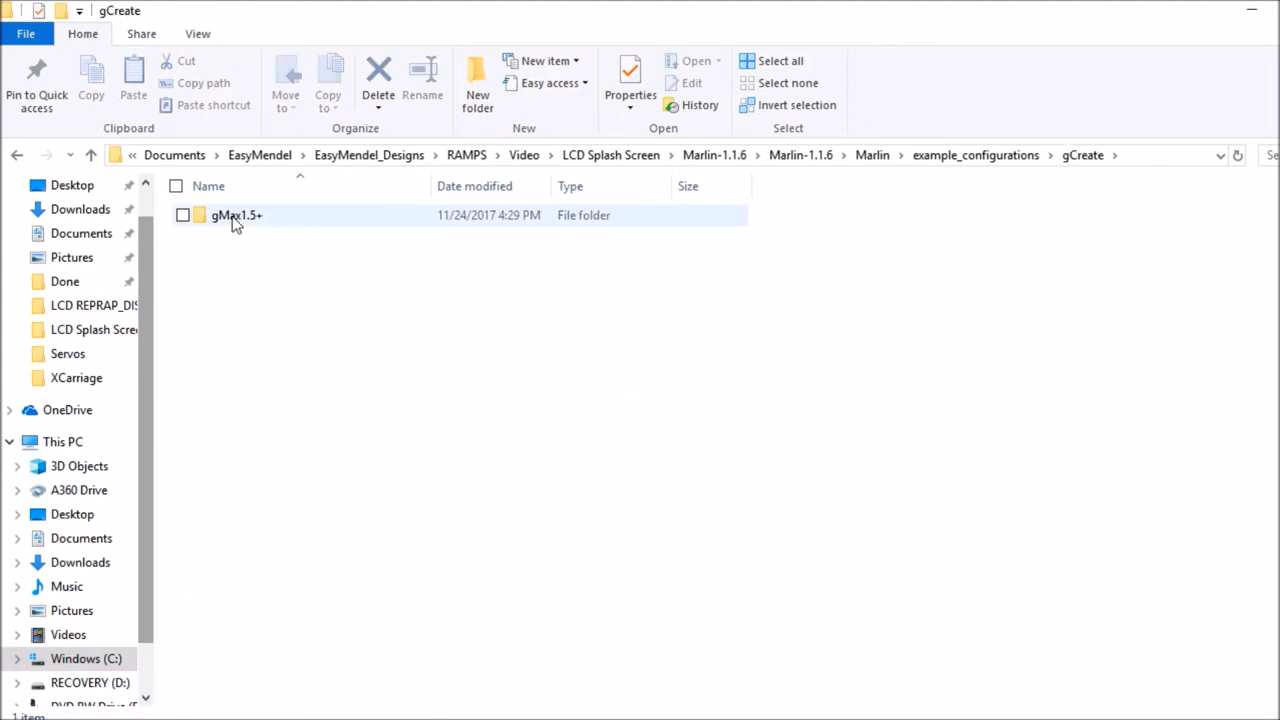
pyautogui.doubleClick(236, 216)
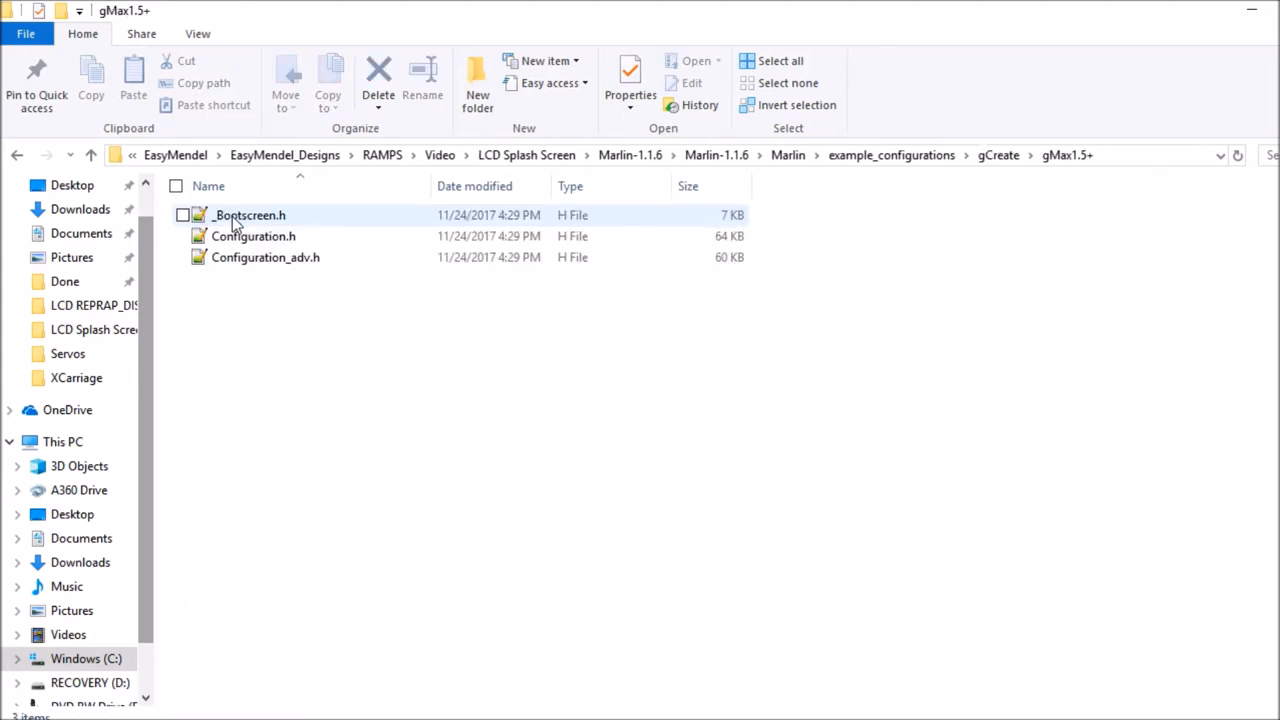
# Step: Copy _Bootscreen.h and paste it into the main Marlin folder
pyautogui.rightClick(248, 216)
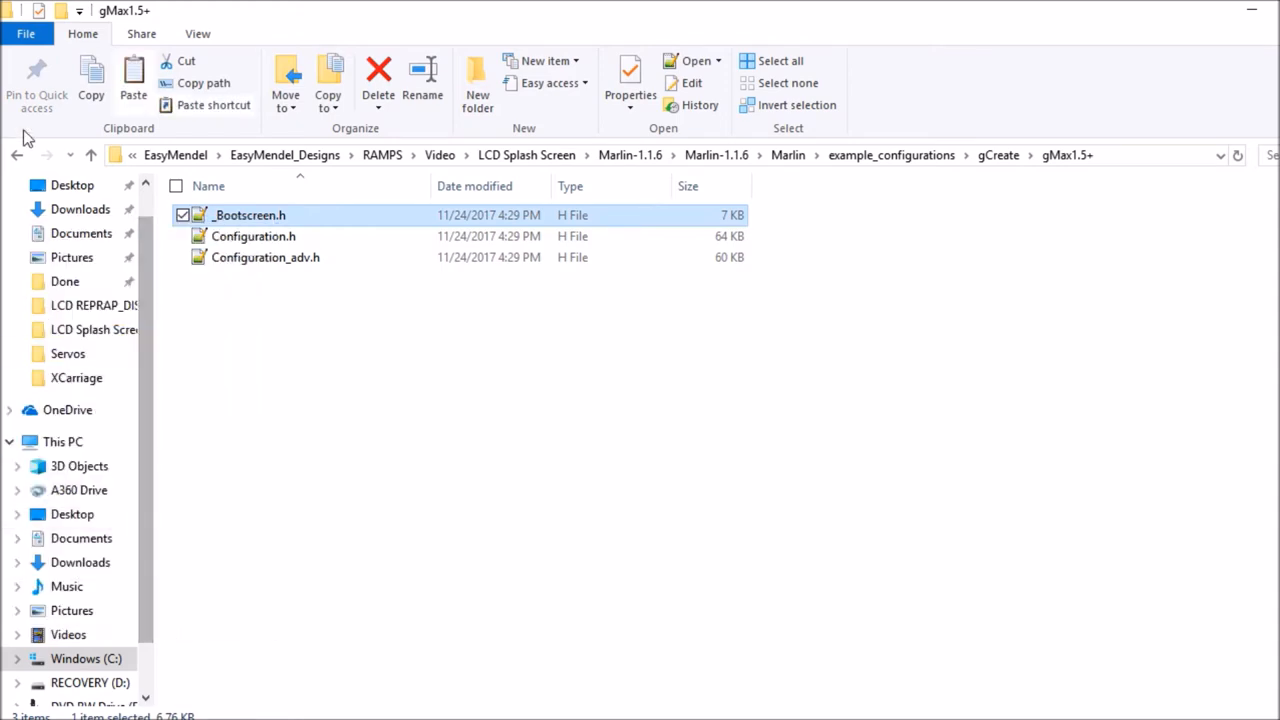
pyautogui.click(16, 156)
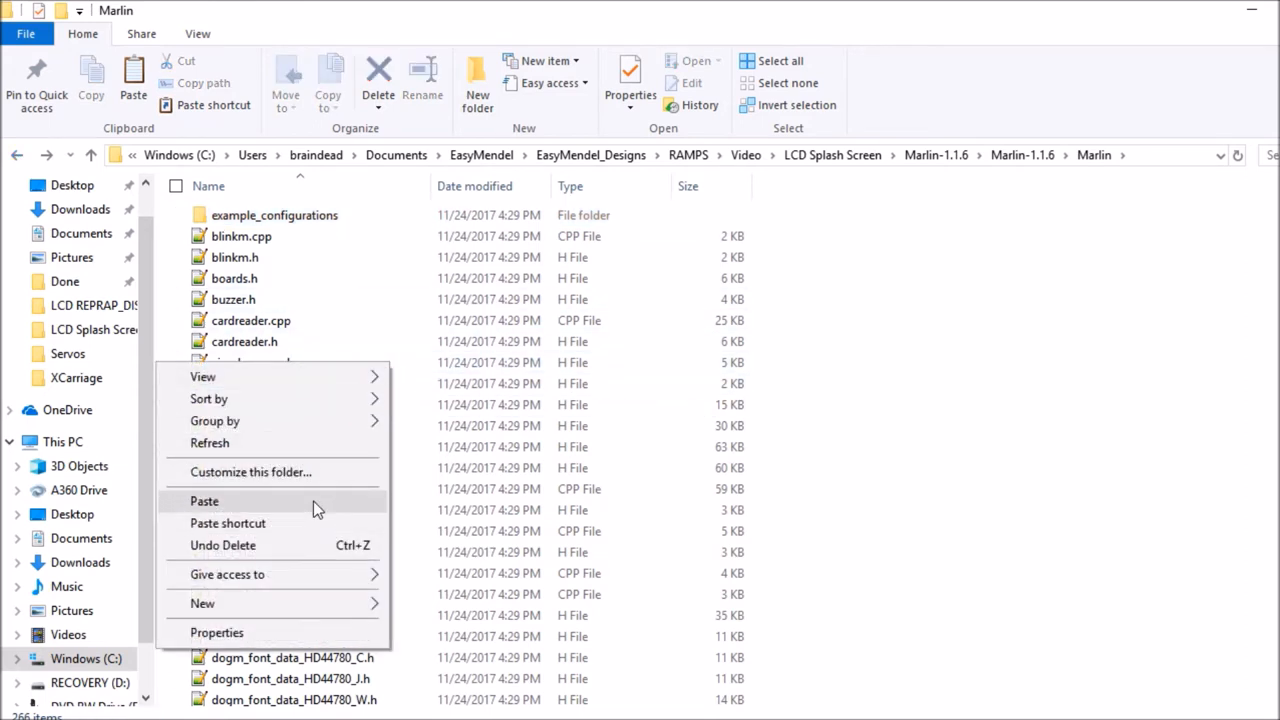
pyautogui.click(204, 500)
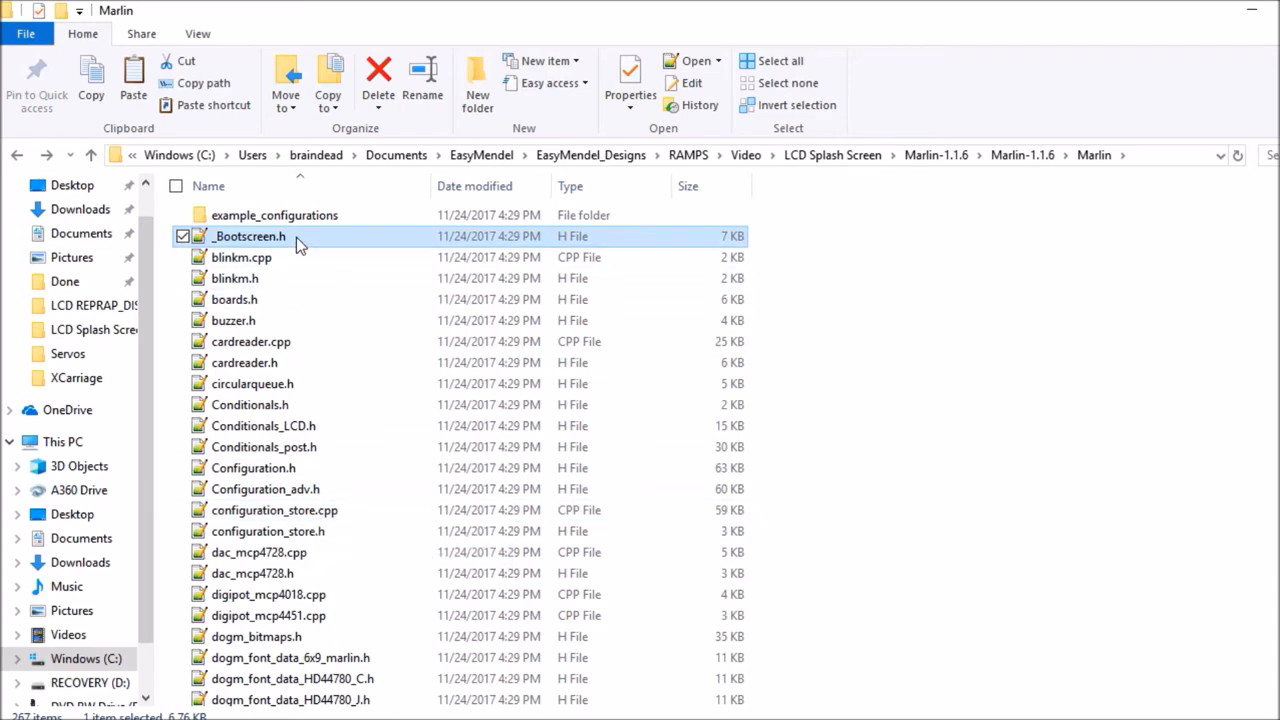
# Step: In _Bootscreen.h set the boot screen timeout to 4000 and the bitmap width to 128
pyautogui.doubleClick(248, 236)
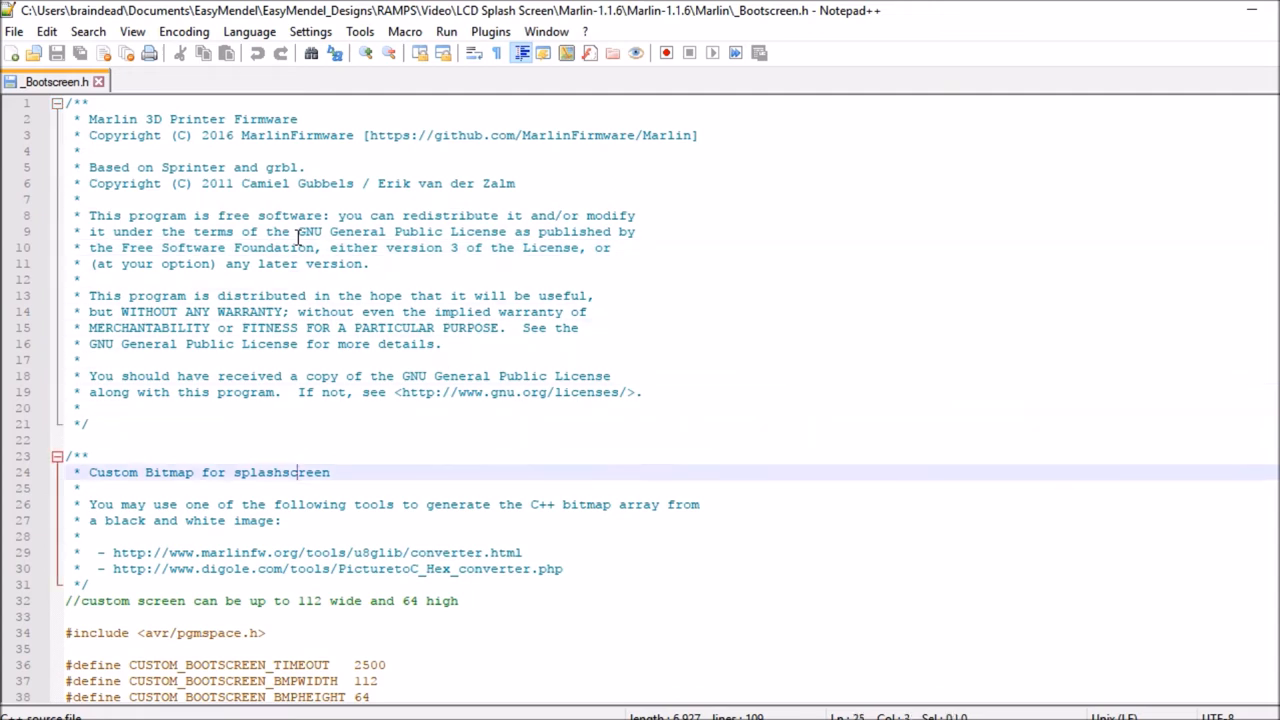
pyautogui.scroll(-3)
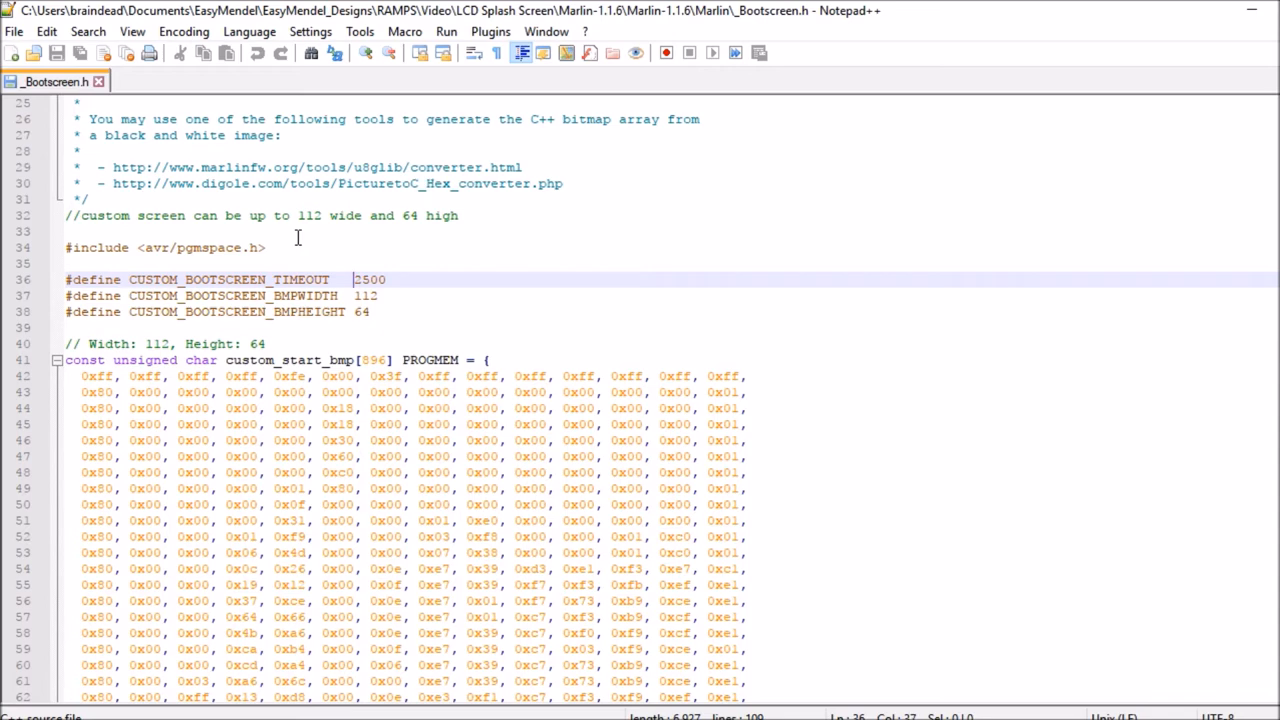
pyautogui.doubleClick(368, 280)
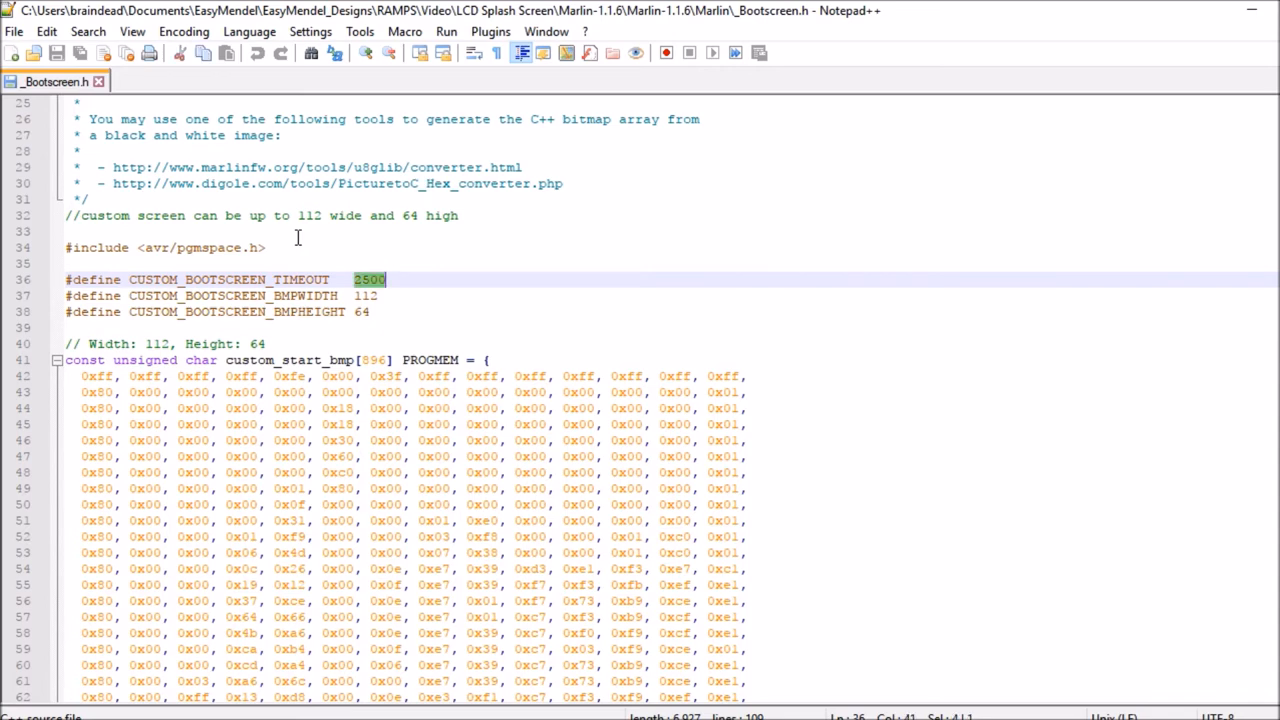
pyautogui.write('4000')
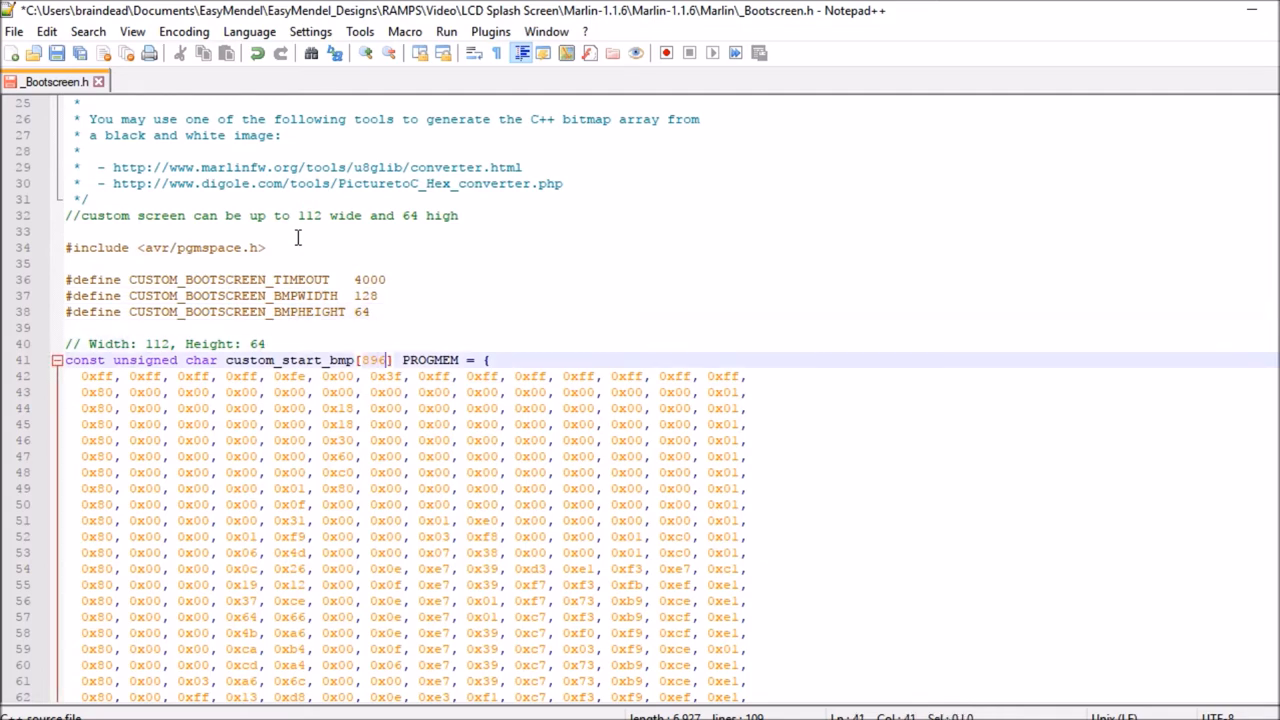
pyautogui.doubleClick(376, 360)
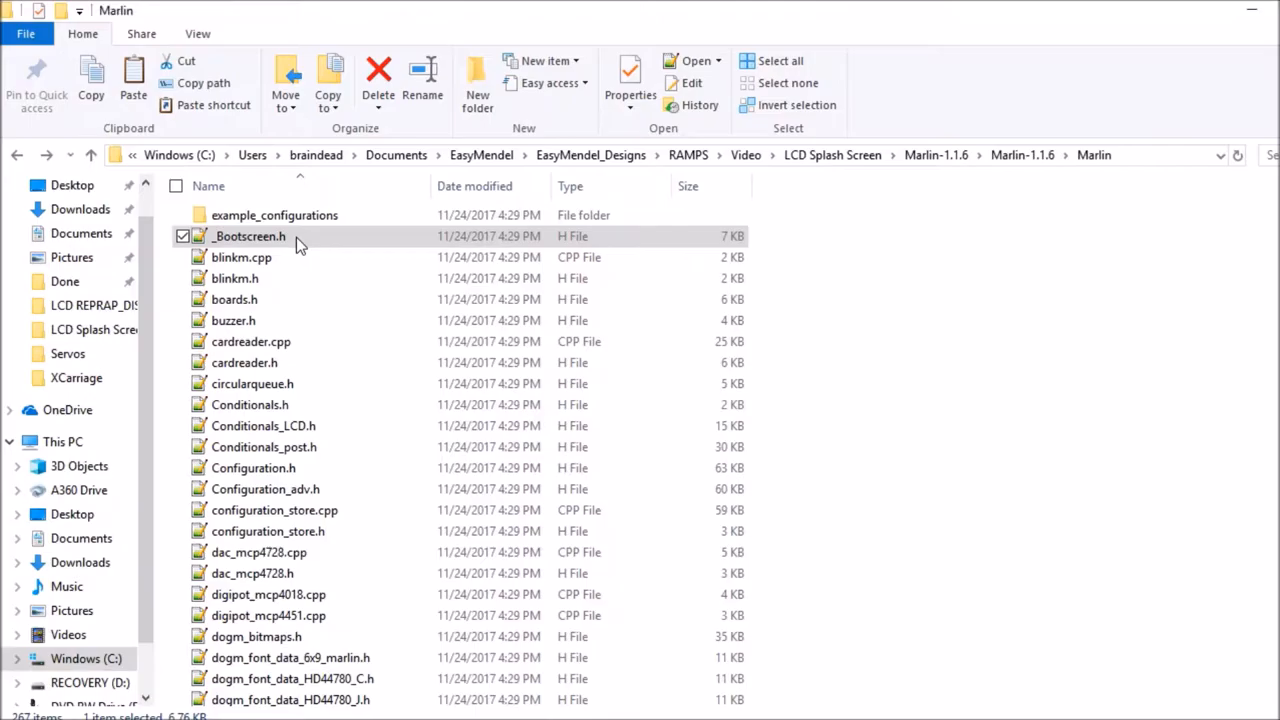
# Step: View the generated Bootscreen.h in Notepad to reach its converted hex byte array
pyautogui.click(248, 236)
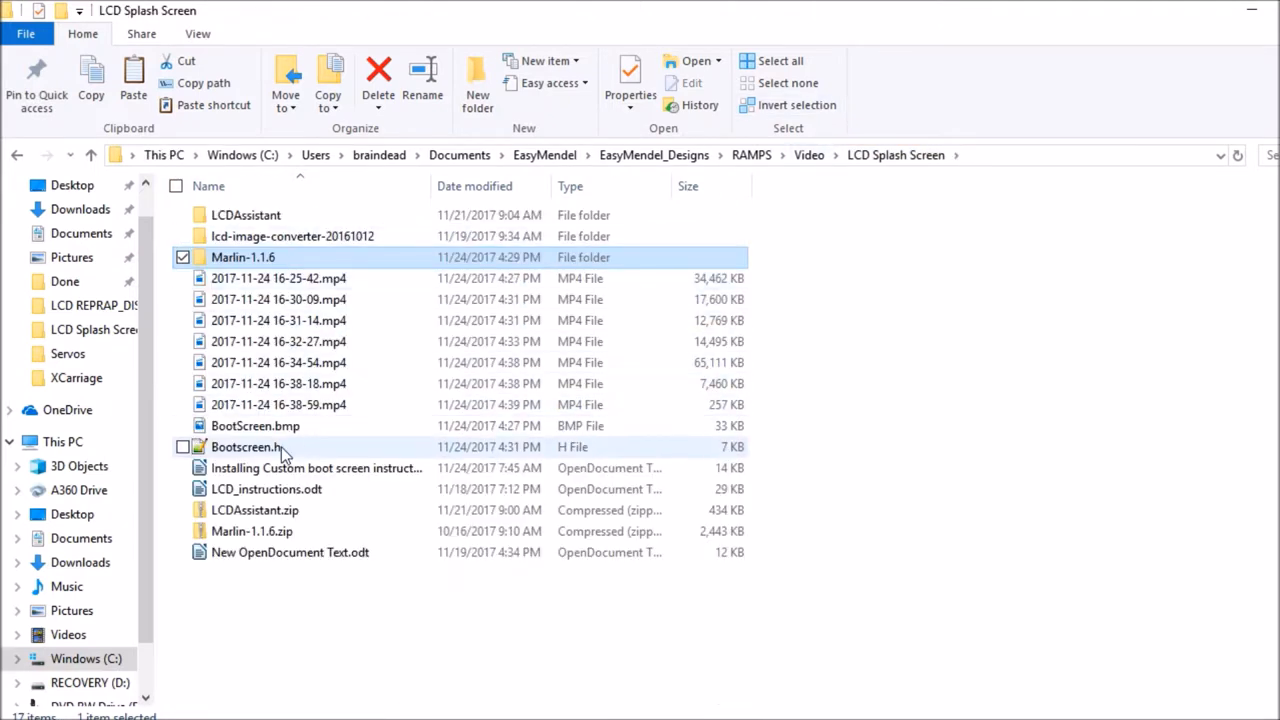
pyautogui.rightClick(244, 448)
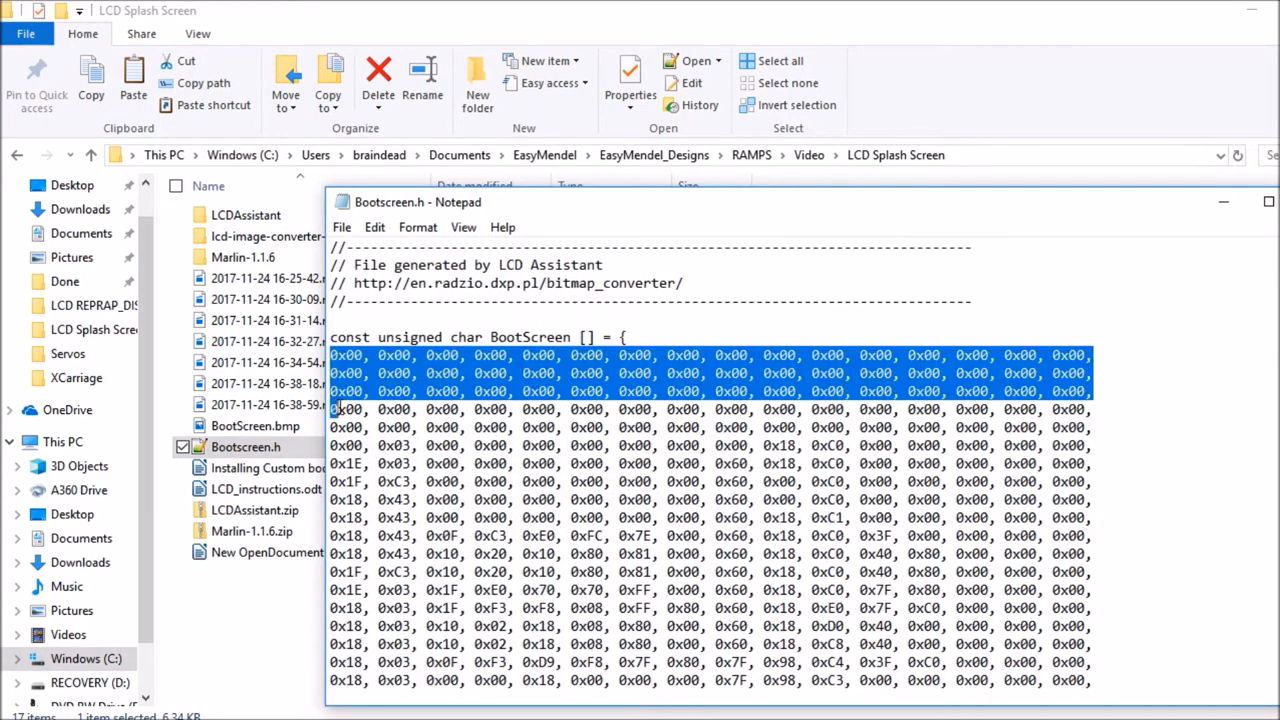
pyautogui.scroll(-3)
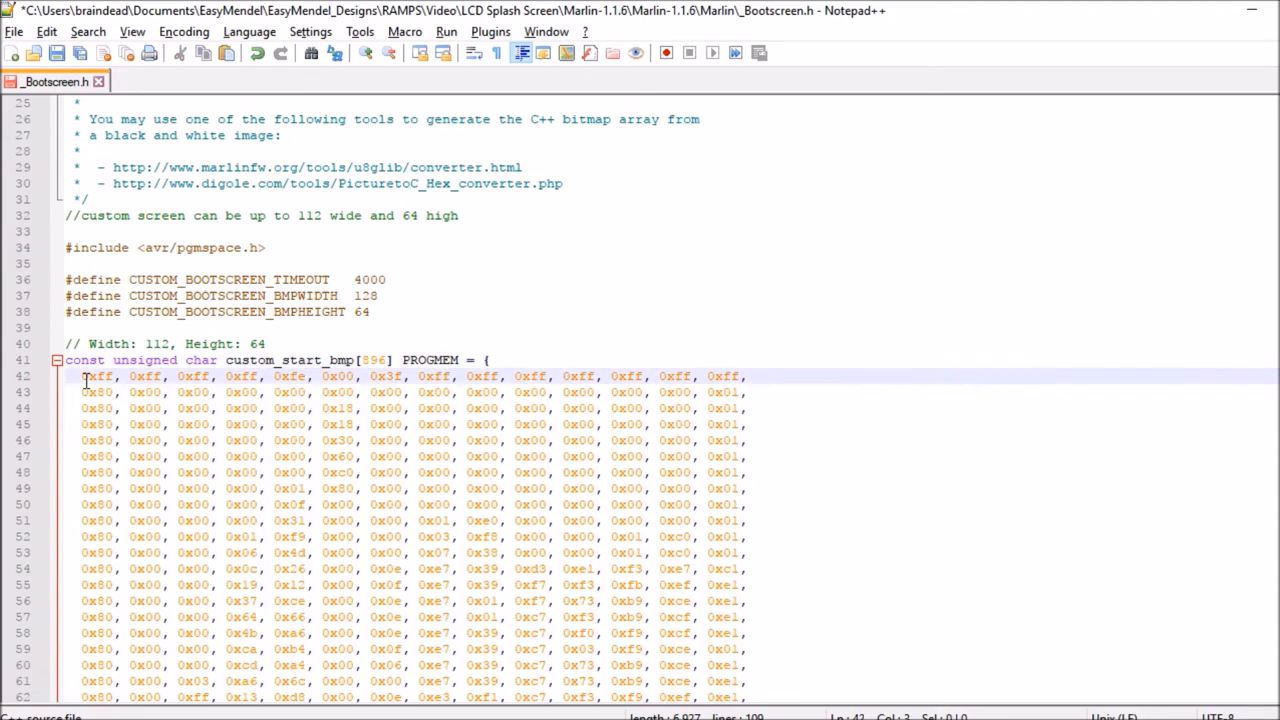
# Step: Paste the converted hex bytes into _Bootscreen.h's array and start a new empty document
pyautogui.scroll(-3)
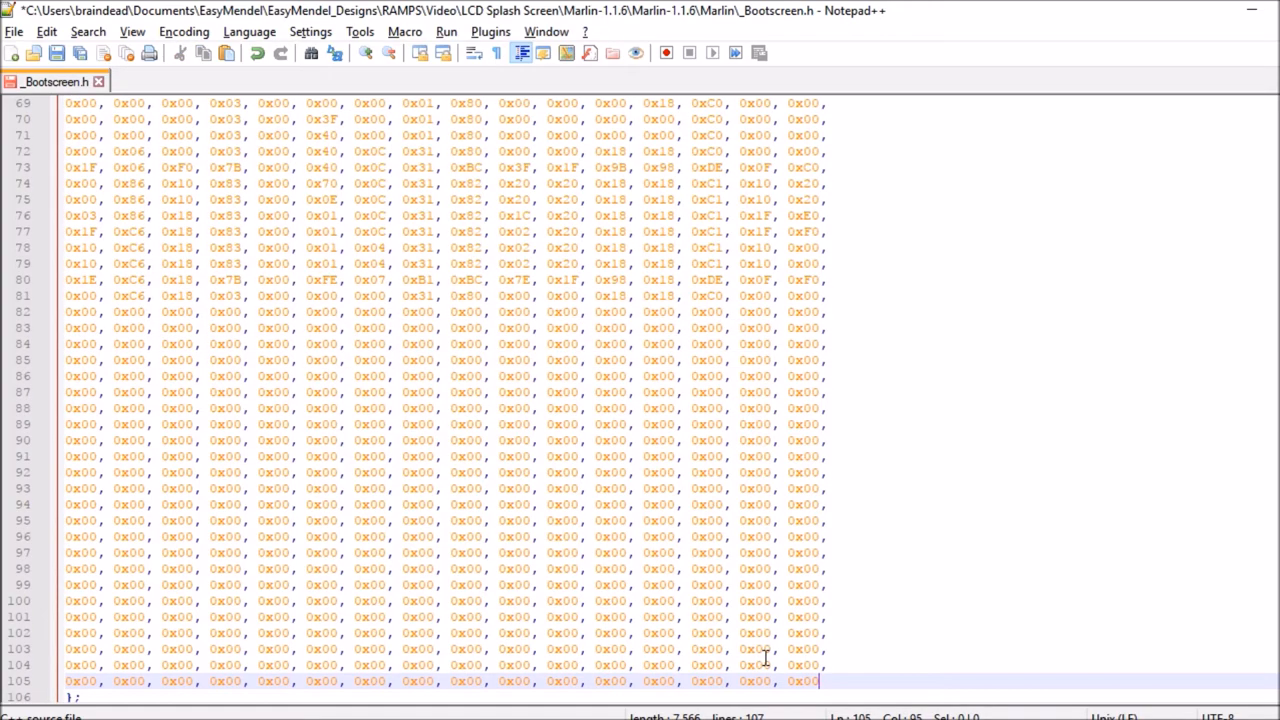
pyautogui.moveTo(18, 32)
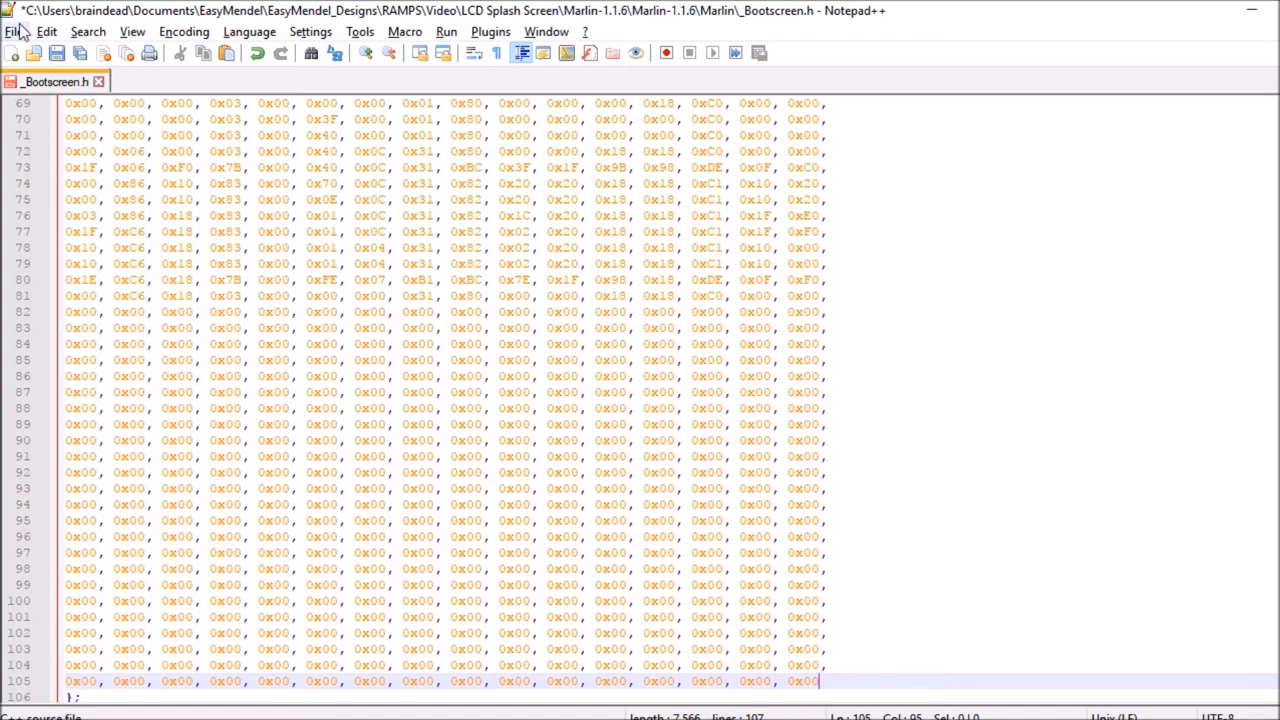
pyautogui.click(12, 52)
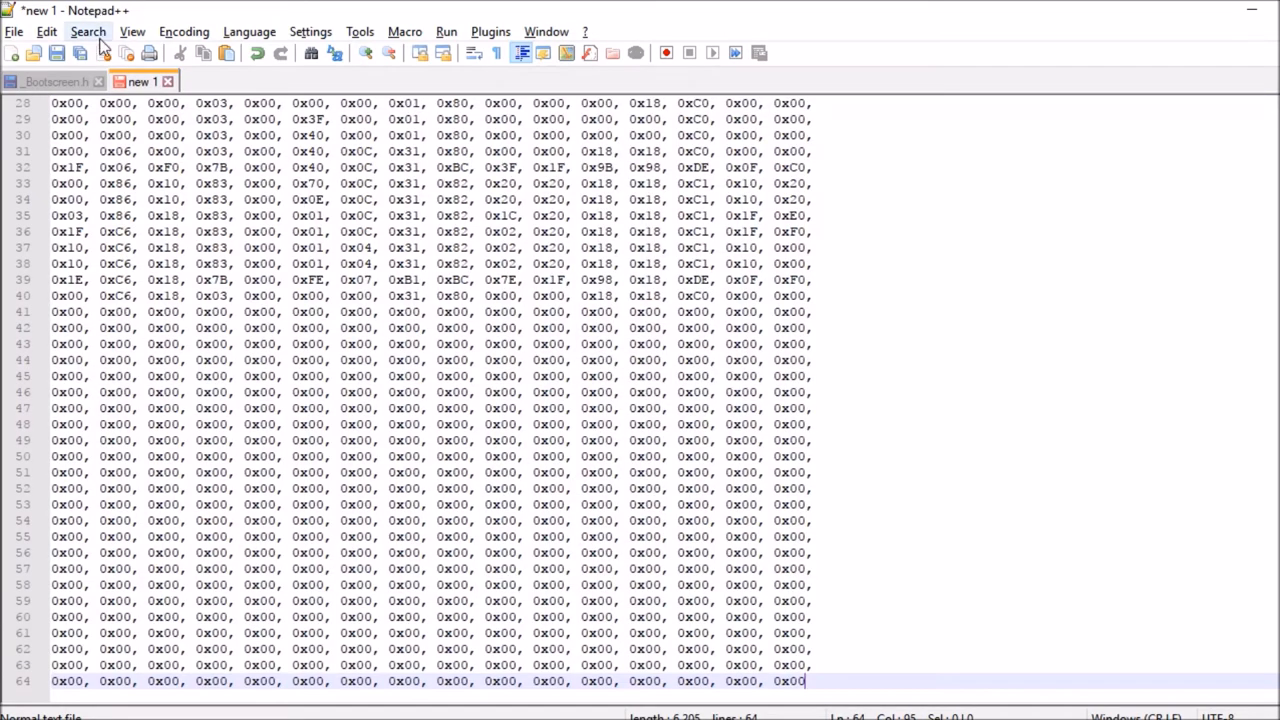
# Step: Read the document summary confirming 1,024 words over 64 lines, then return to _Bootscreen.h
pyautogui.click(132, 32)
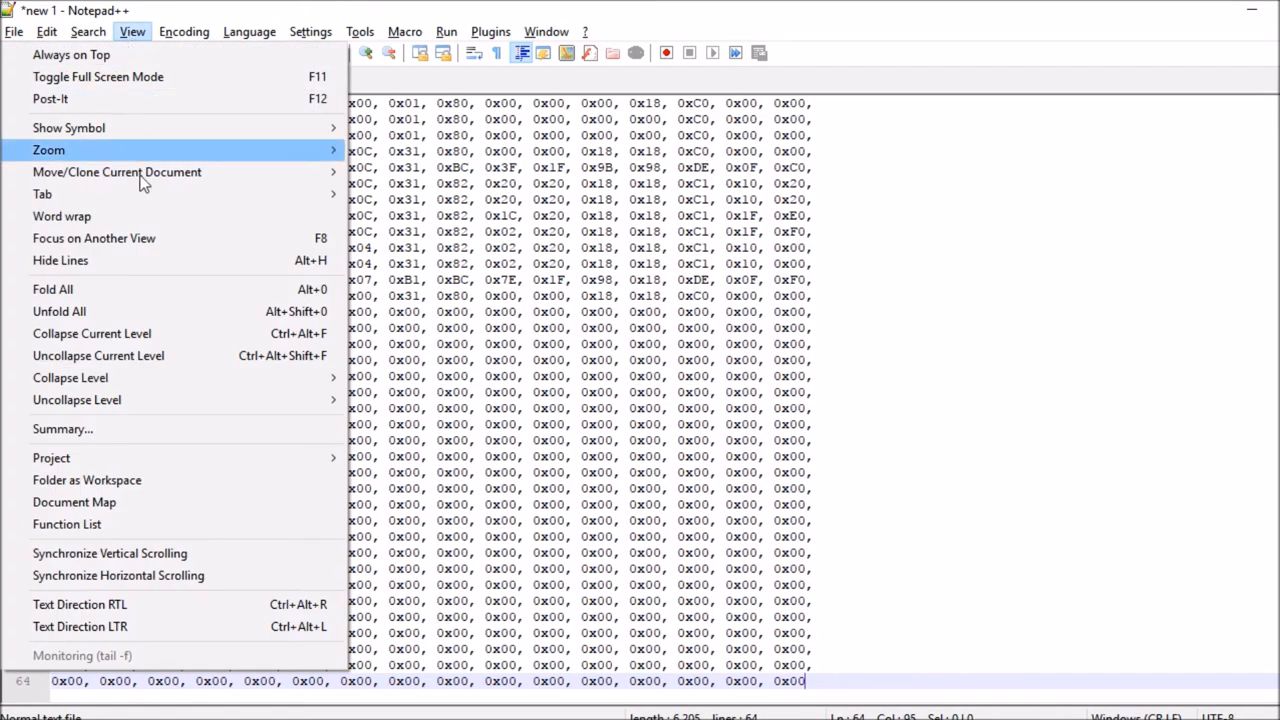
pyautogui.click(62, 428)
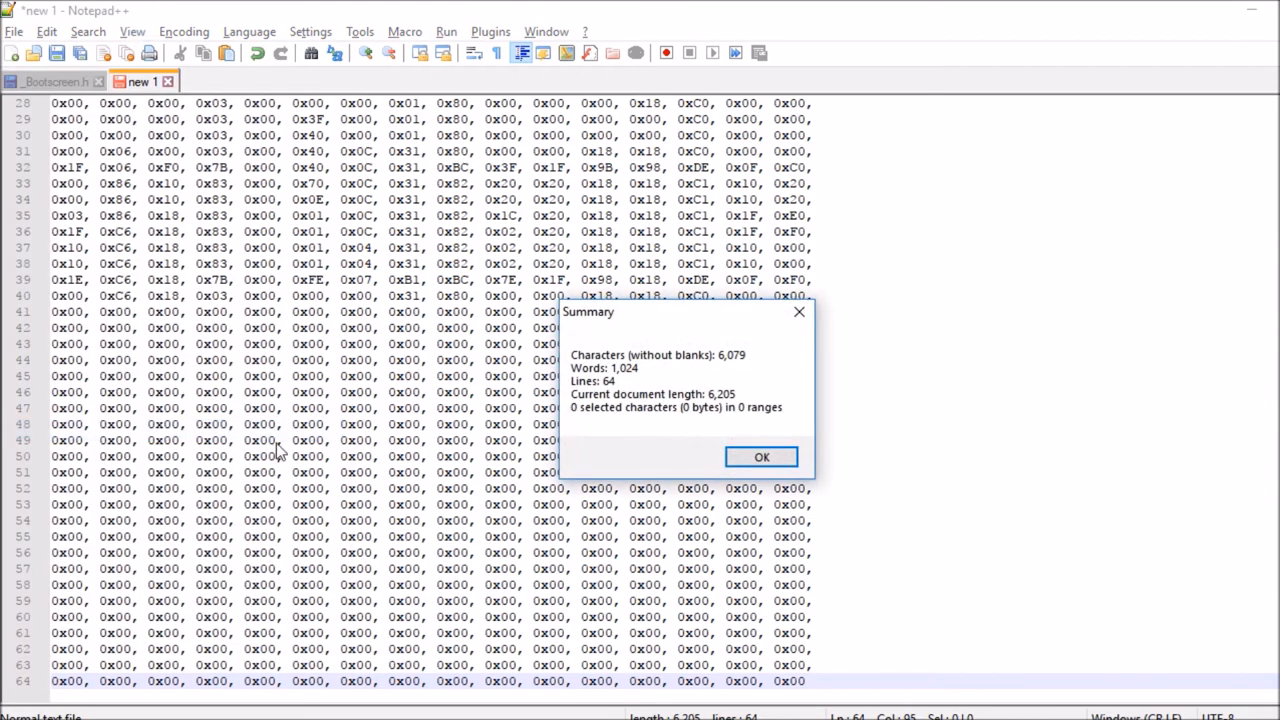
pyautogui.moveTo(620, 378)
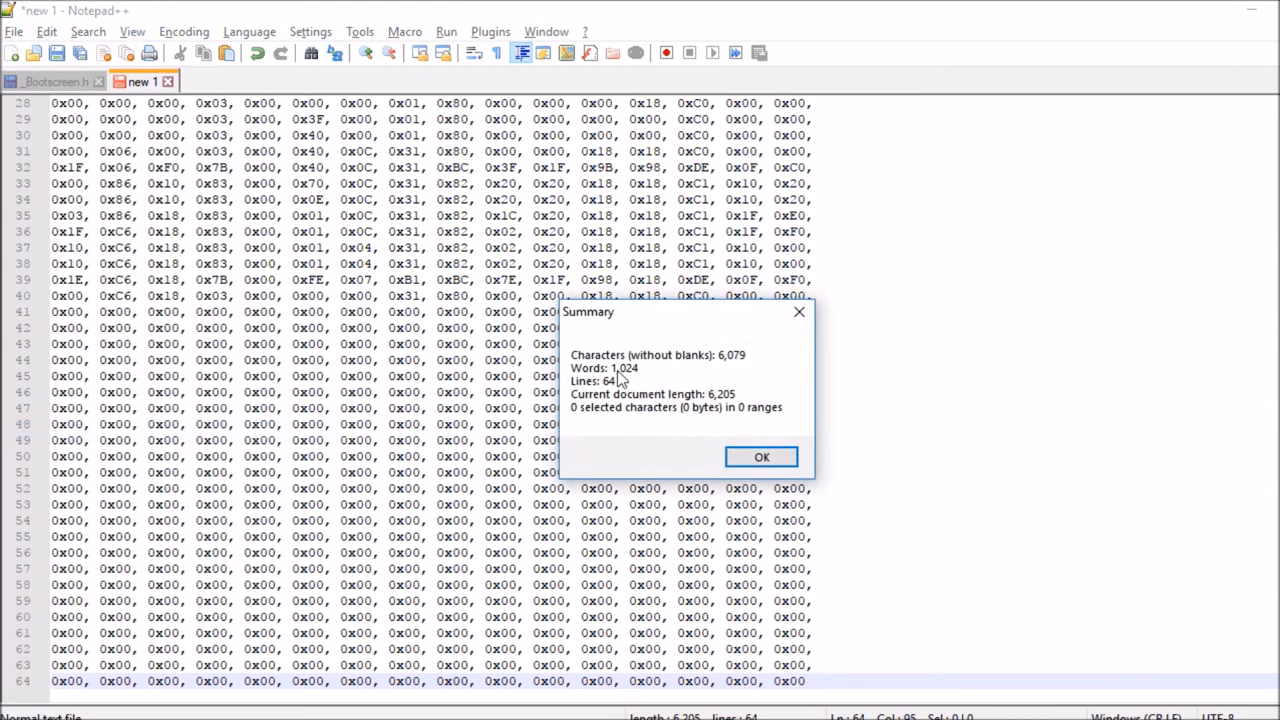
pyautogui.moveTo(724, 450)
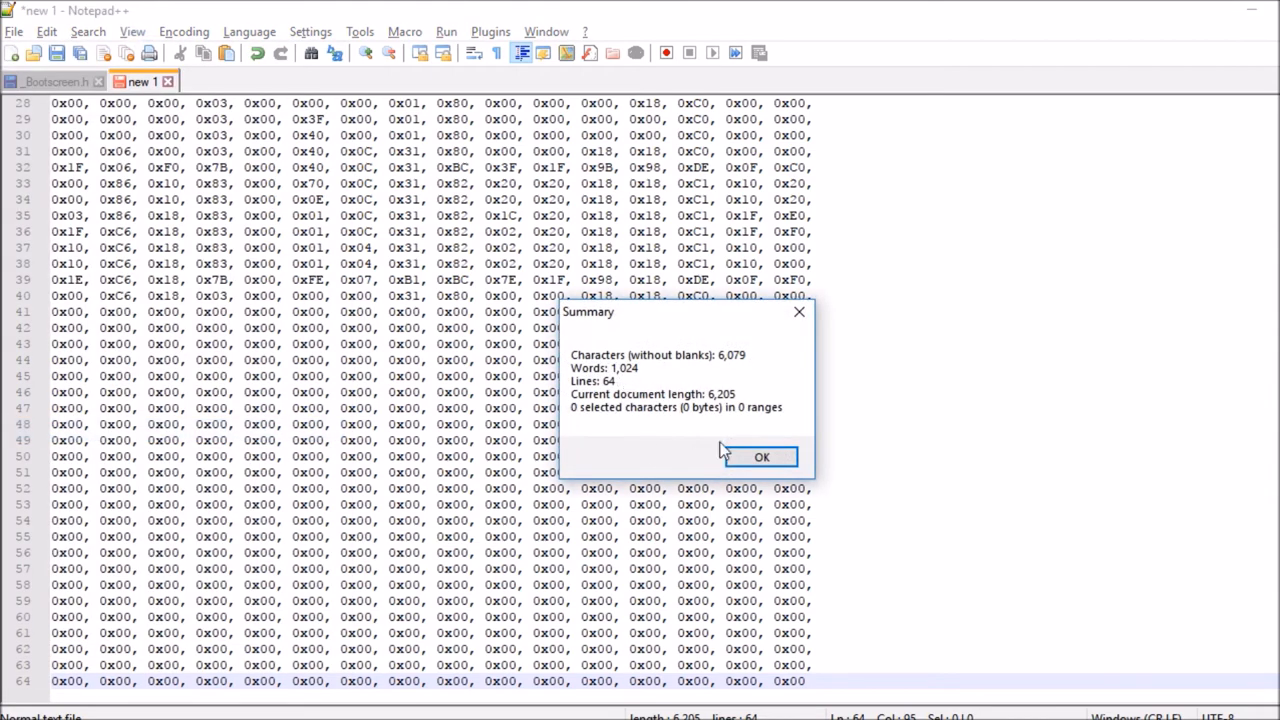
pyautogui.press('alt+tab')
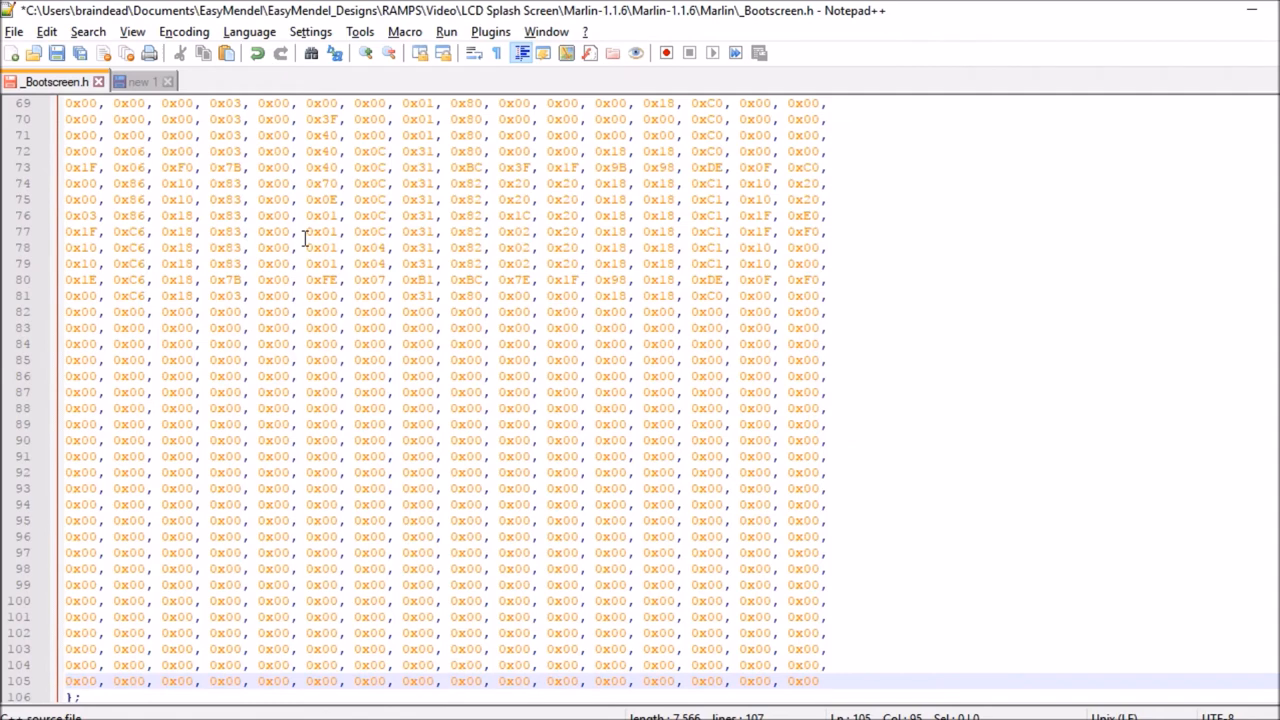
# Step: Replace the old 896 size so custom_start_bmp is declared with empty brackets
pyautogui.scroll(-3)
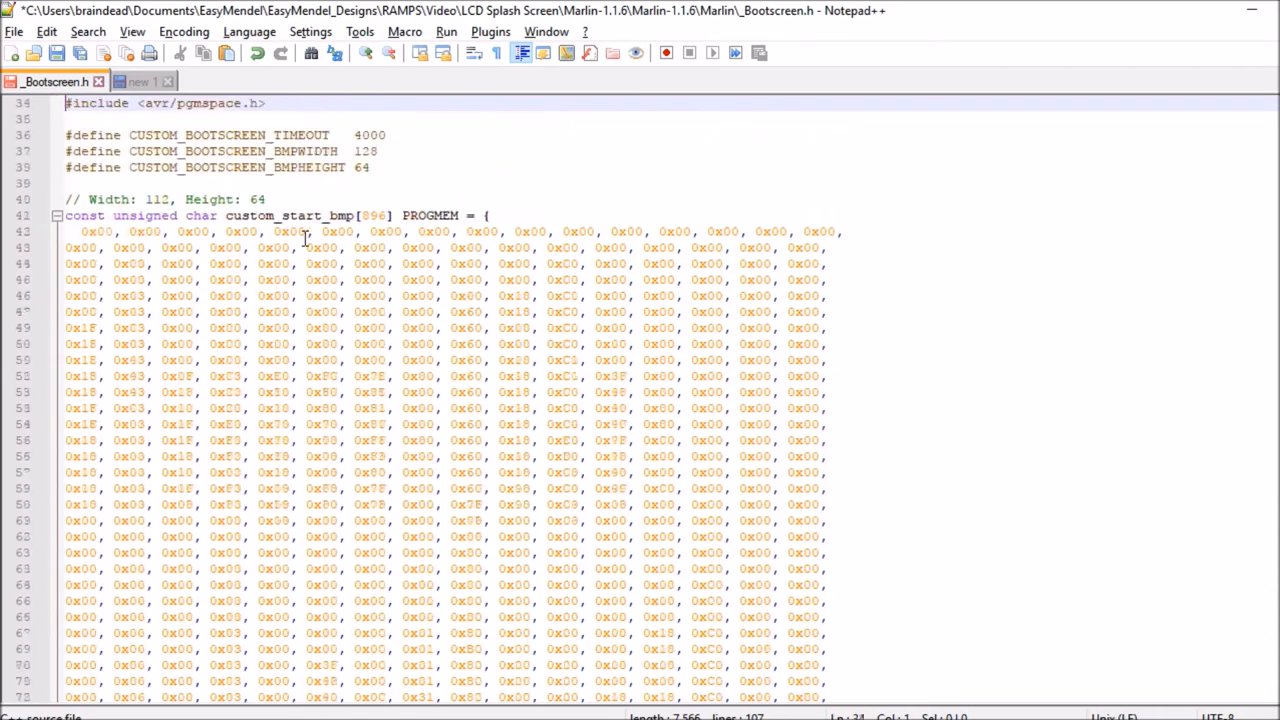
pyautogui.scroll(3)
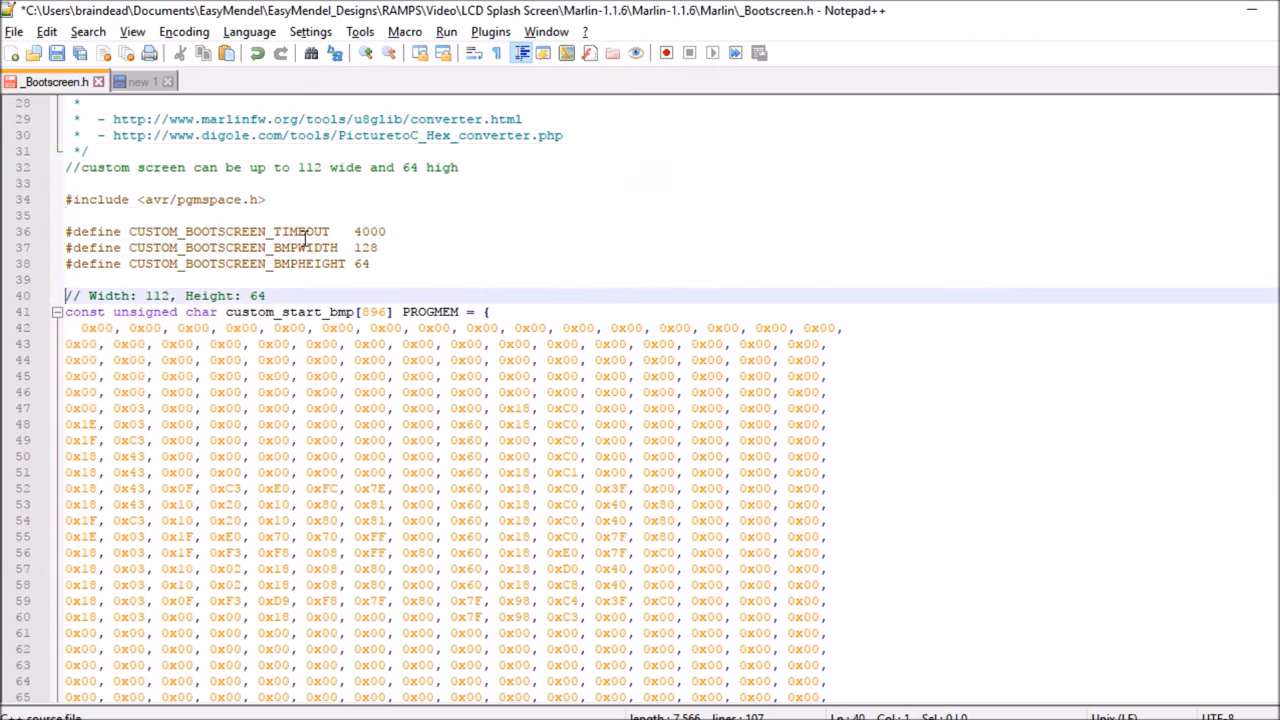
pyautogui.click(320, 312)
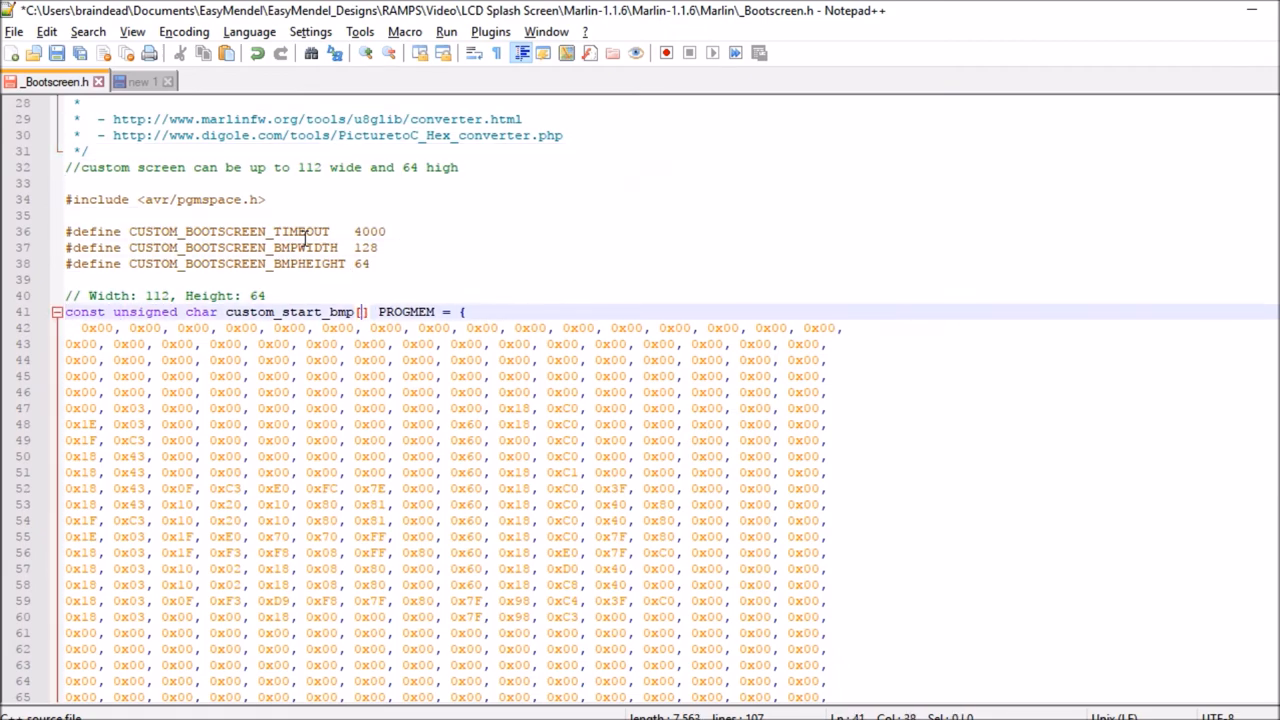
pyautogui.write('10')
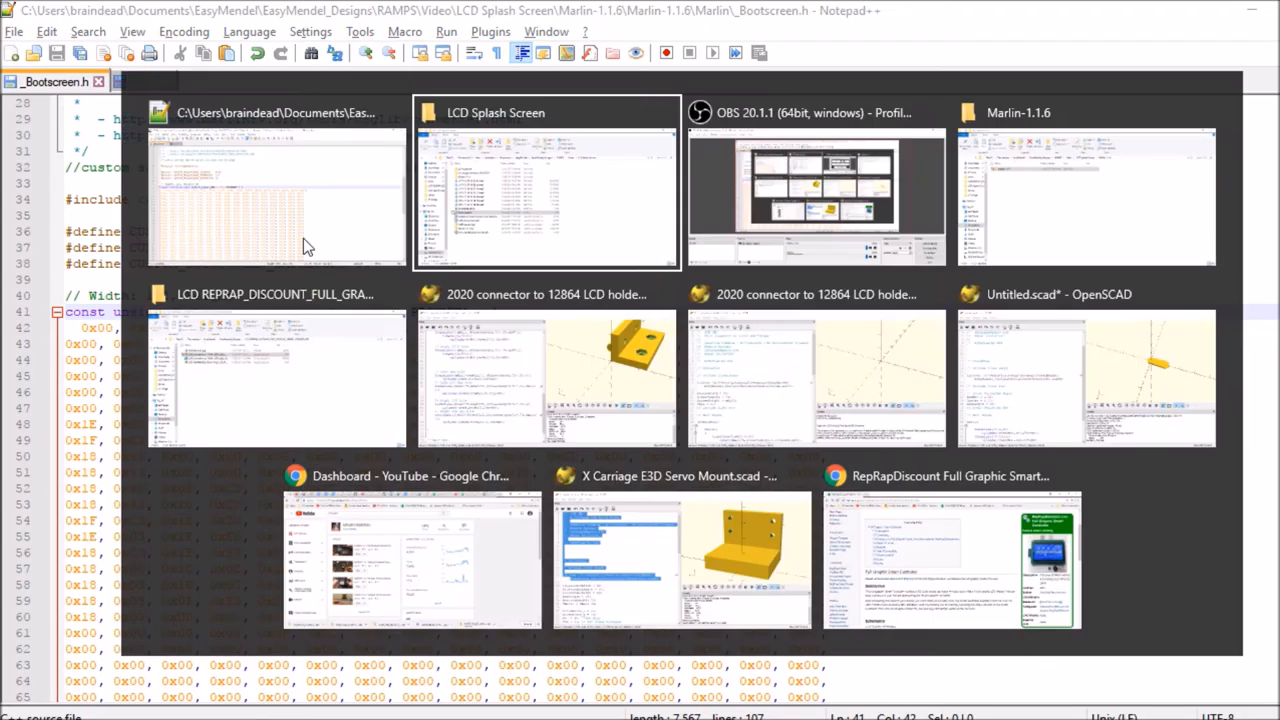
# Step: Navigate Marlin-1.1.6 > Marlin-1.1.6 > Marlin and launch Marlin.ino in the Arduino IDE
pyautogui.click(548, 190)
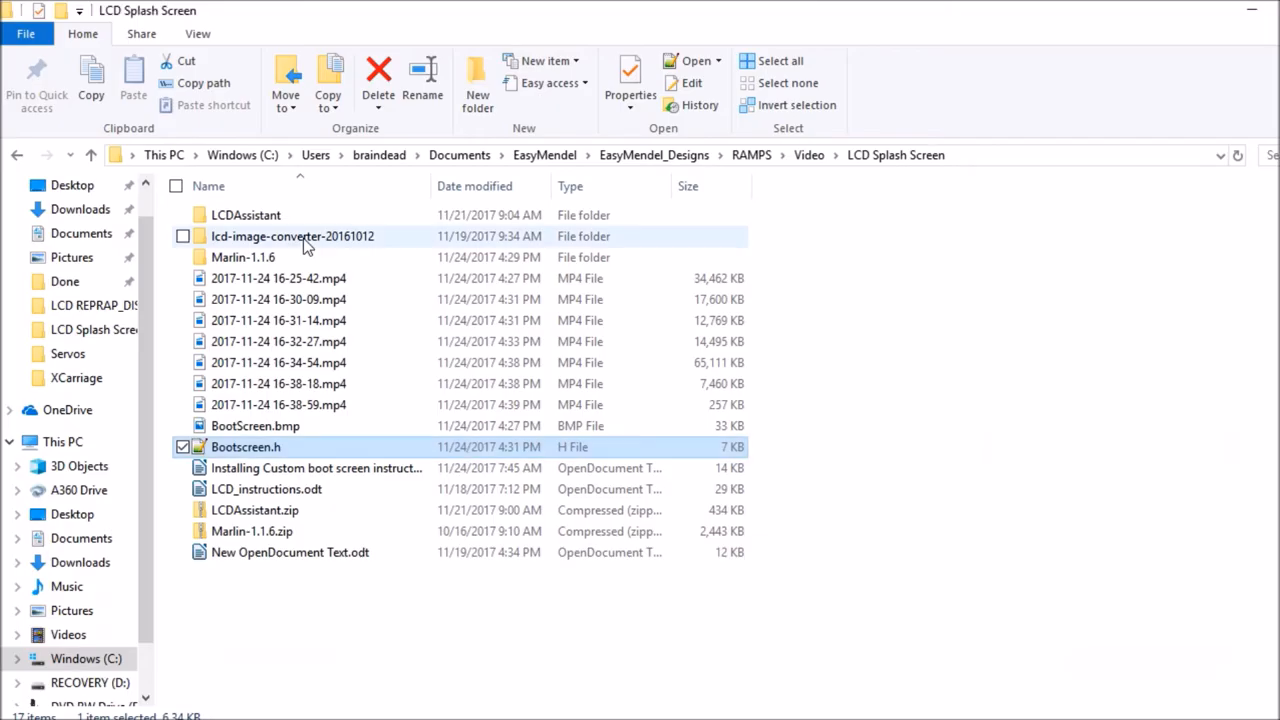
pyautogui.doubleClick(244, 256)
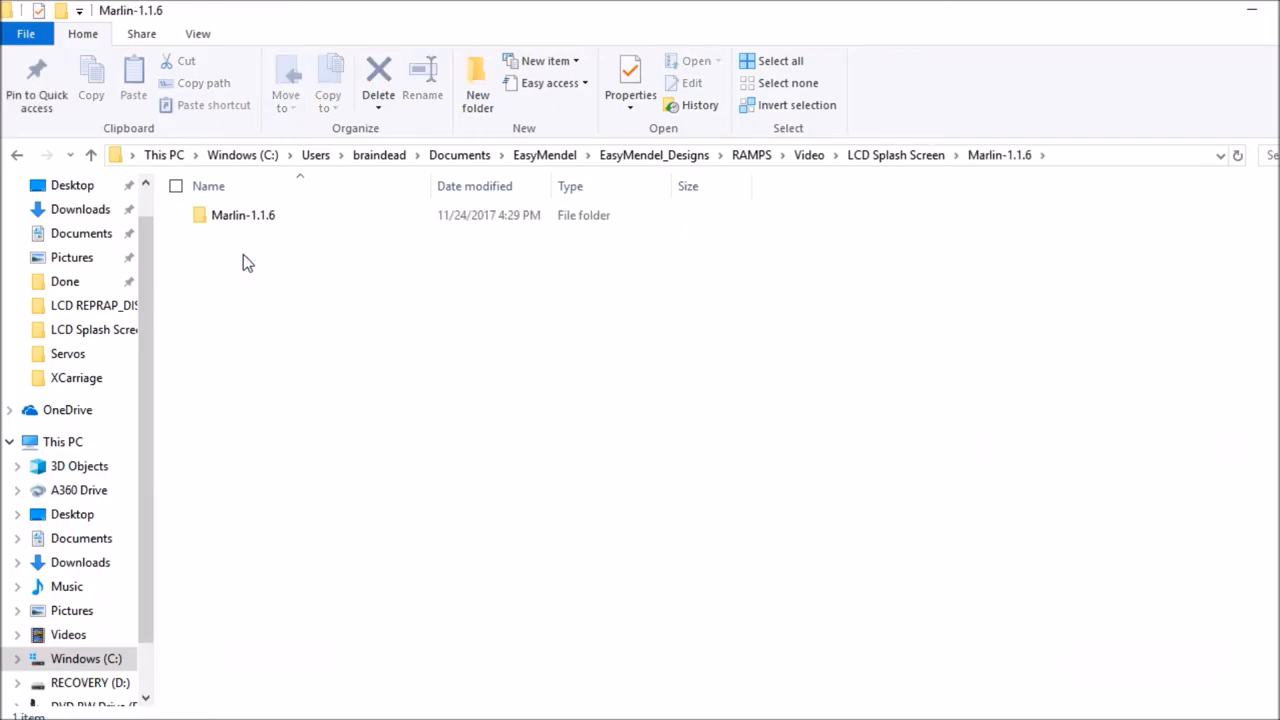
pyautogui.doubleClick(244, 214)
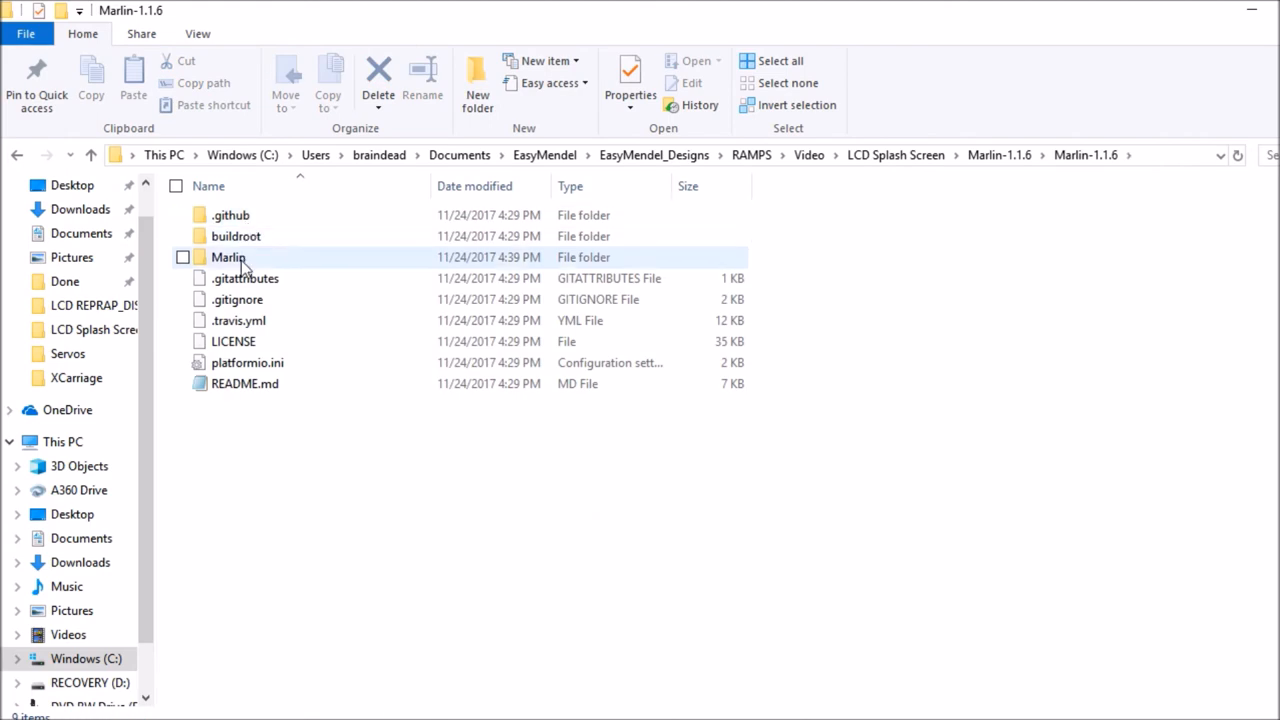
pyautogui.doubleClick(228, 256)
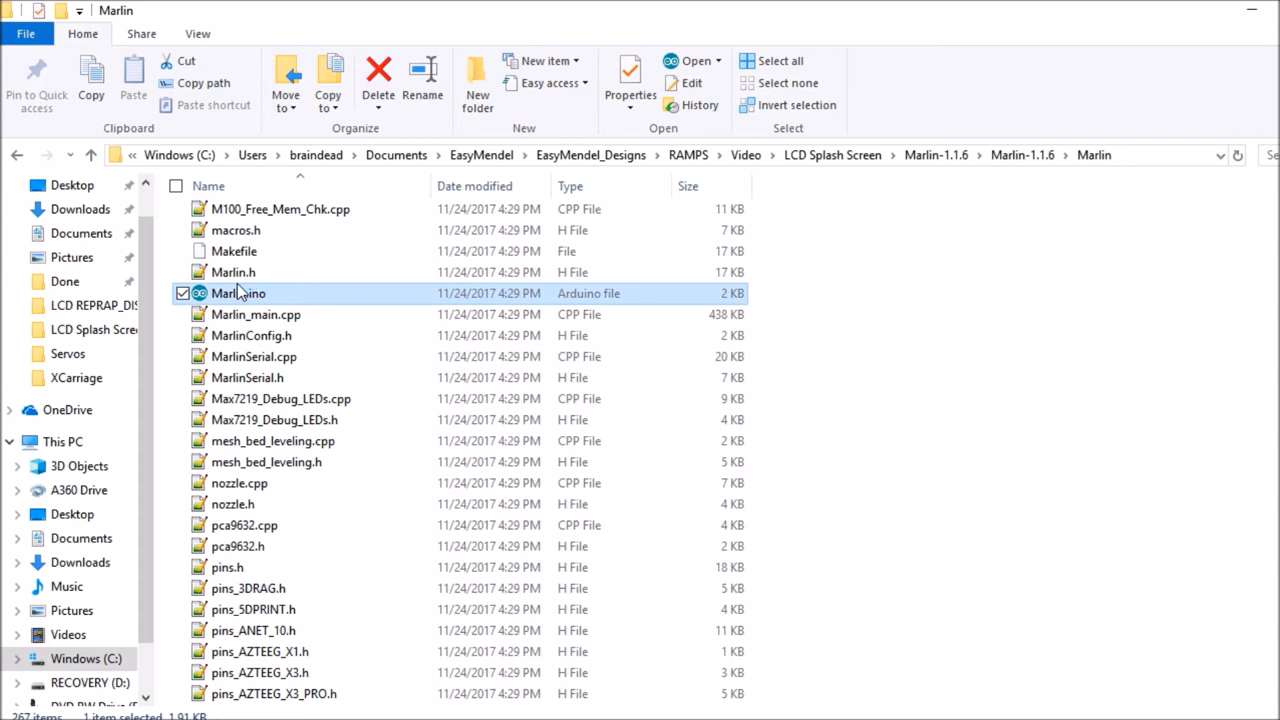
pyautogui.doubleClick(238, 292)
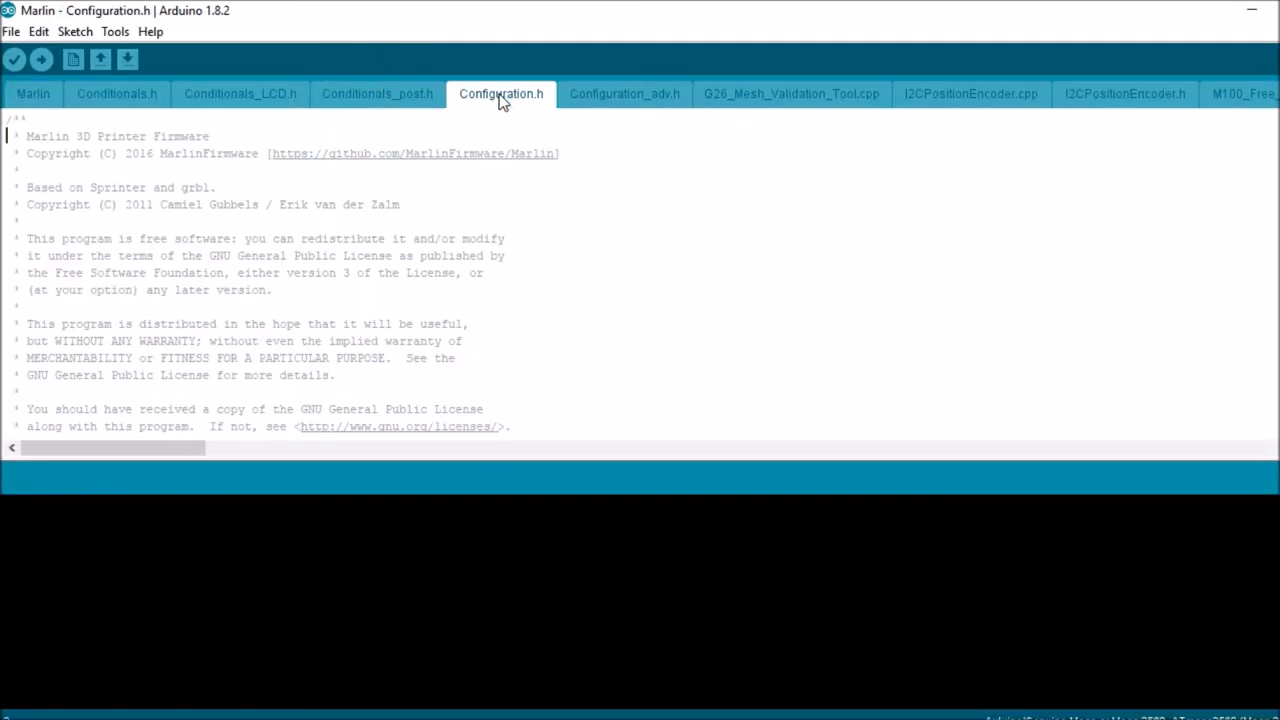
# Step: Uncomment #define REPRAP_DISCOUNT_FULL_GRAPHIC_SMART_CONTROLLER in the LCD section and save with Ctrl+S
pyautogui.scroll(-3)
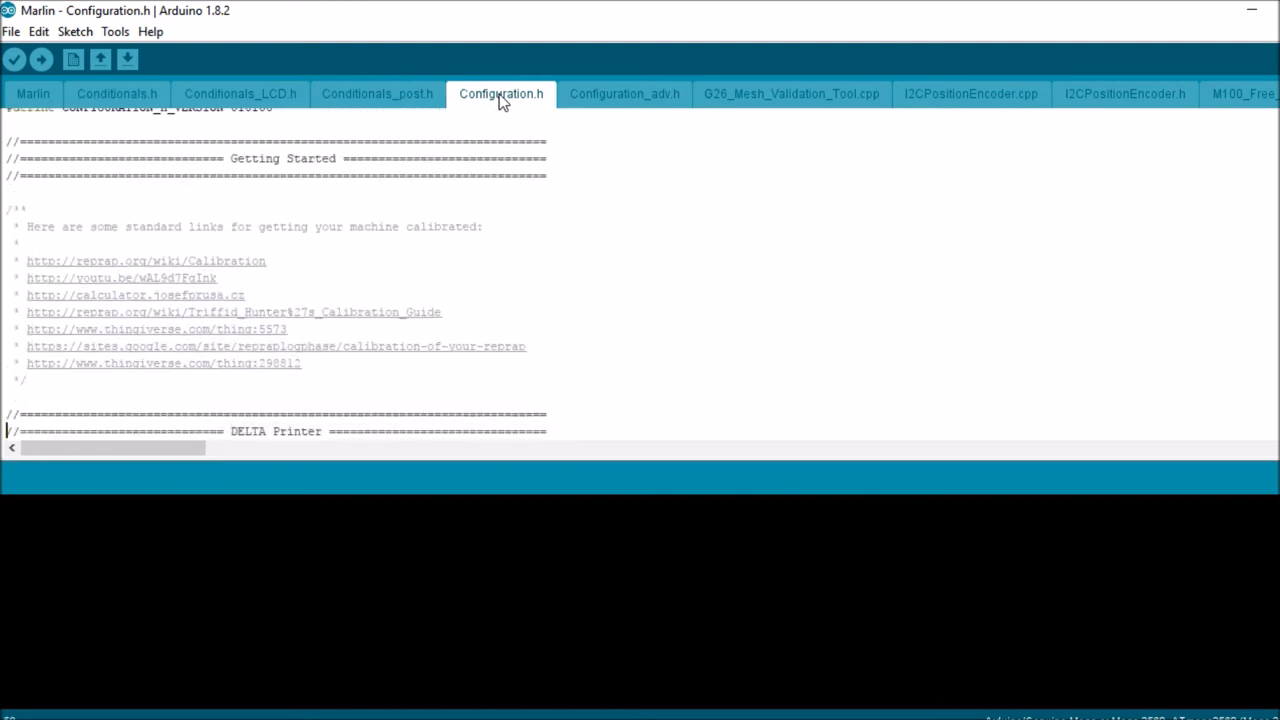
pyautogui.scroll(-3)
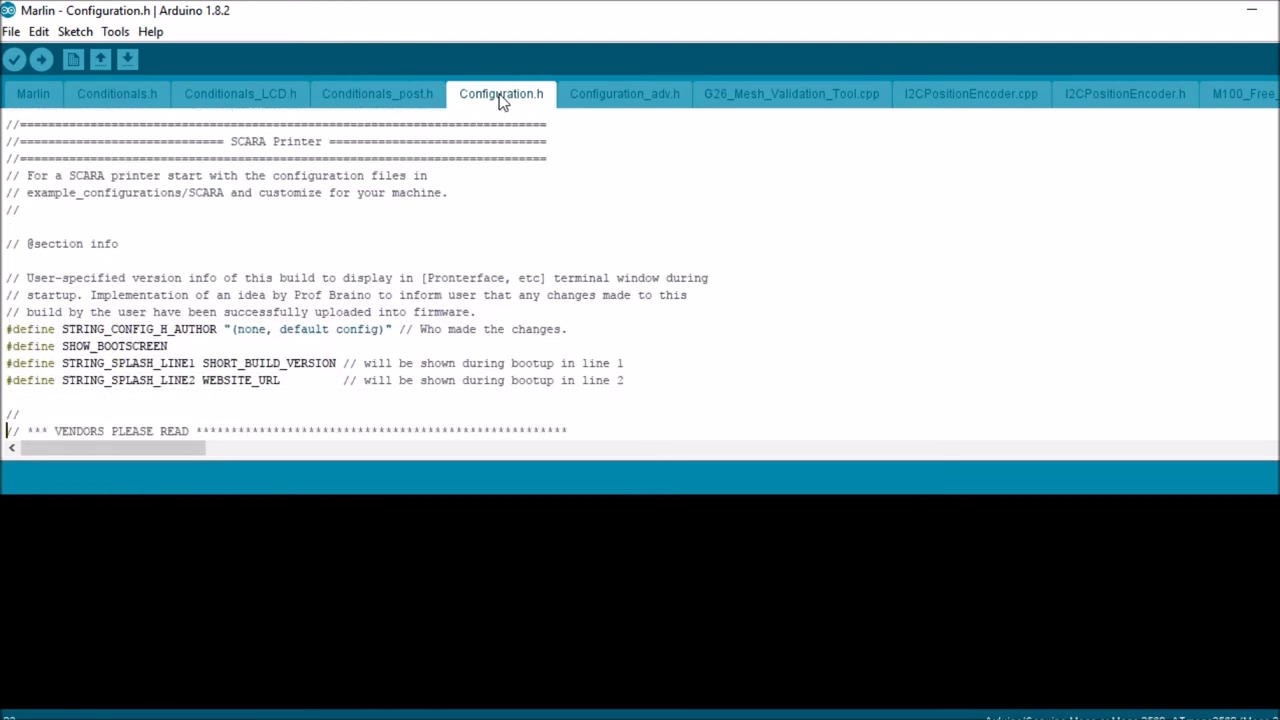
pyautogui.scroll(-3)
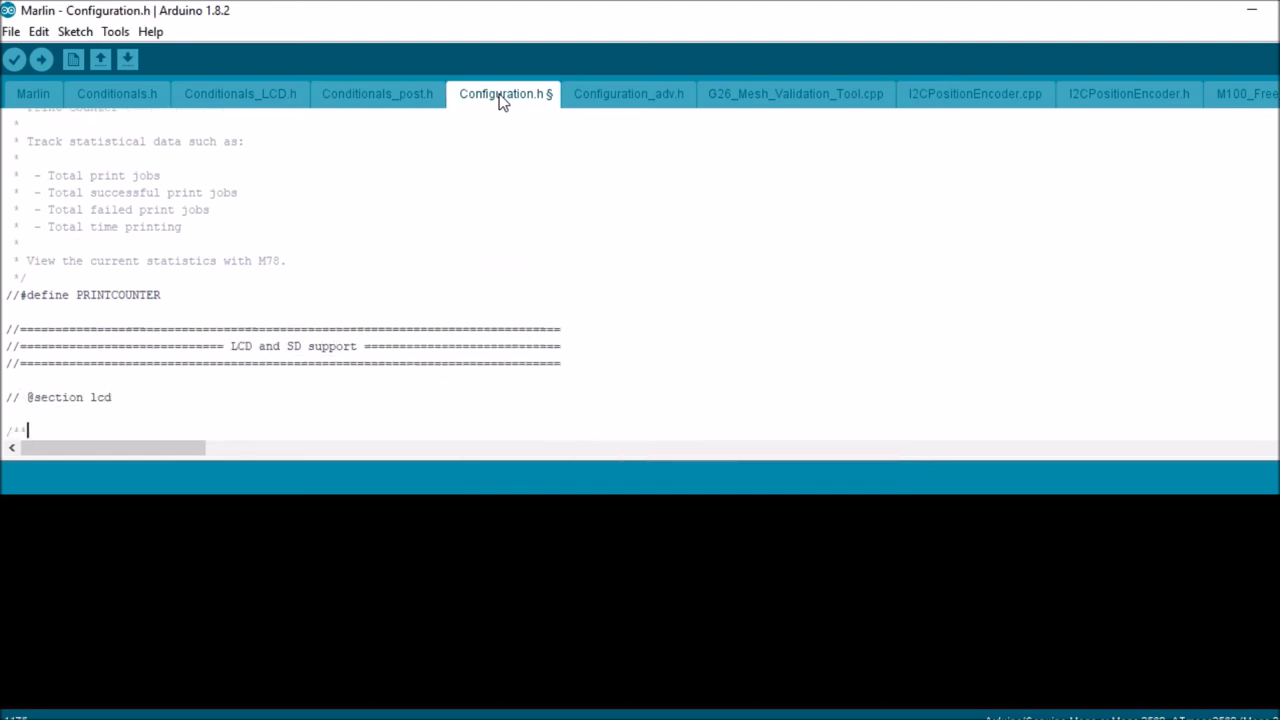
pyautogui.scroll(-3)
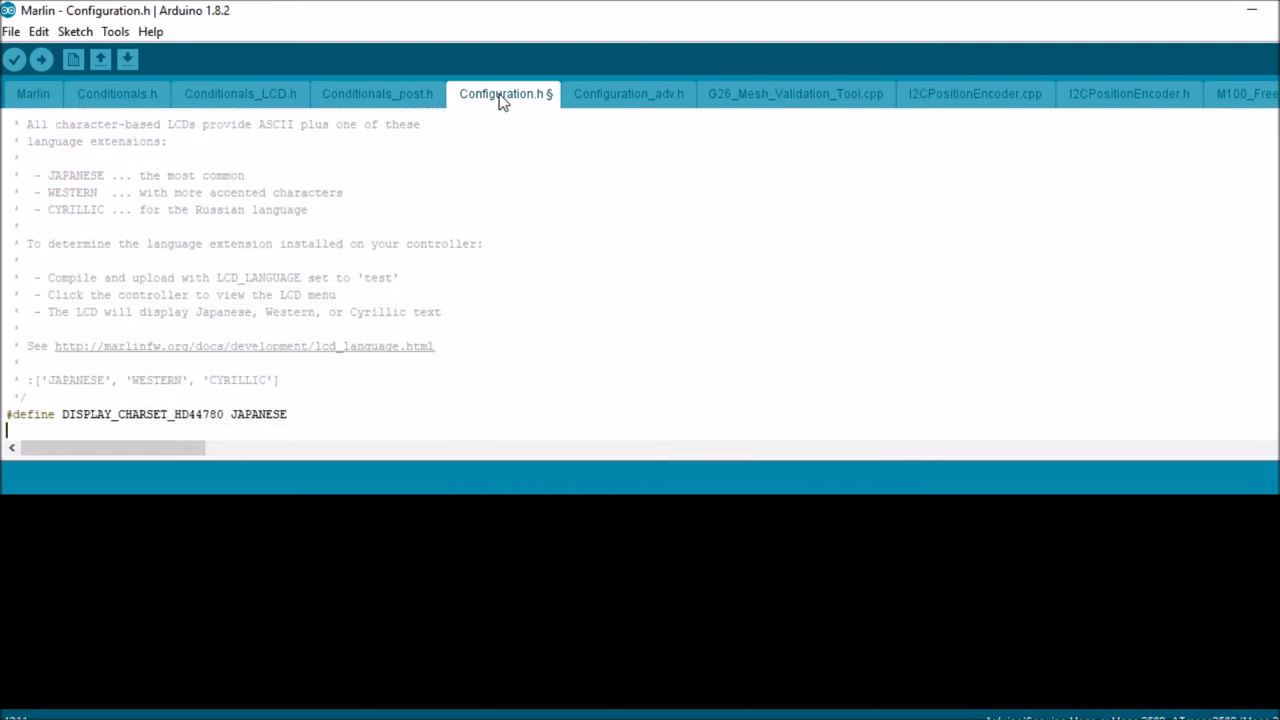
pyautogui.scroll(-3)
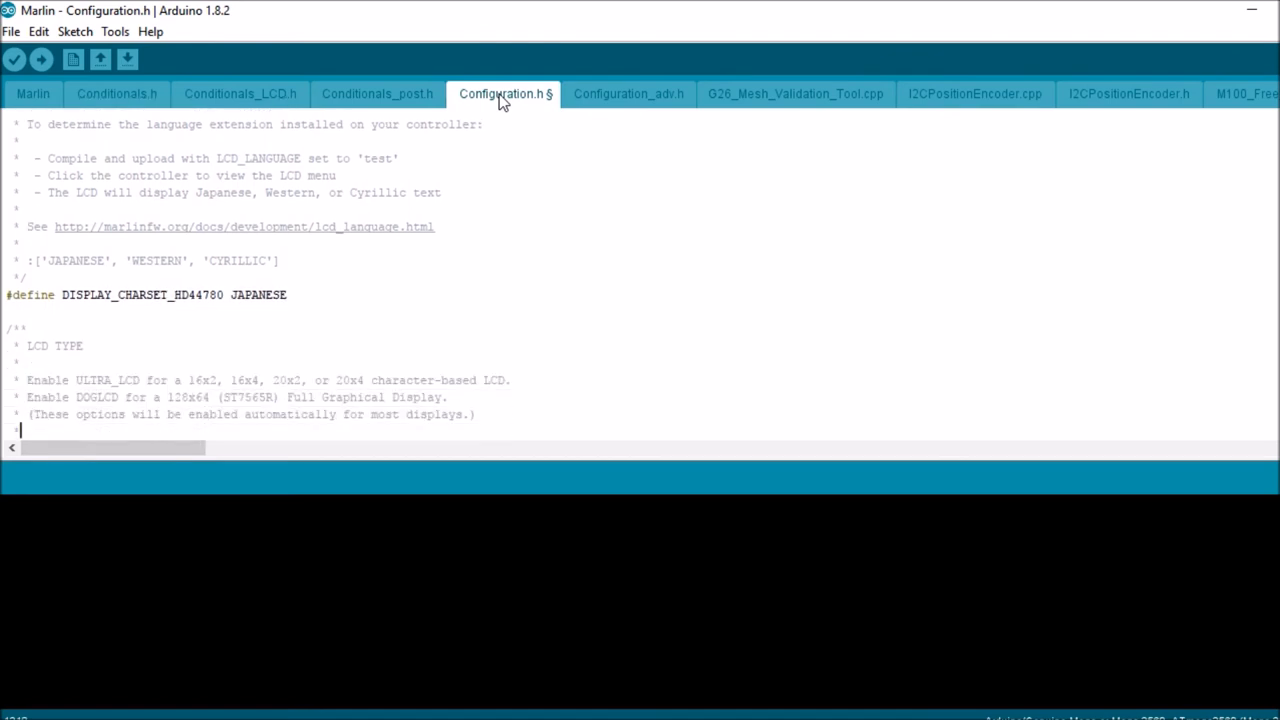
pyautogui.scroll(-3)
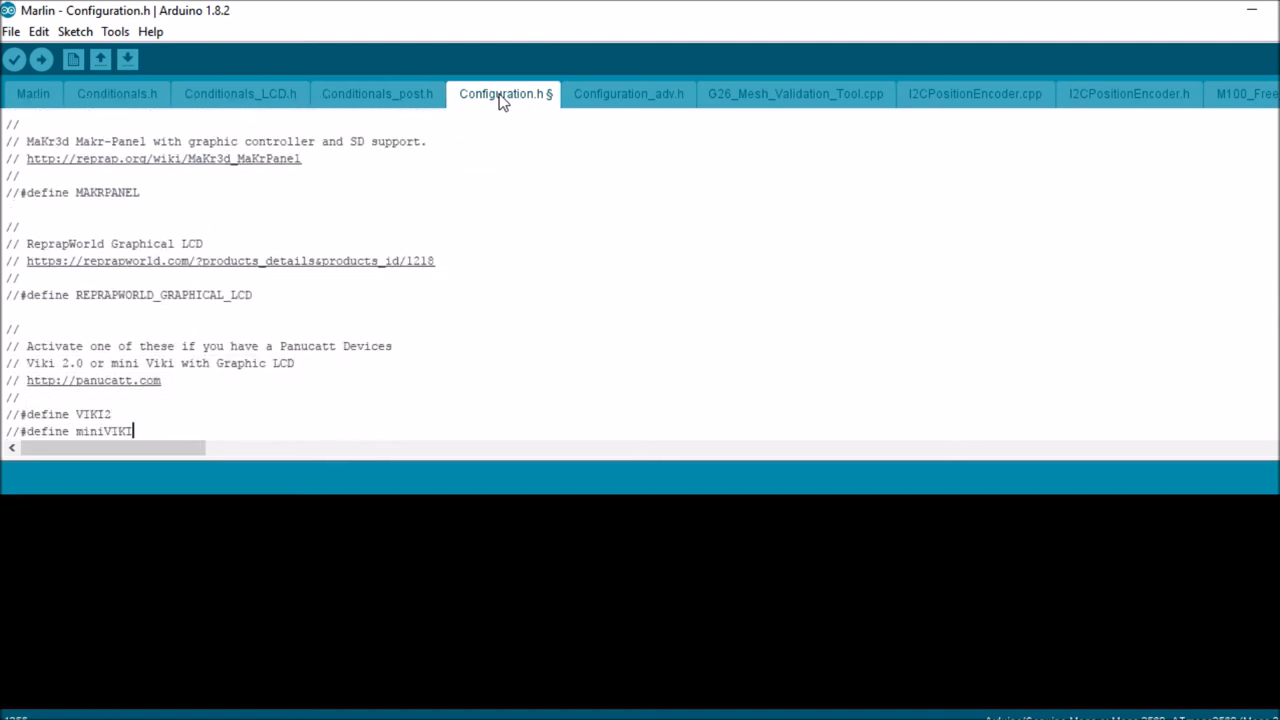
pyautogui.scroll(-3)
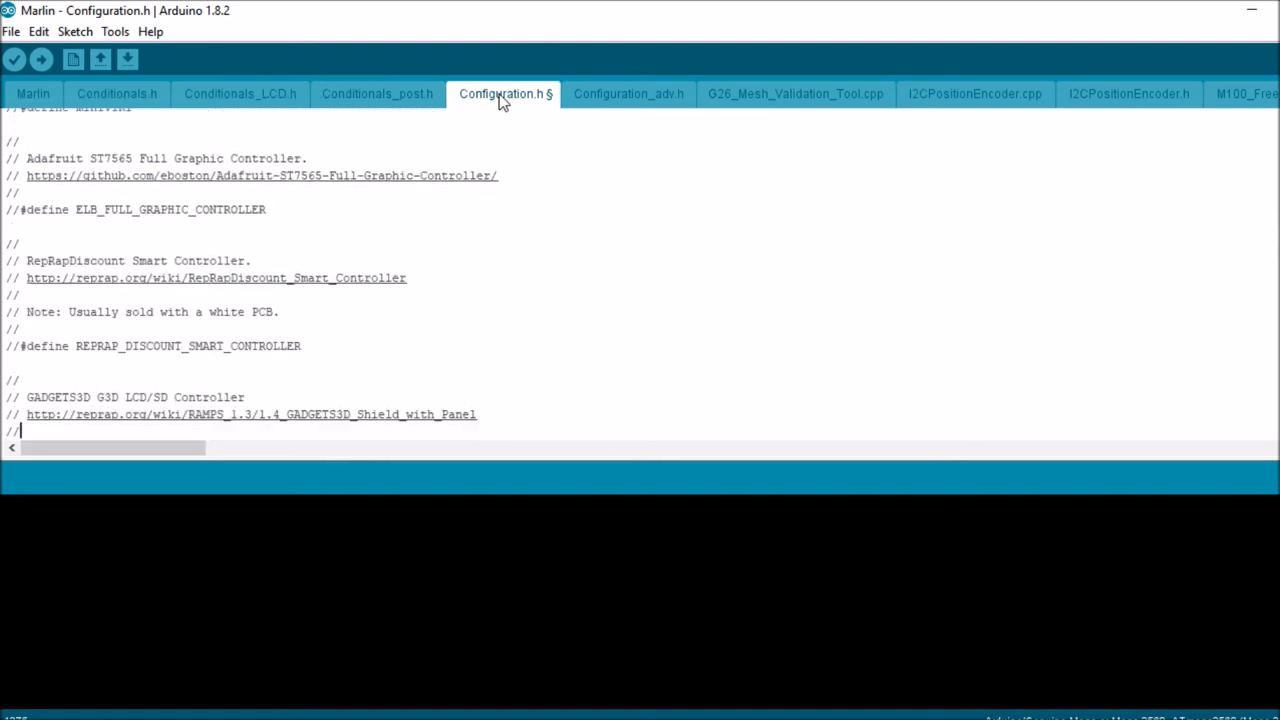
pyautogui.scroll(-3)
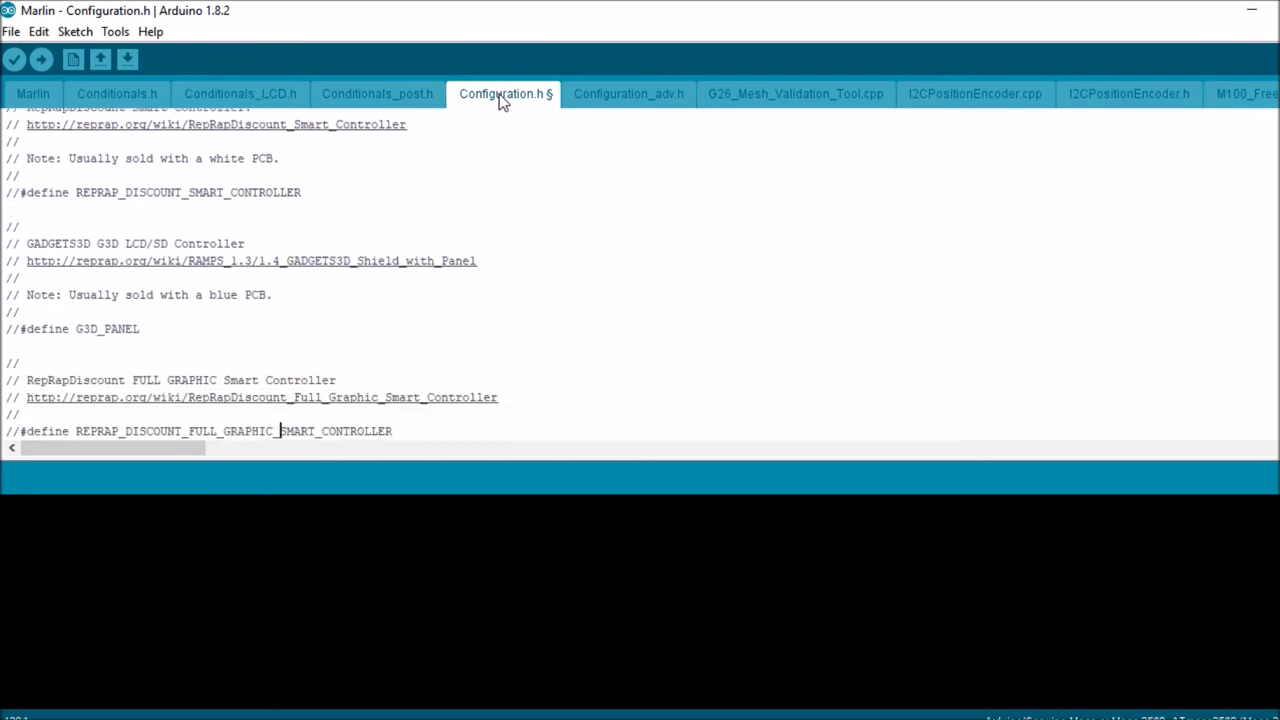
pyautogui.scroll(-3)
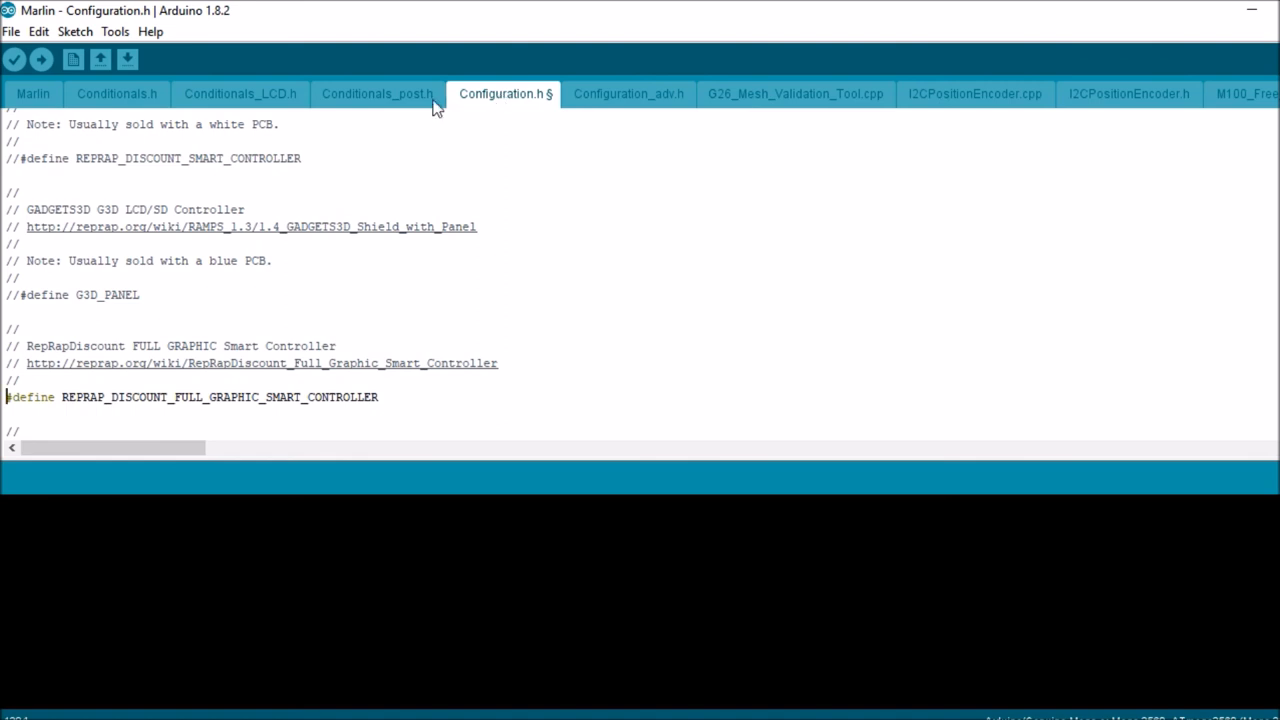
pyautogui.press('ctrl+s')
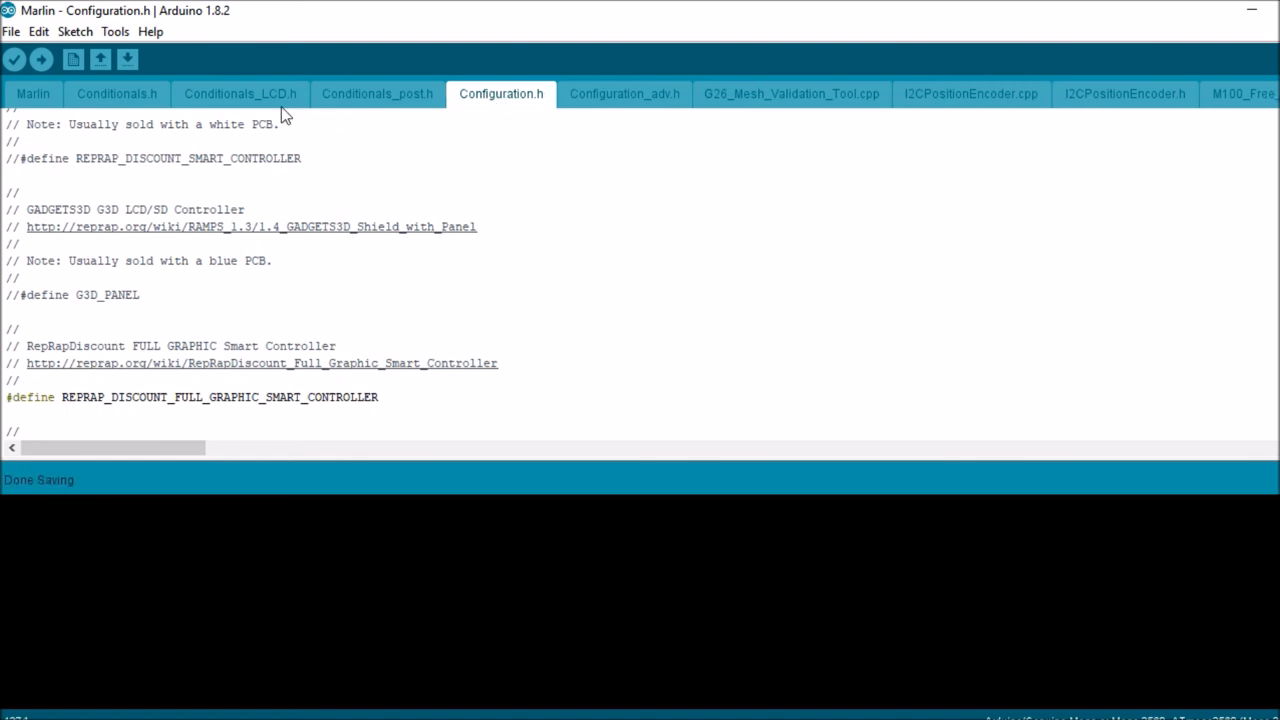
pyautogui.moveTo(40, 60)
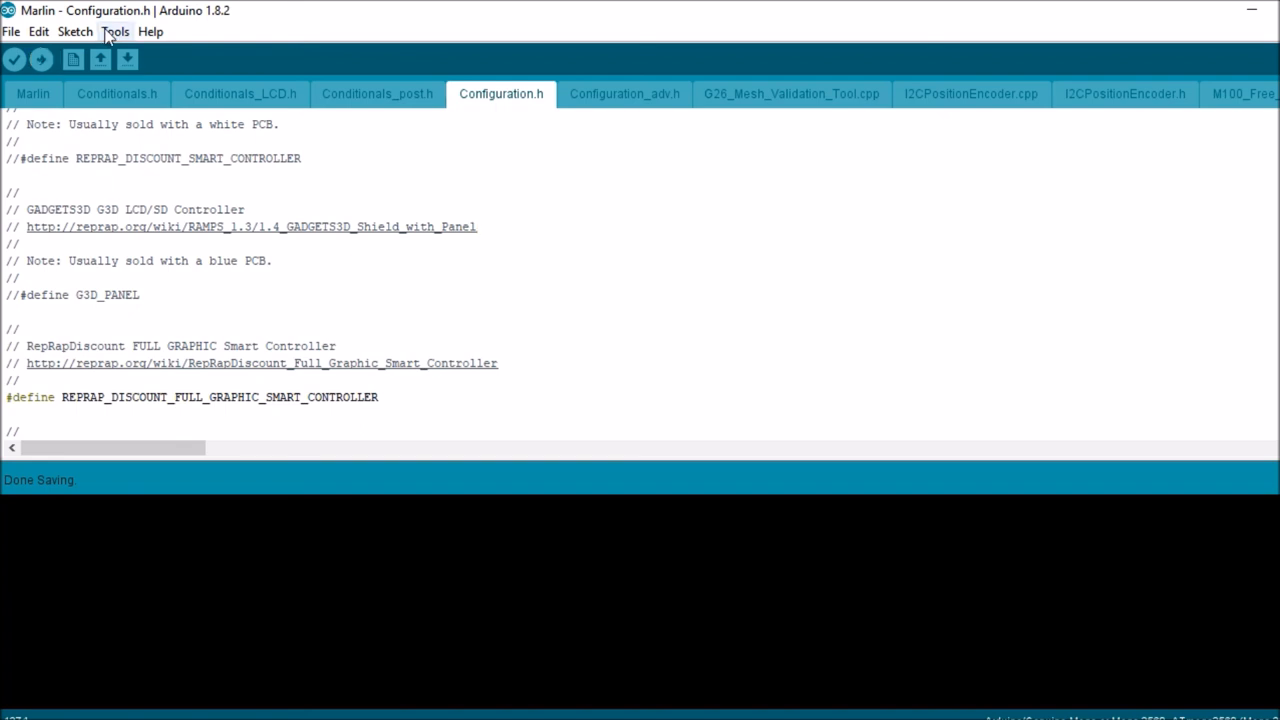
# Step: Verify Arduino Mega 2560 on COM6 under Tools, then upload the Marlin sketch
pyautogui.click(116, 32)
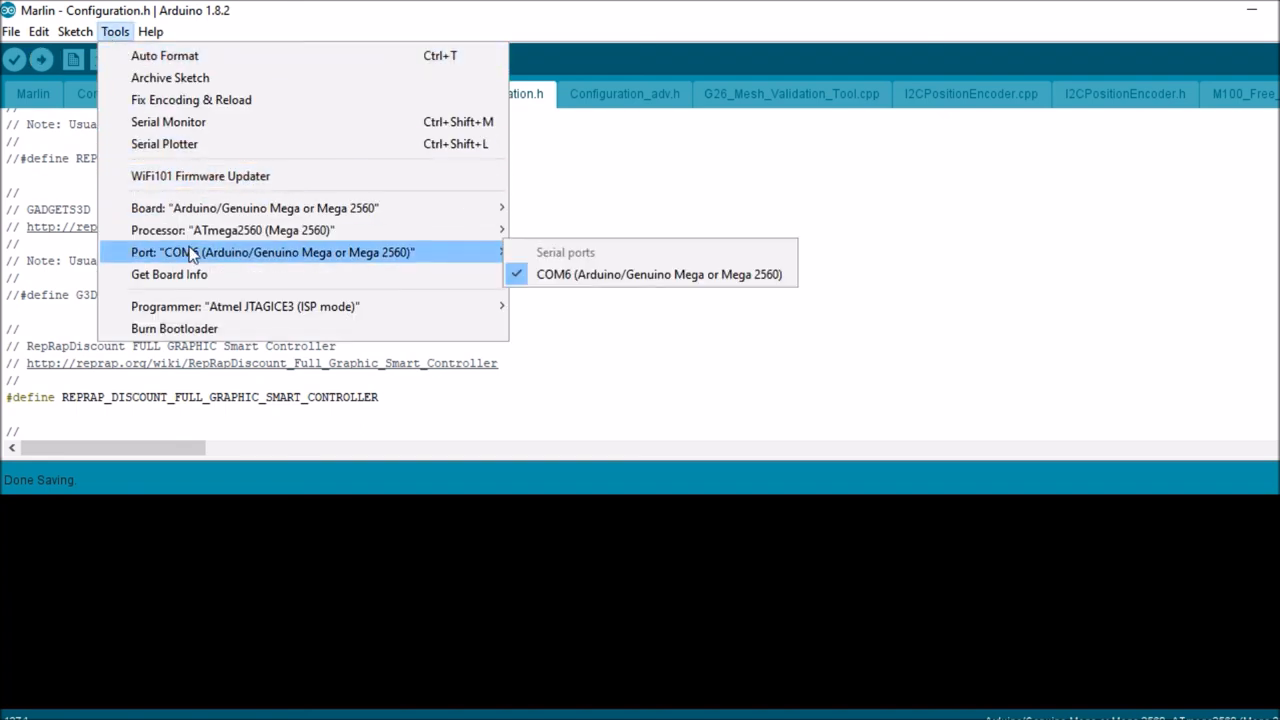
pyautogui.moveTo(232, 230)
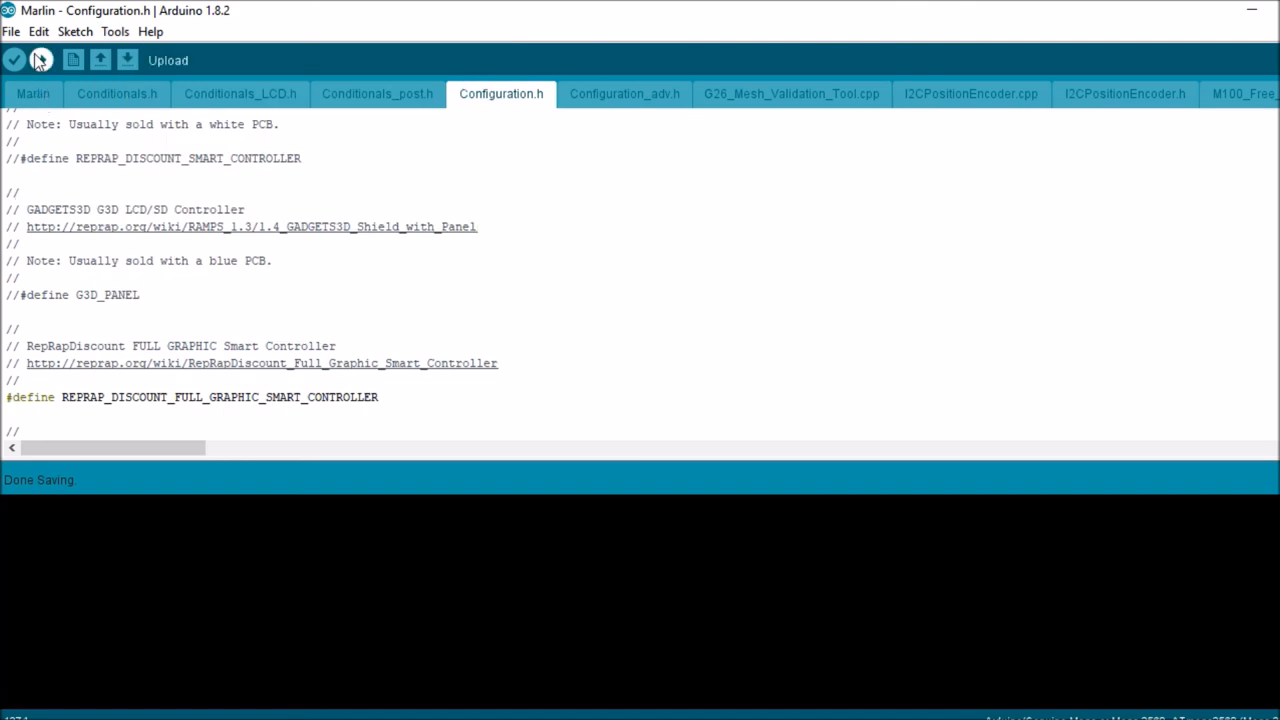
pyautogui.click(14, 60)
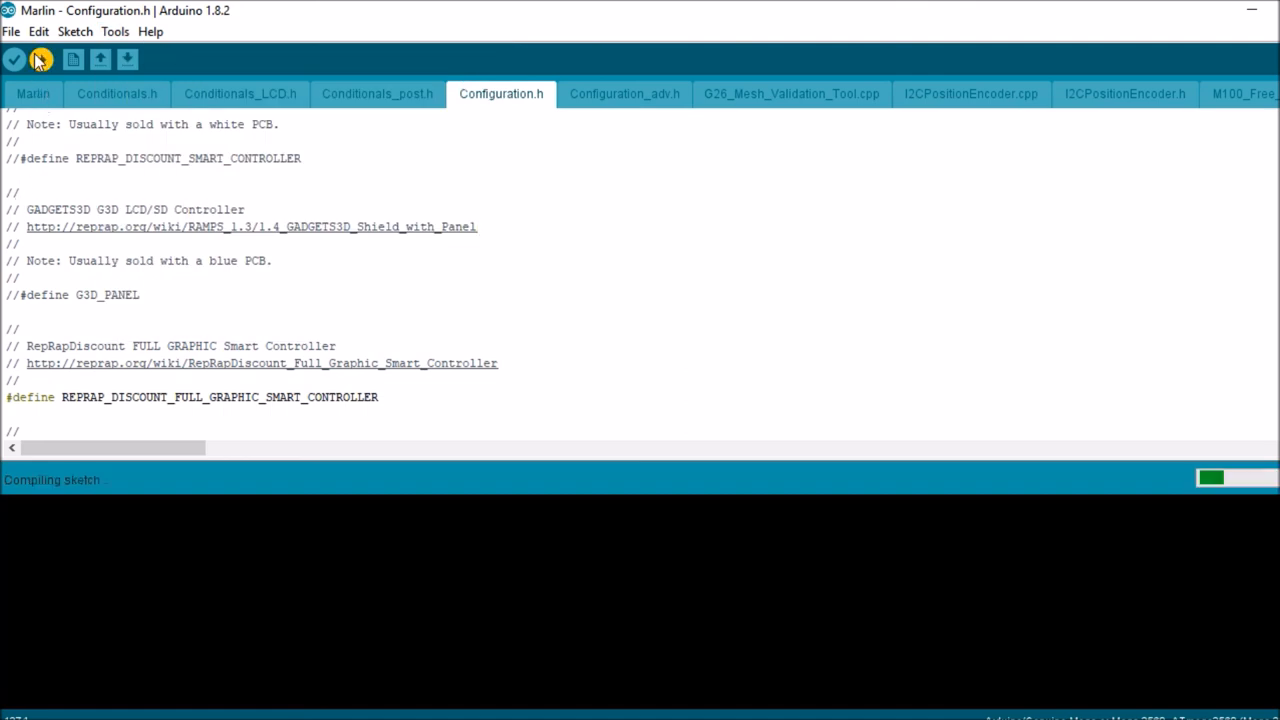